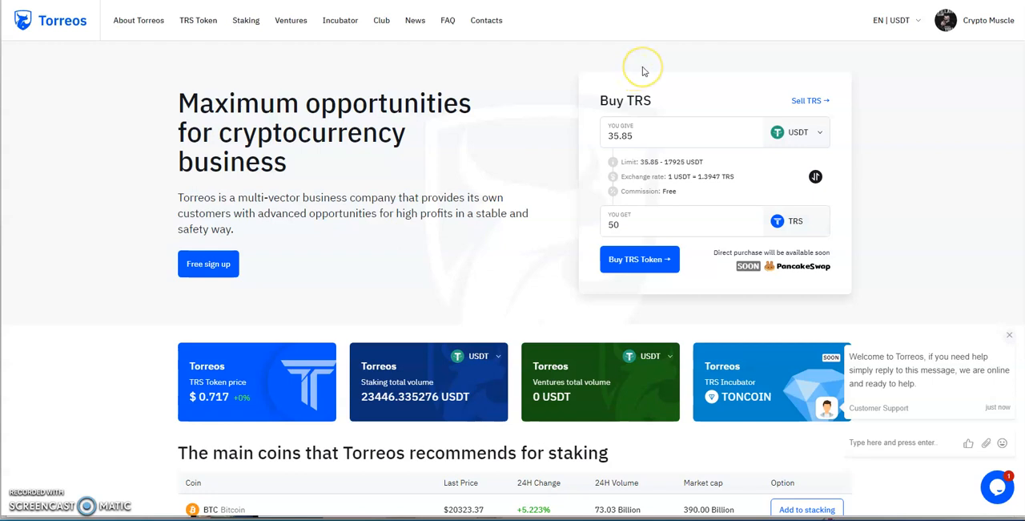
pyautogui.moveTo(645, 71)
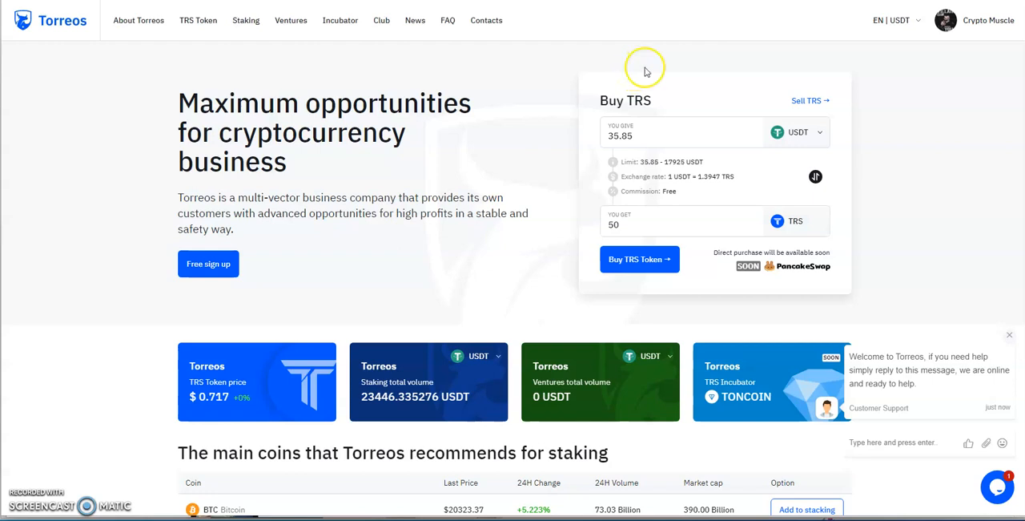
pyautogui.moveTo(631, 68)
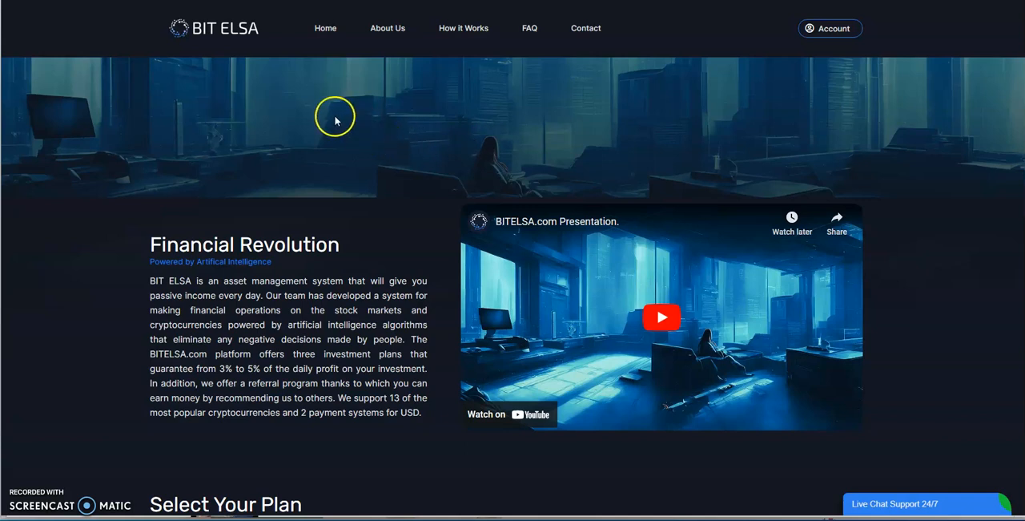
pyautogui.moveTo(336, 120)
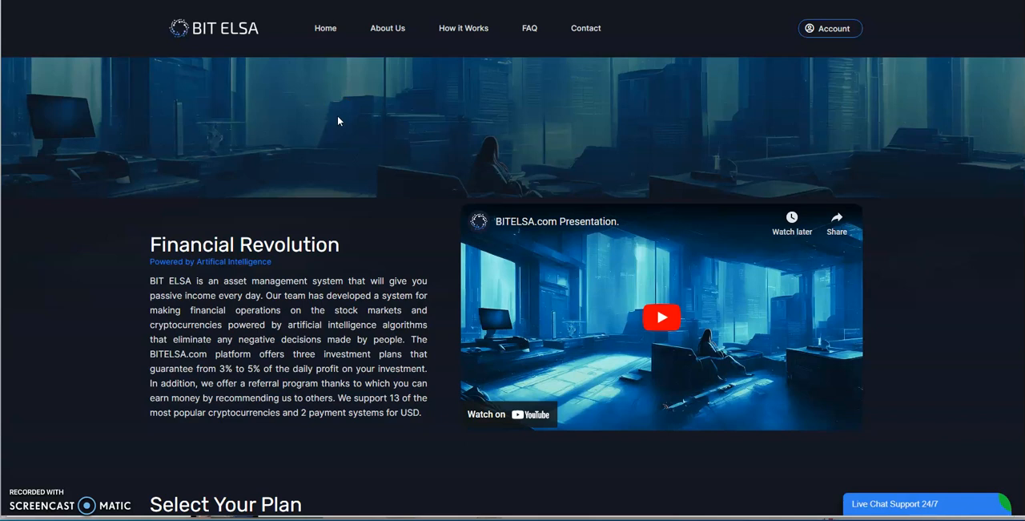
# Scroll down to the Regular 3%, Premium 4% and Professional 5% plan cards and payment icons
pyautogui.scroll(-3)
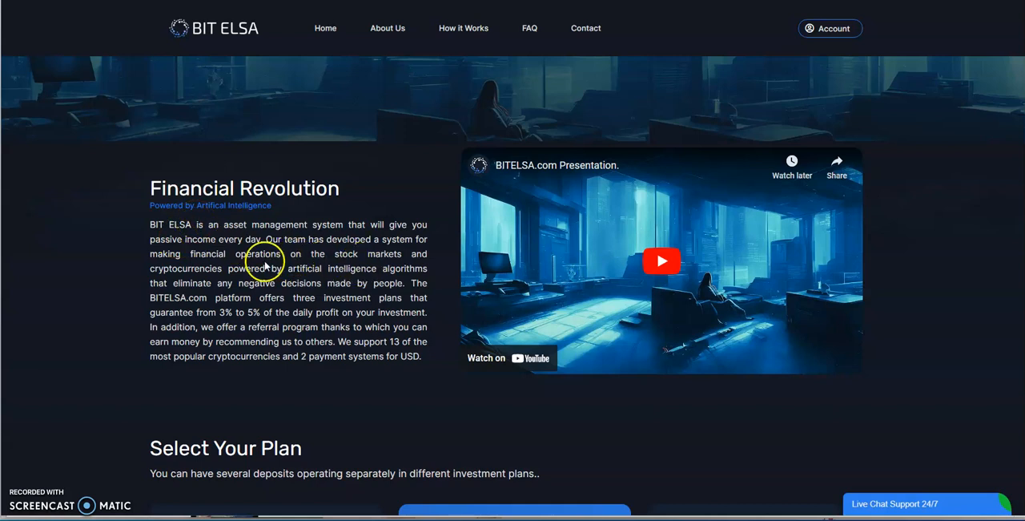
pyautogui.moveTo(223, 281)
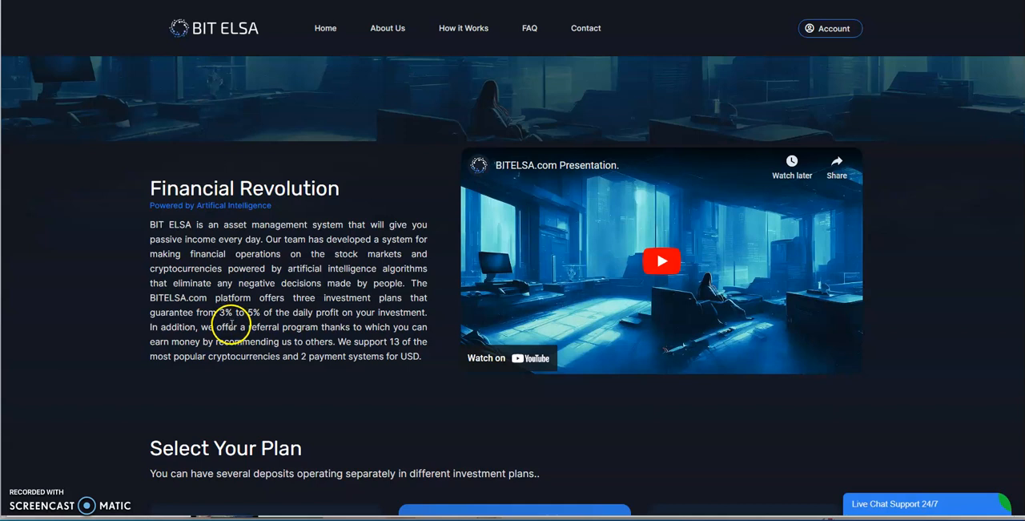
pyautogui.moveTo(213, 337)
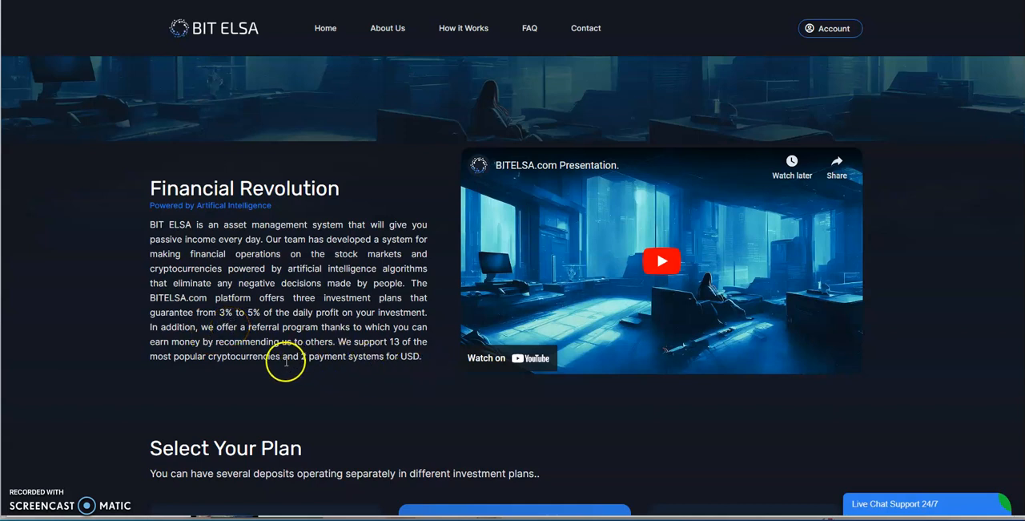
pyautogui.moveTo(333, 378)
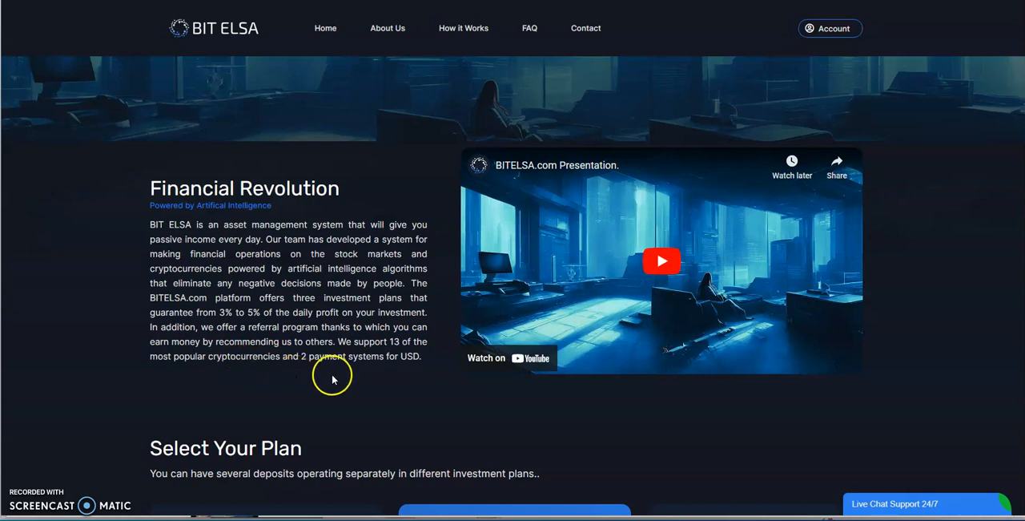
pyautogui.scroll(-3)
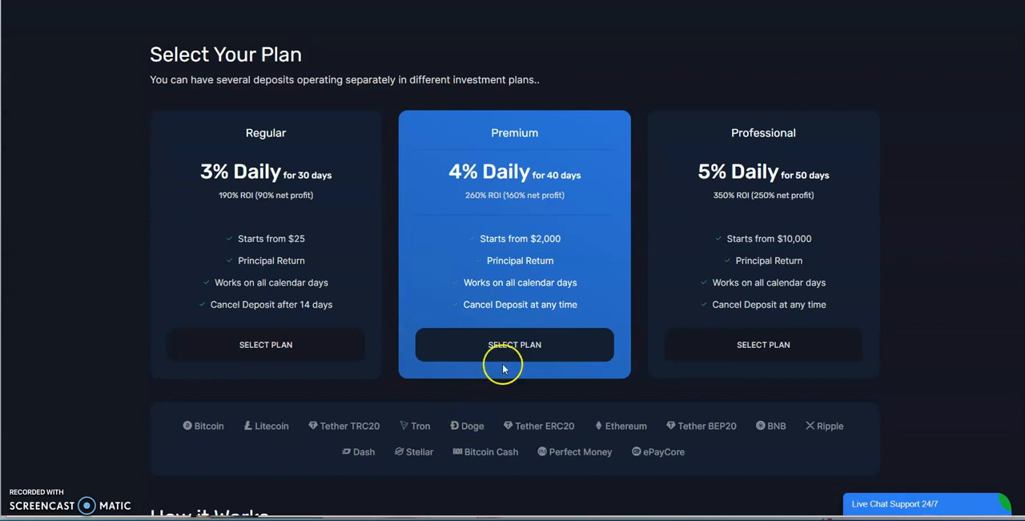
pyautogui.moveTo(504, 389)
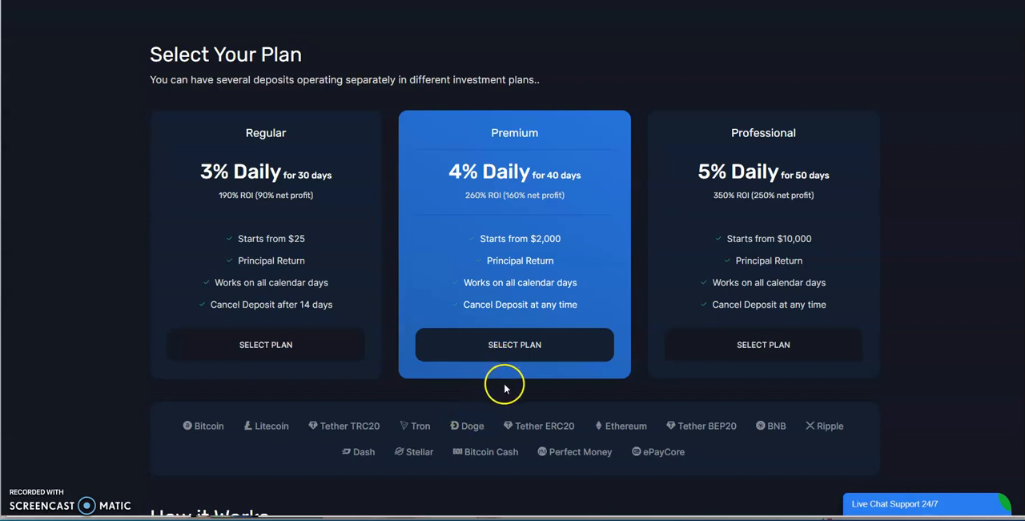
pyautogui.moveTo(506, 386)
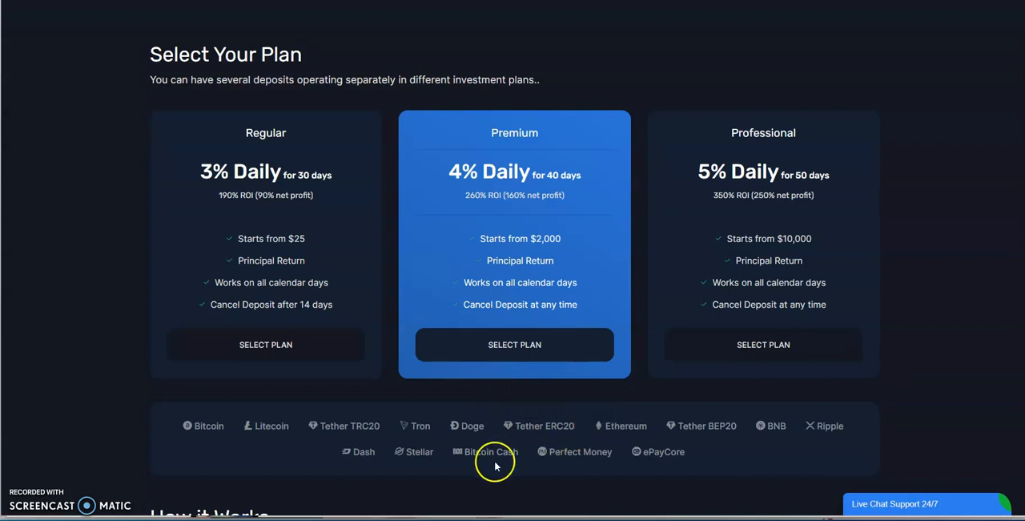
pyautogui.moveTo(392, 439)
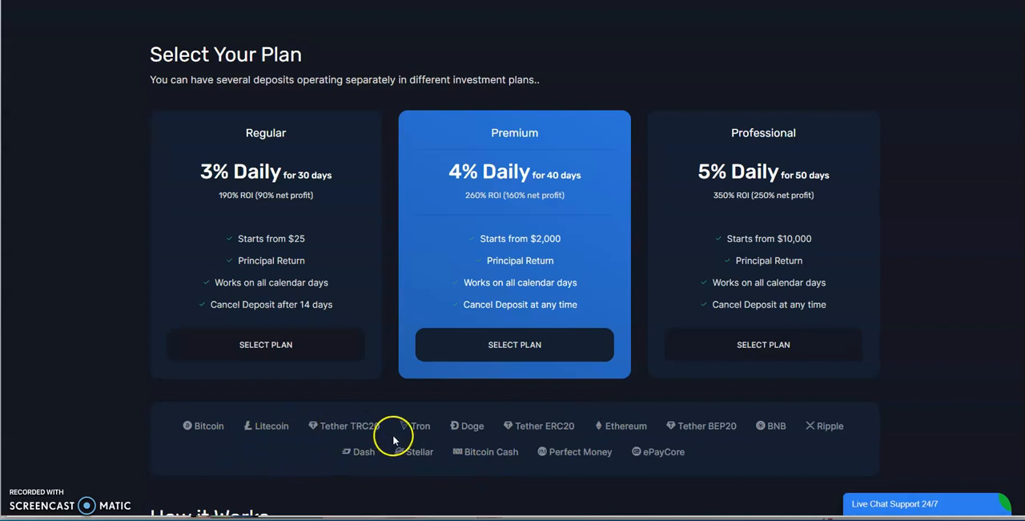
pyautogui.moveTo(472, 439)
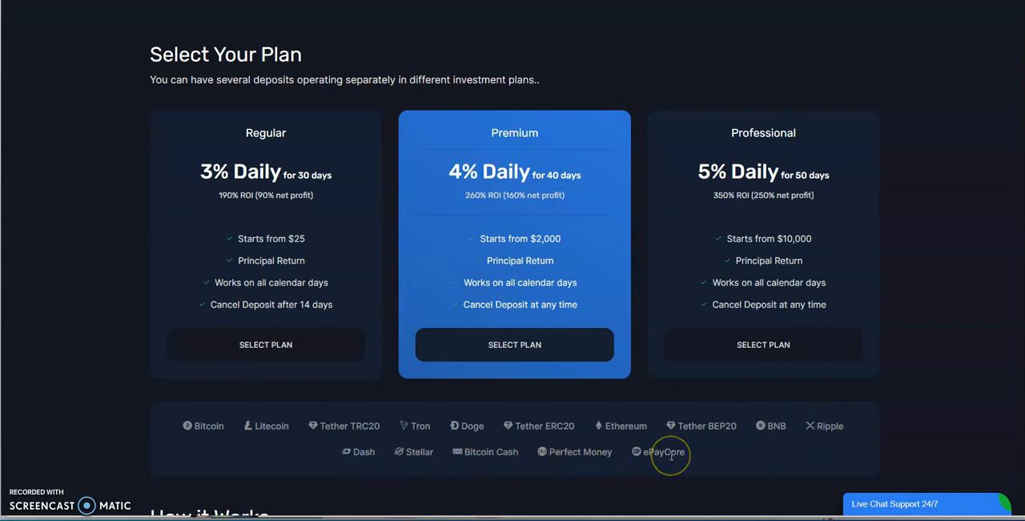
pyautogui.scroll(-3)
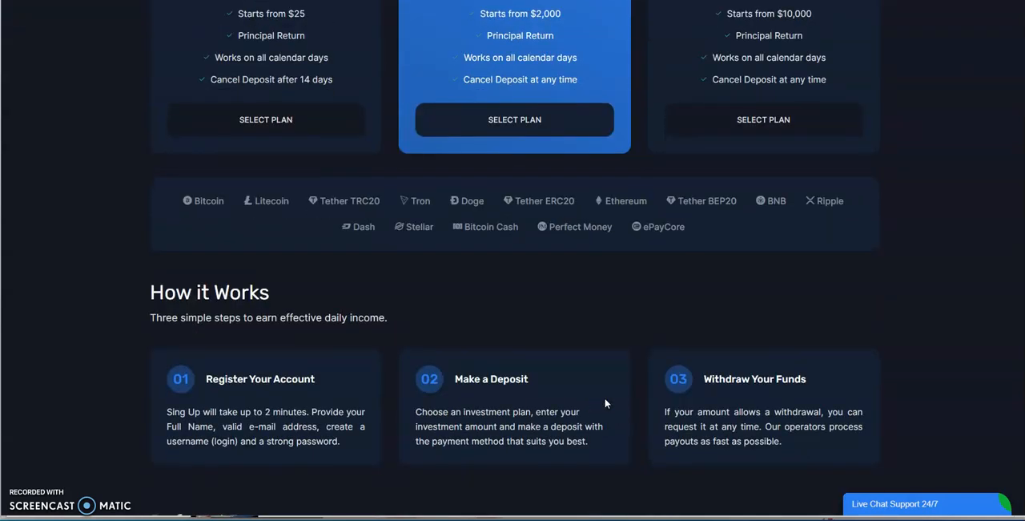
pyautogui.scroll(-3)
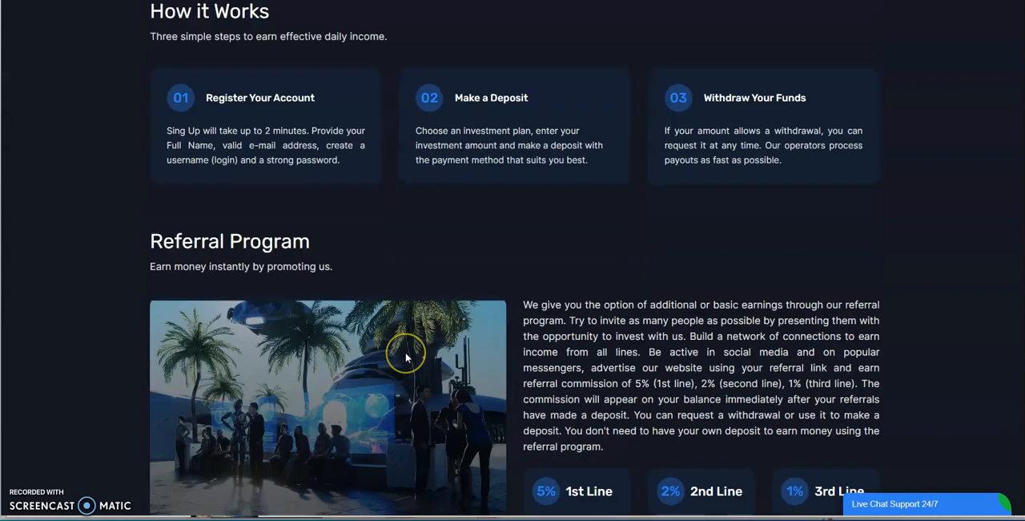
pyautogui.scroll(-3)
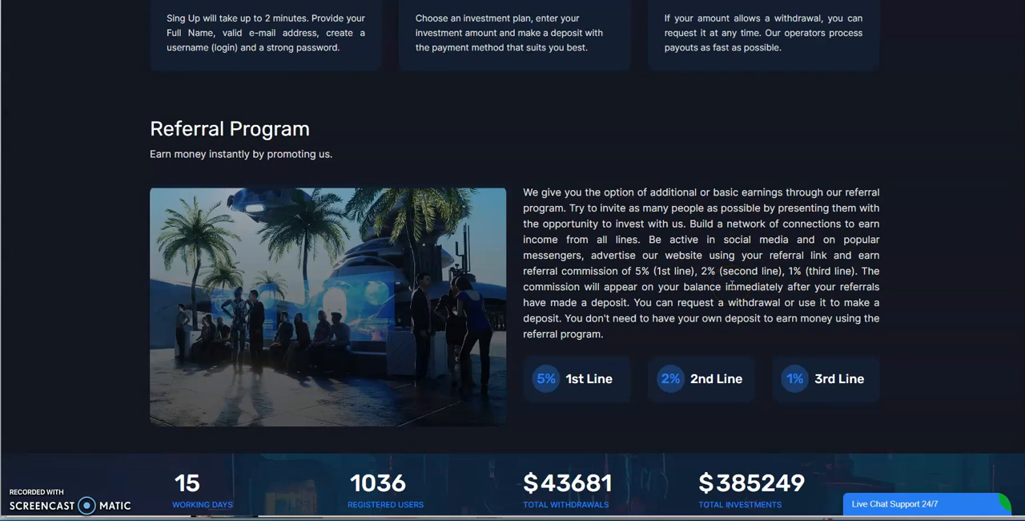
pyautogui.scroll(-3)
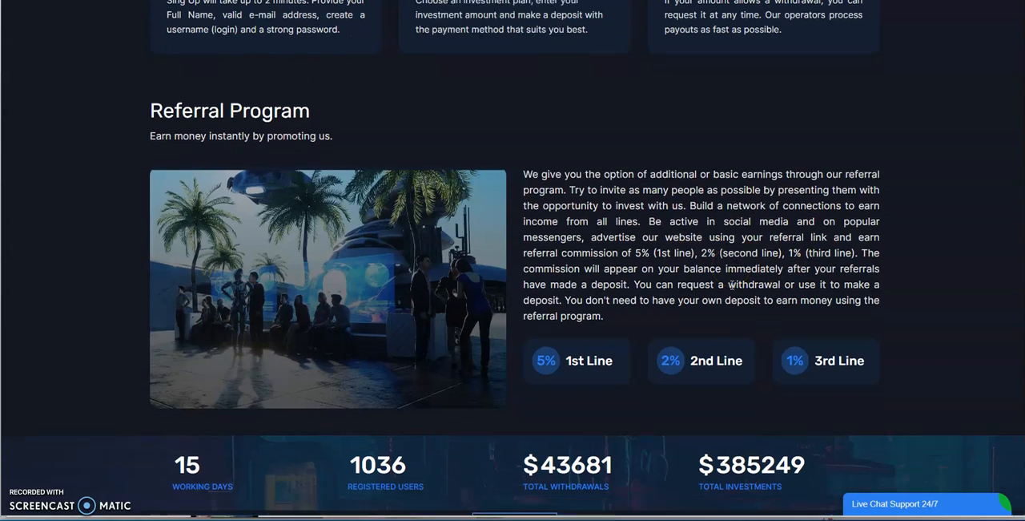
pyautogui.scroll(-3)
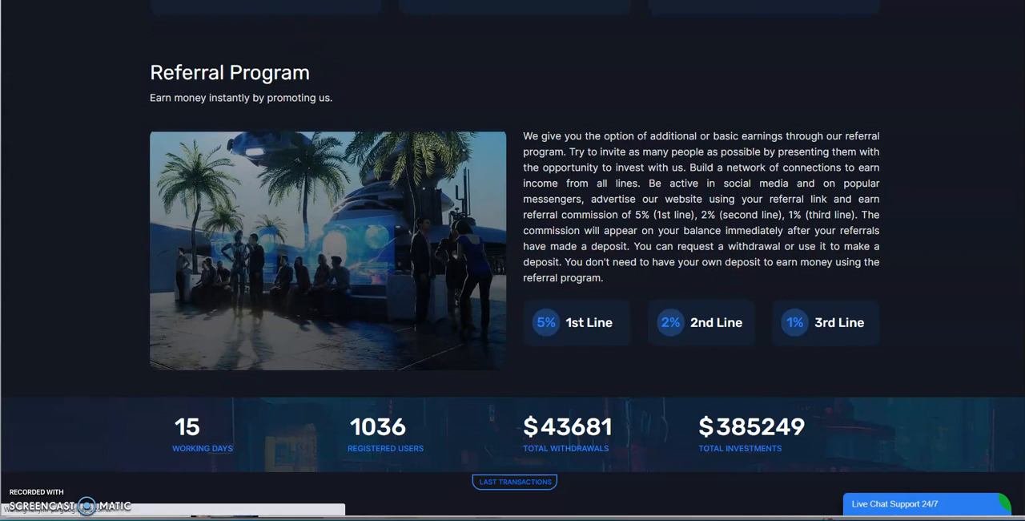
pyautogui.moveTo(381, 95)
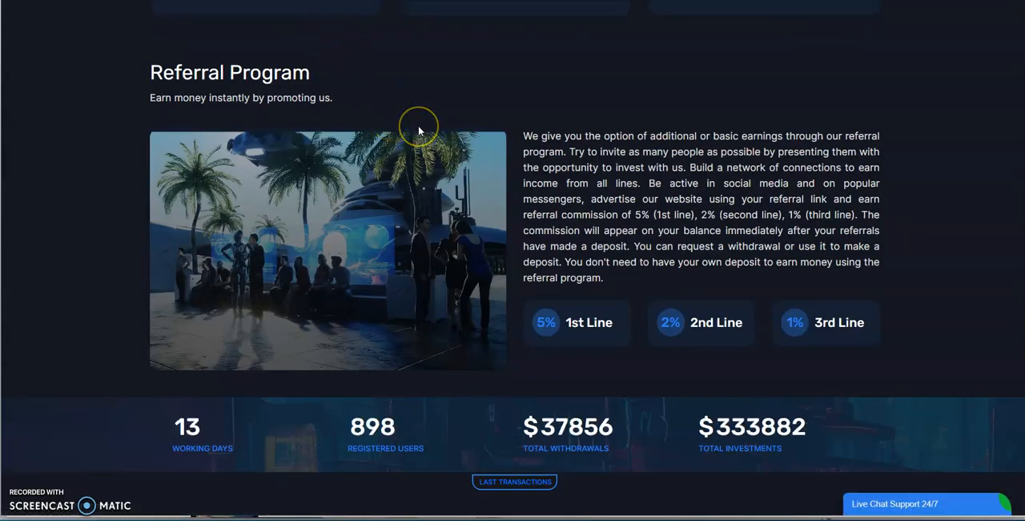
pyautogui.moveTo(295, 398)
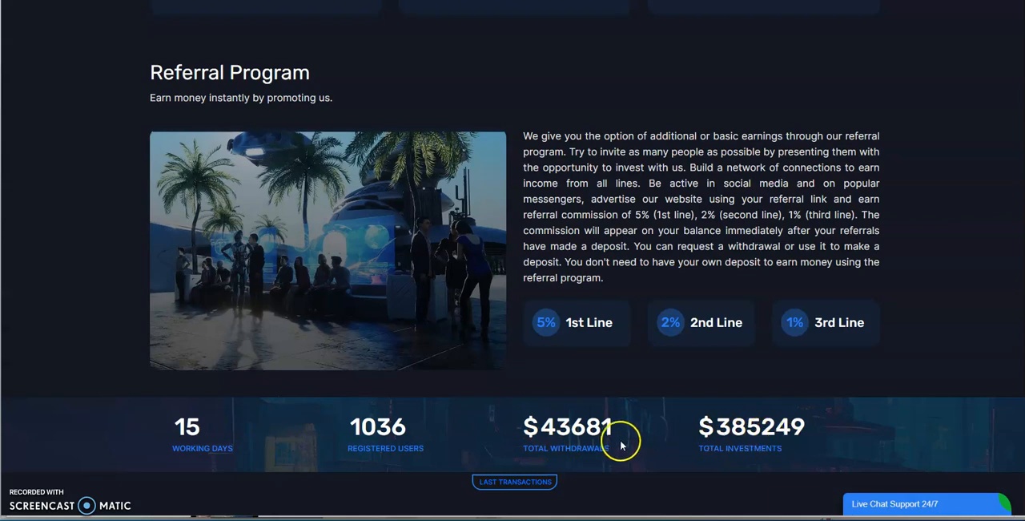
pyautogui.scroll(-3)
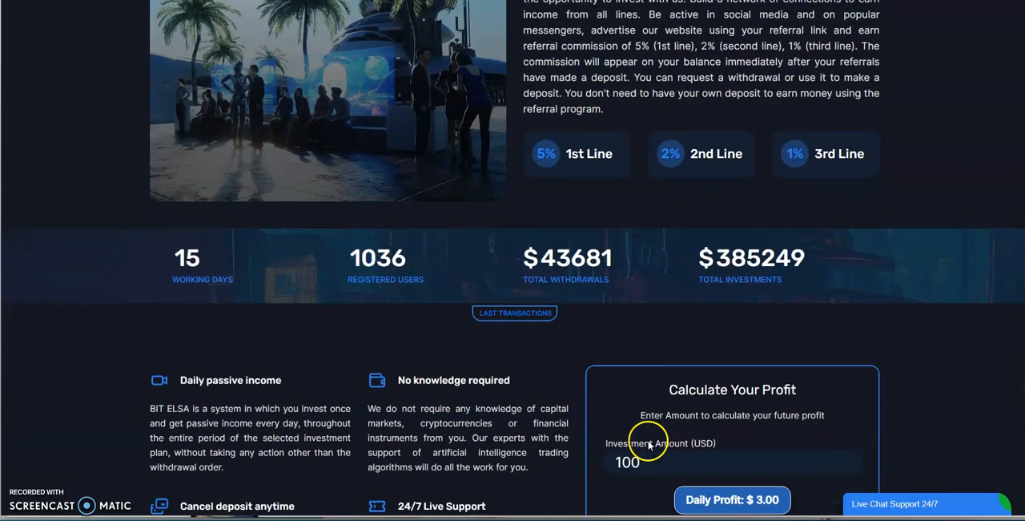
pyautogui.moveTo(532, 399)
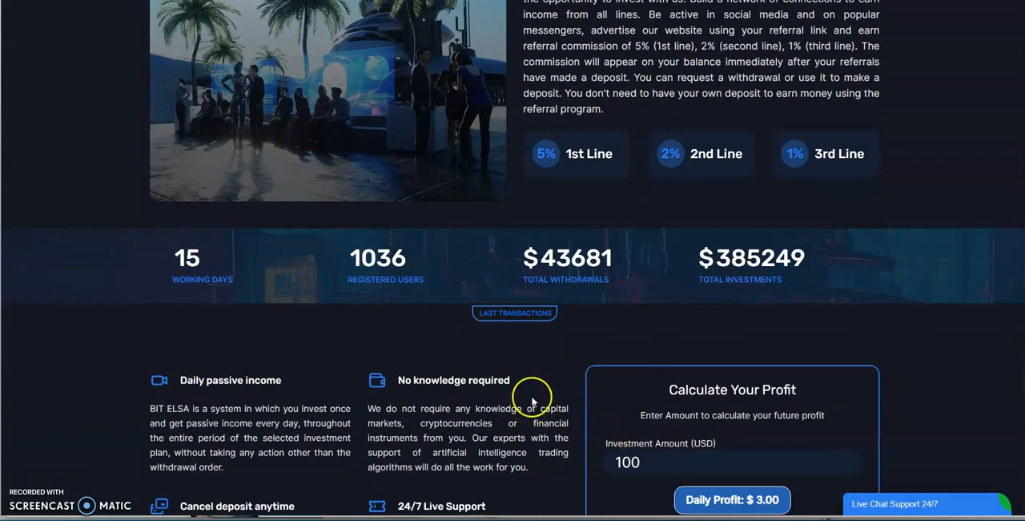
pyautogui.moveTo(525, 401)
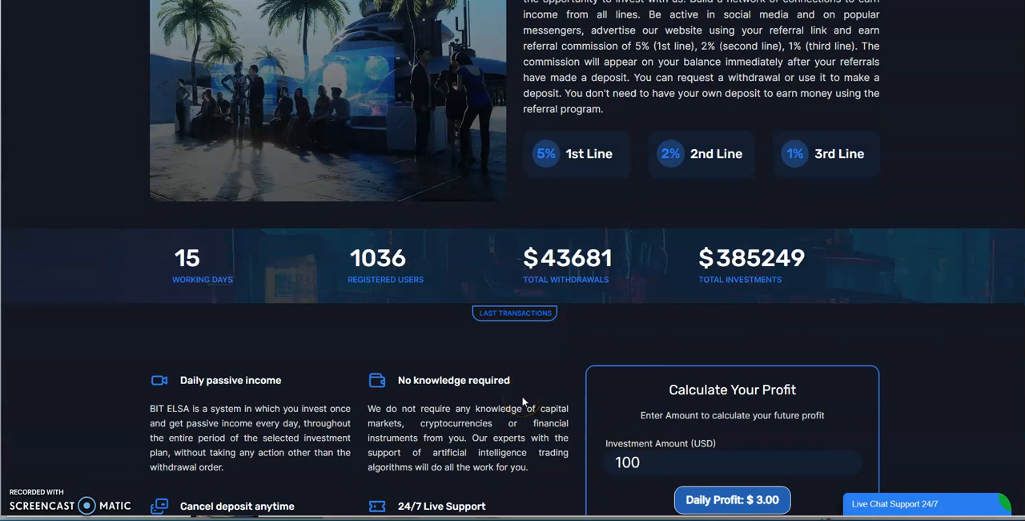
pyautogui.scroll(-3)
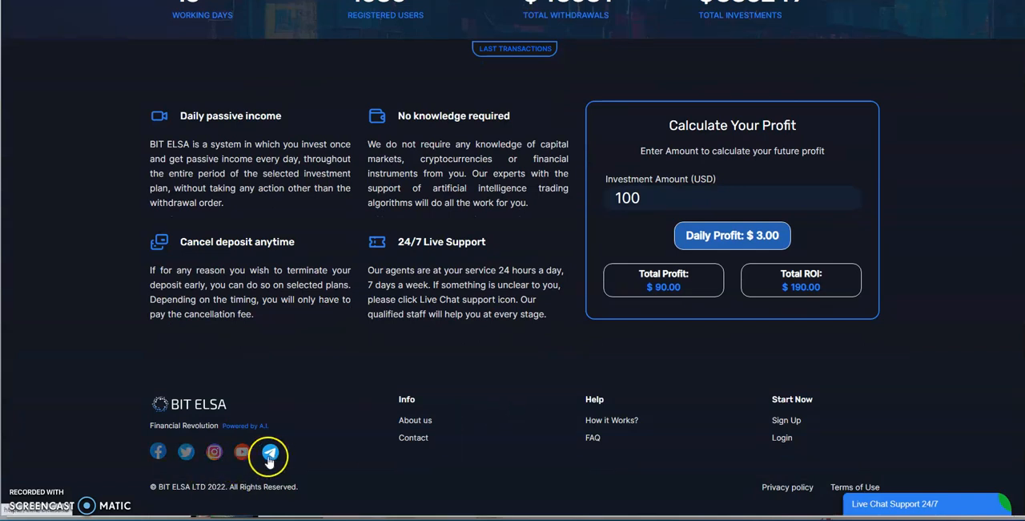
pyautogui.moveTo(243, 451)
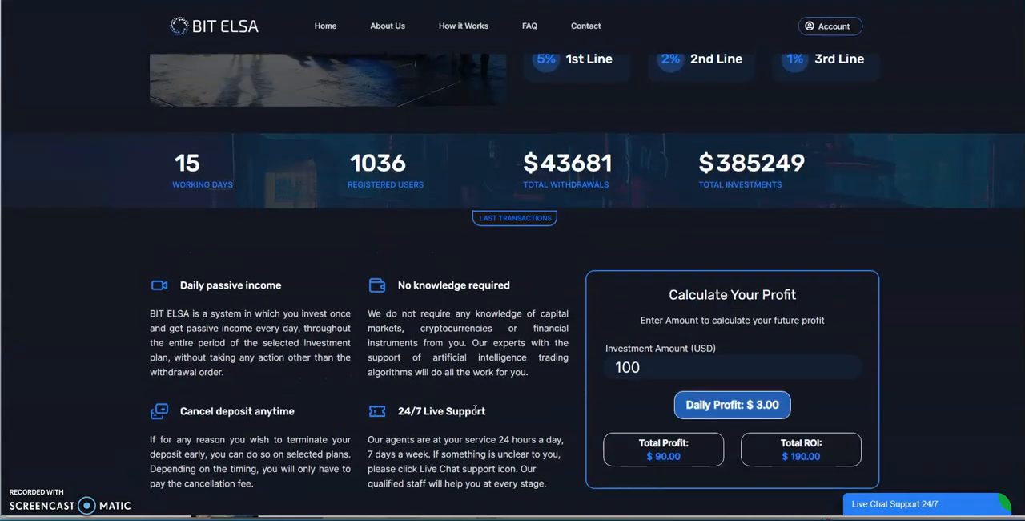
pyautogui.scroll(-3)
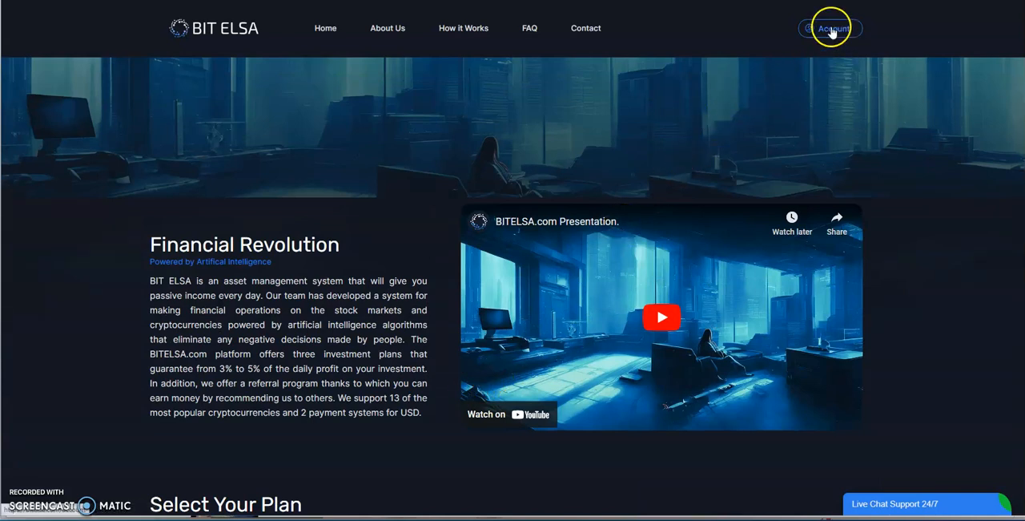
pyautogui.click(833, 28)
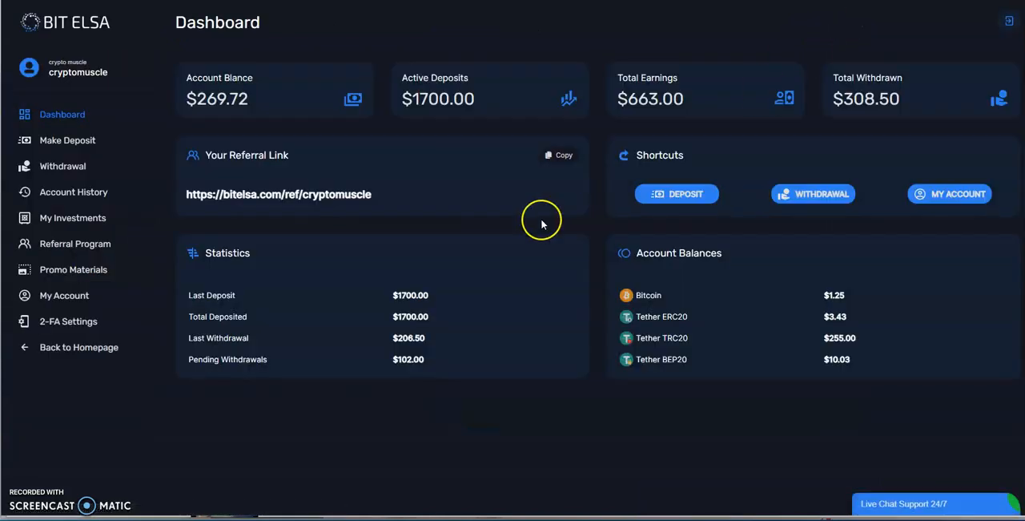
pyautogui.moveTo(452, 108)
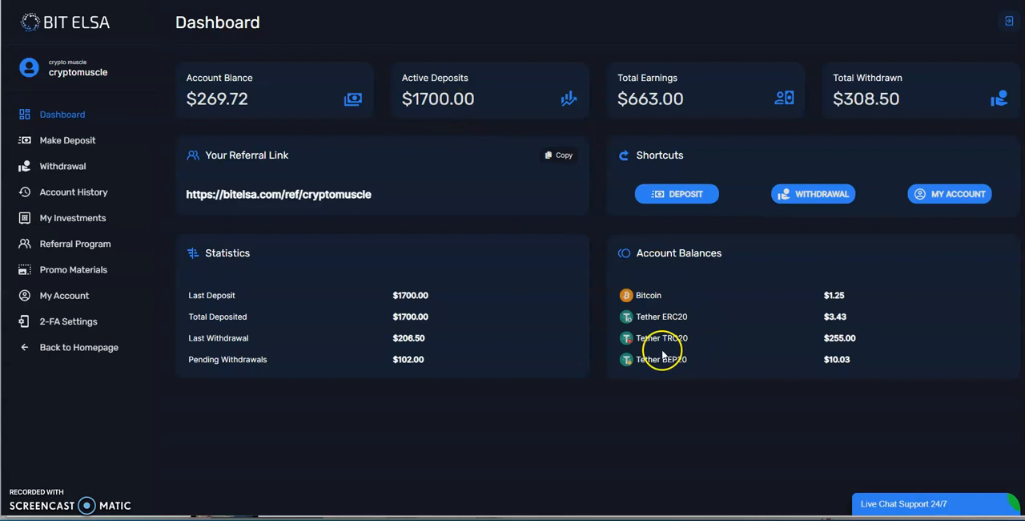
pyautogui.moveTo(648, 305)
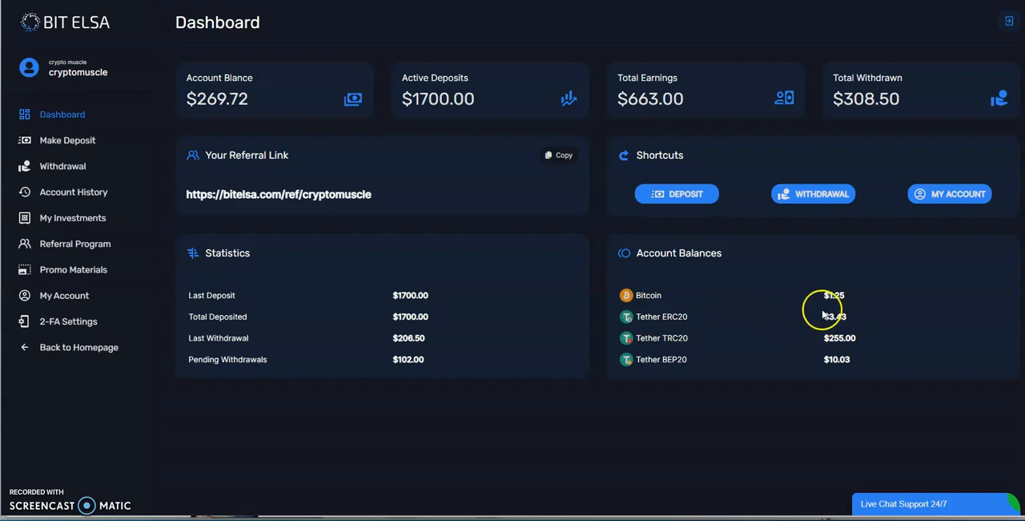
pyautogui.moveTo(607, 311)
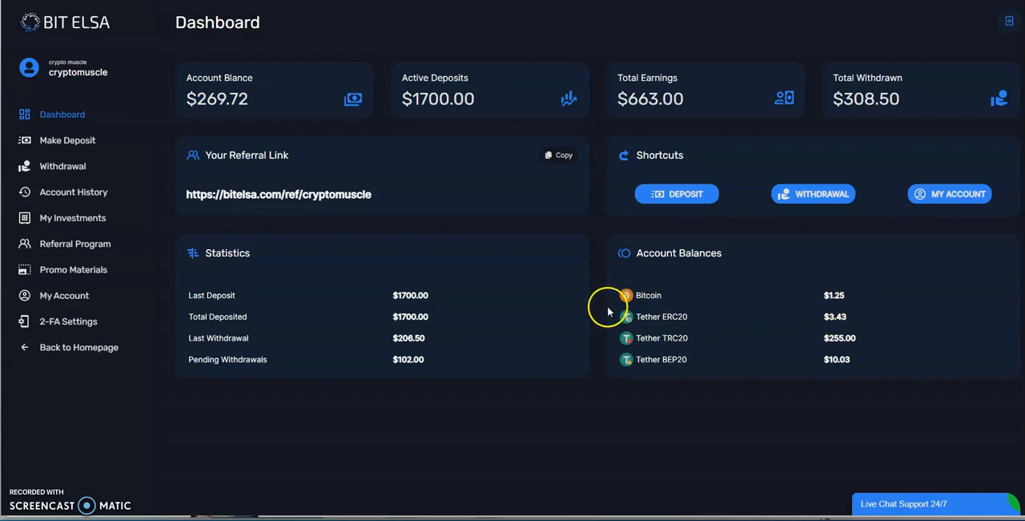
pyautogui.moveTo(673, 353)
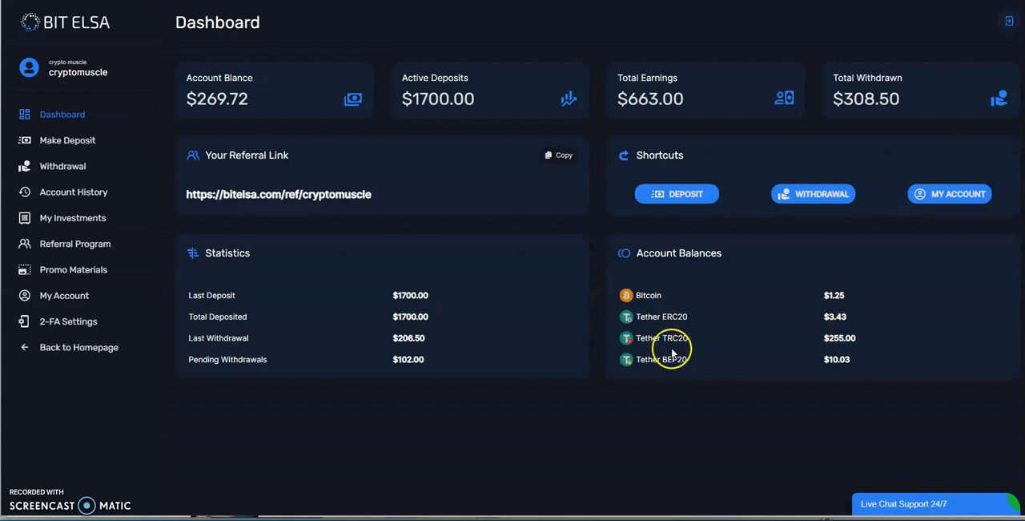
pyautogui.moveTo(677, 368)
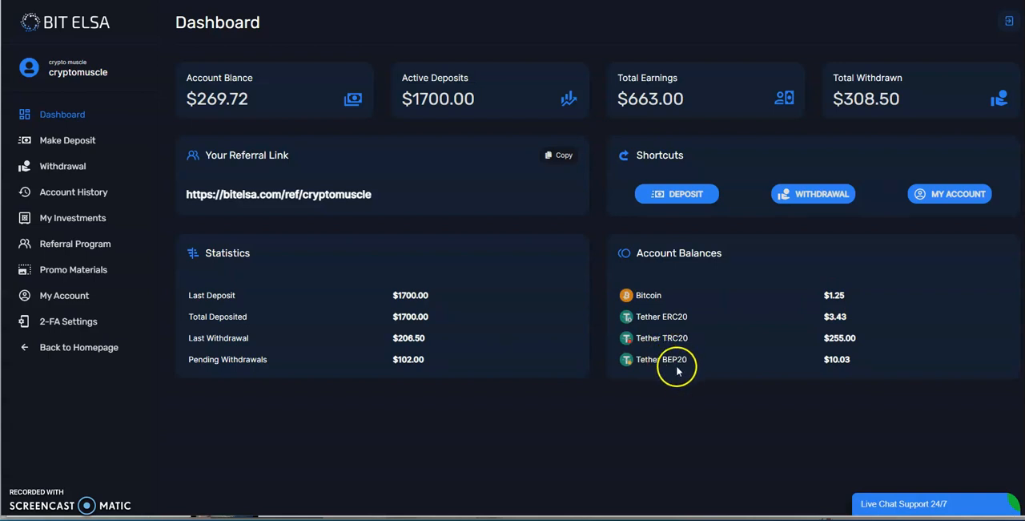
pyautogui.moveTo(570, 371)
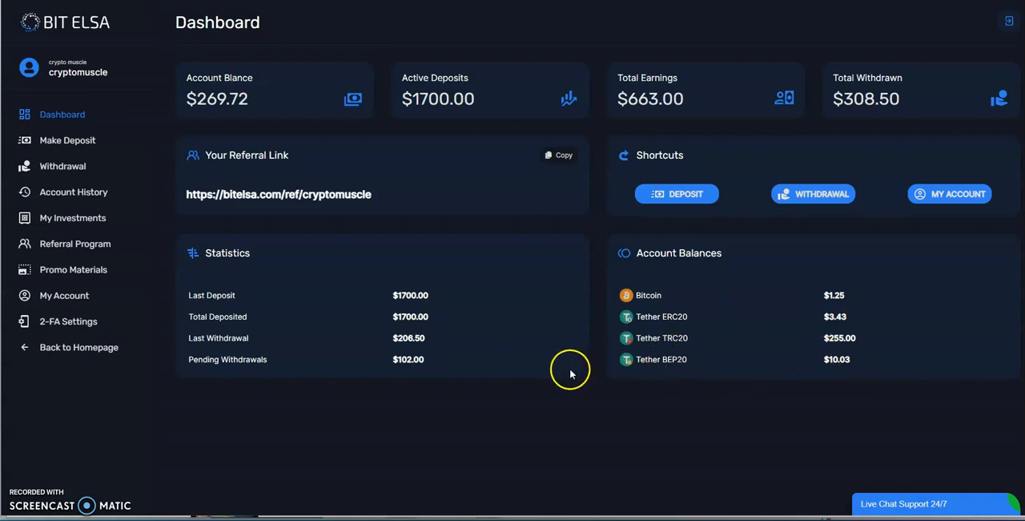
pyautogui.moveTo(62, 166)
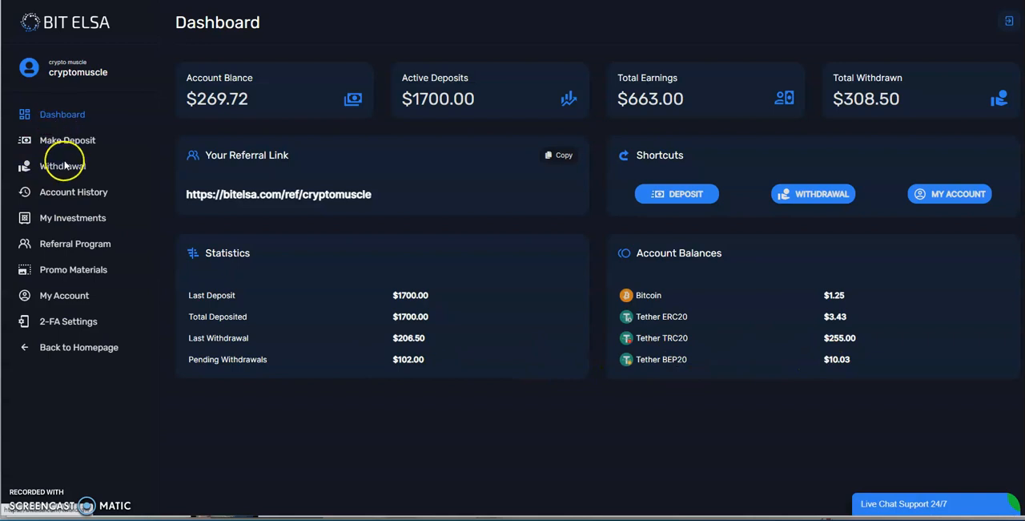
# Withdraw $10.03 from the Tether BEP20 balance, confirming with the 2-FA code
pyautogui.click(62, 166)
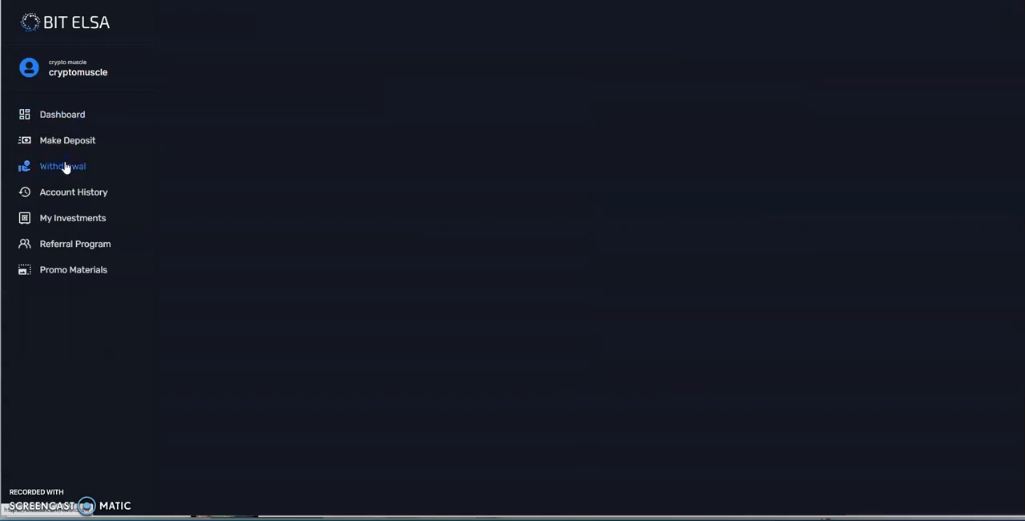
pyautogui.click(64, 166)
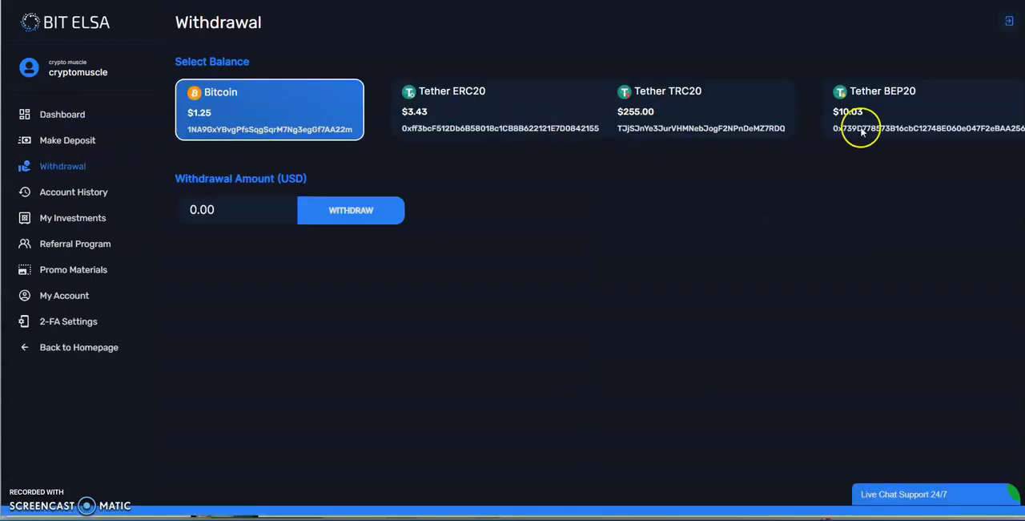
pyautogui.click(922, 110)
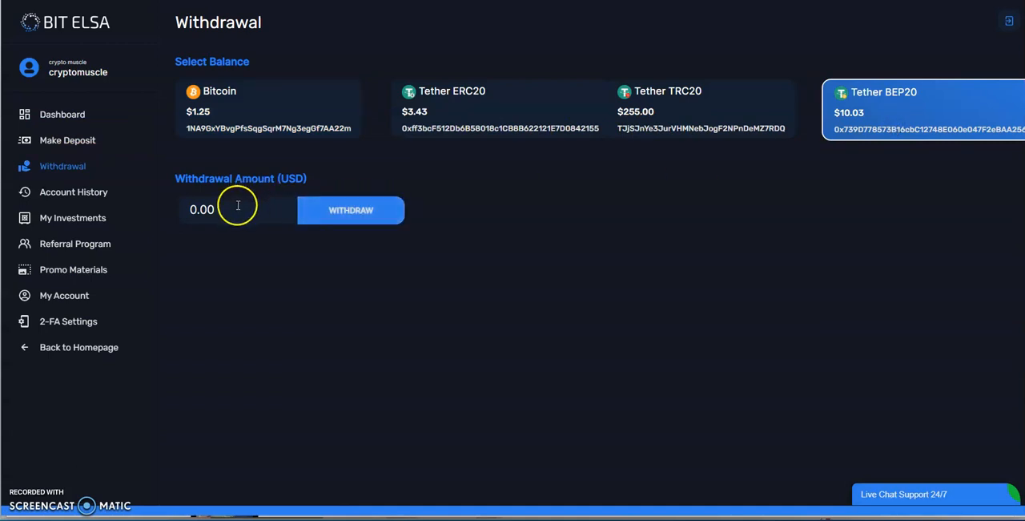
pyautogui.click(238, 209)
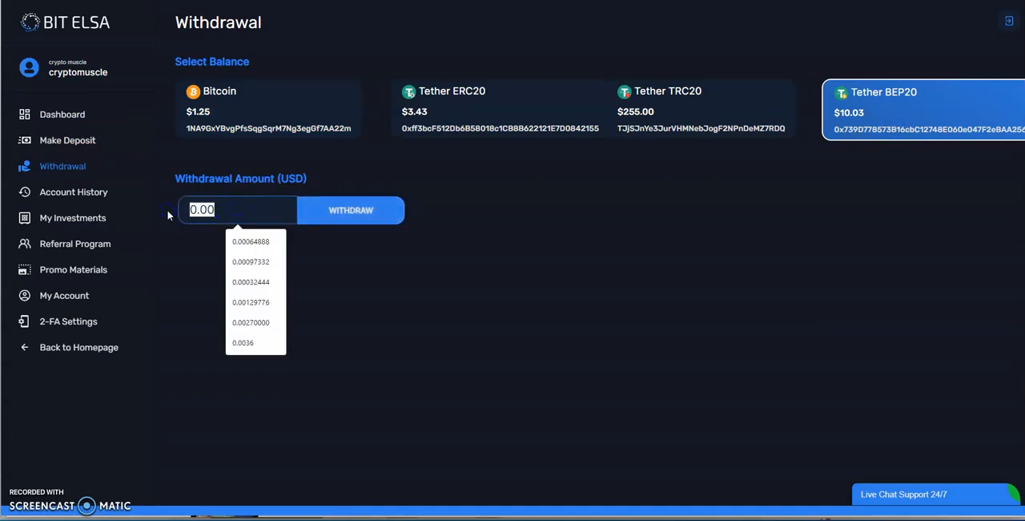
pyautogui.write('10.0')
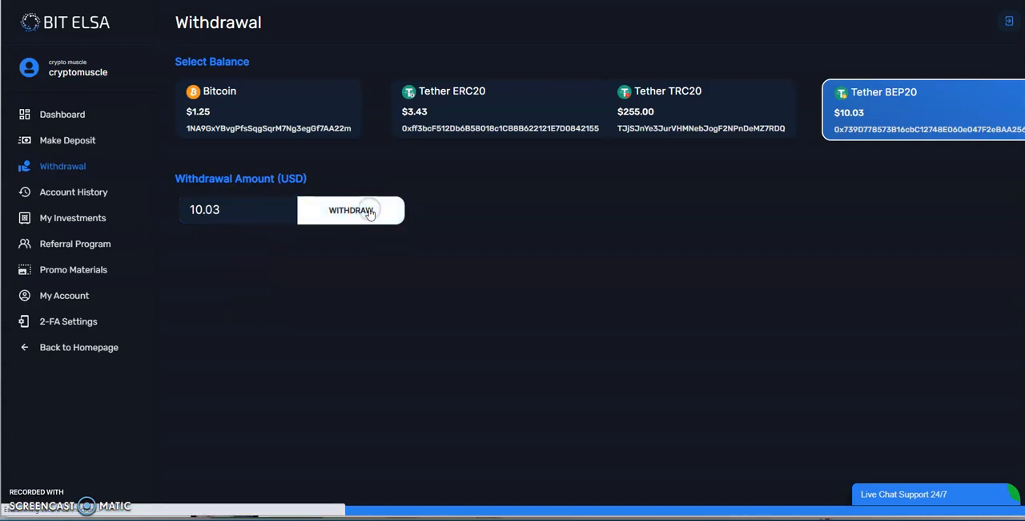
pyautogui.click(351, 210)
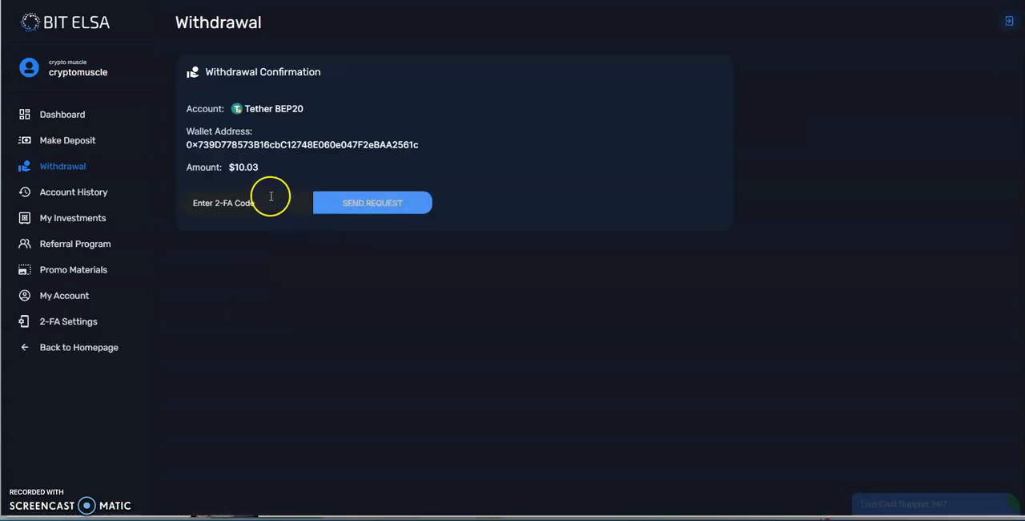
pyautogui.click(247, 201)
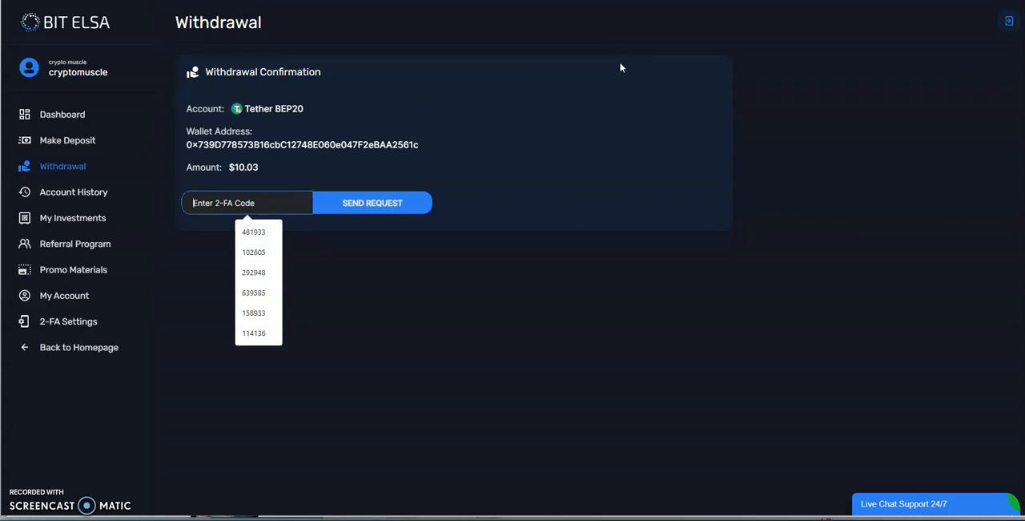
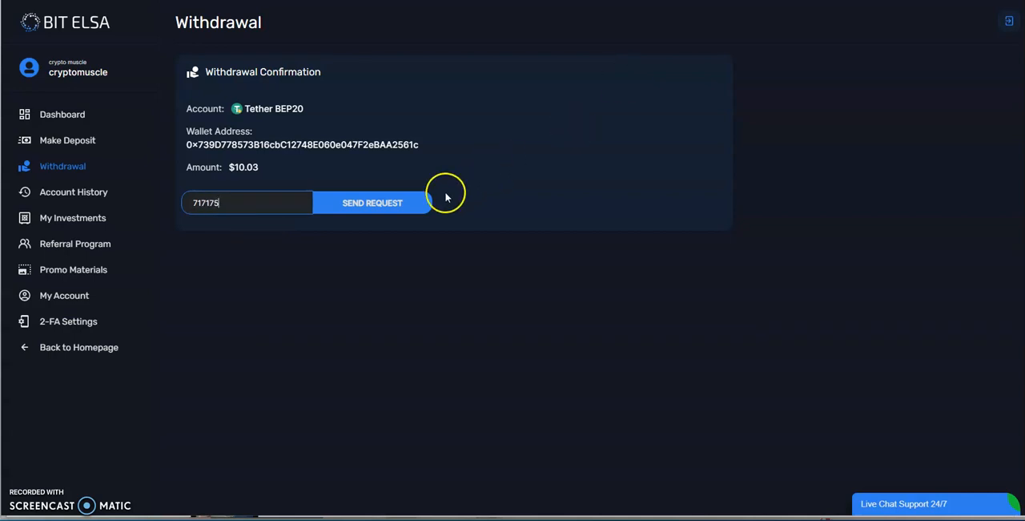
pyautogui.click(372, 203)
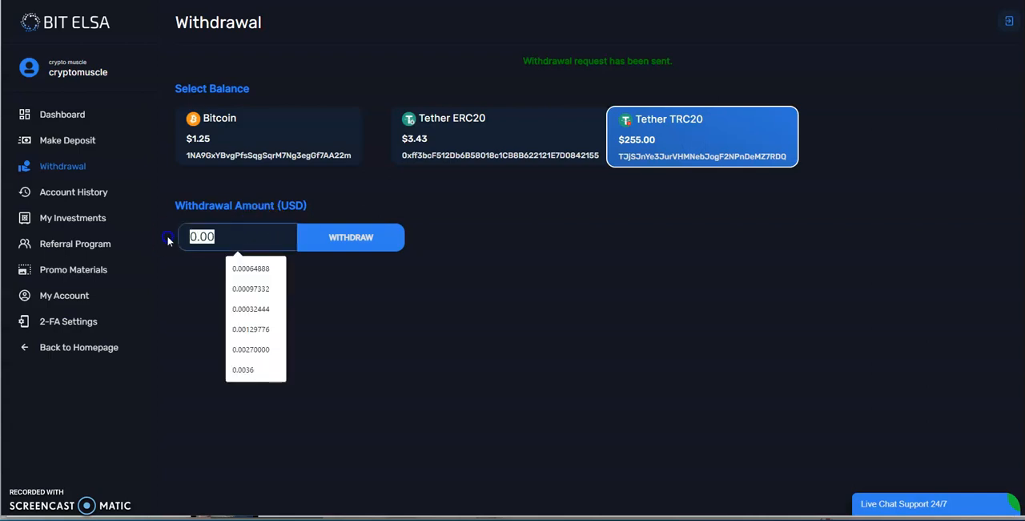
# Withdraw $255 from the Tether TRC20 balance and confirm it with the 2-FA code
pyautogui.write('255')
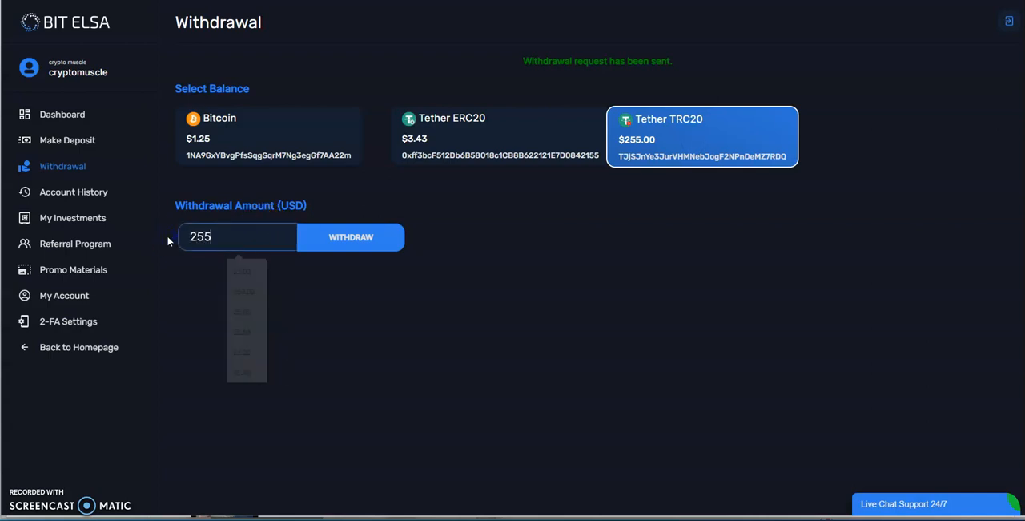
pyautogui.click(350, 236)
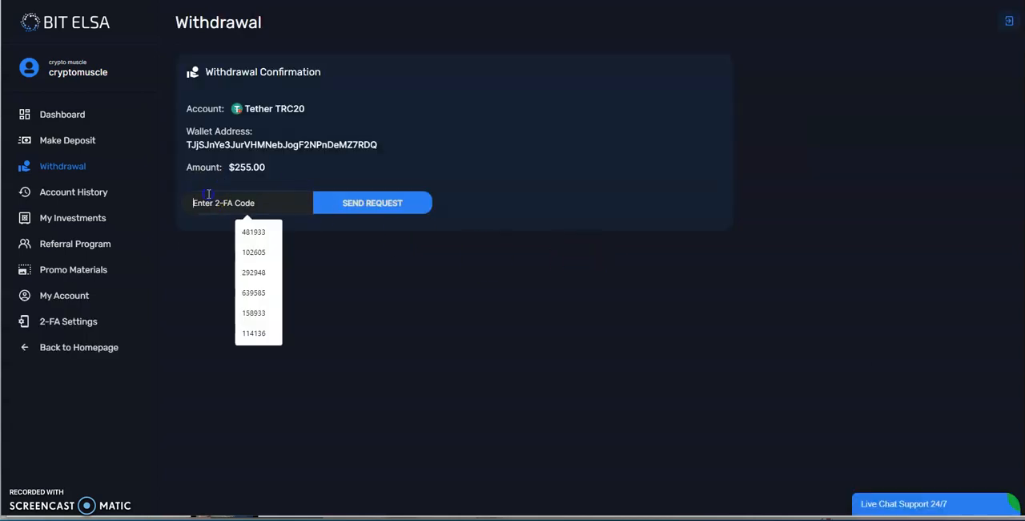
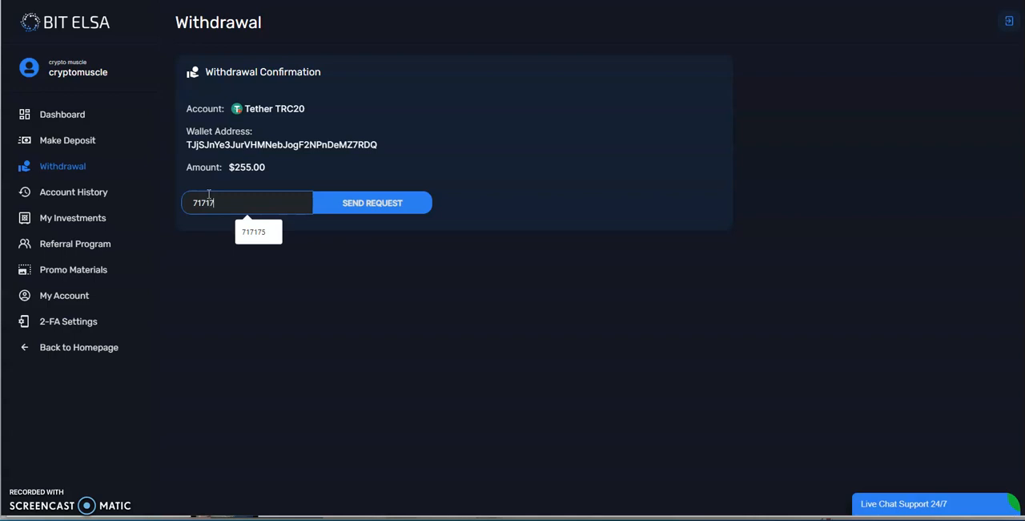
pyautogui.click(372, 202)
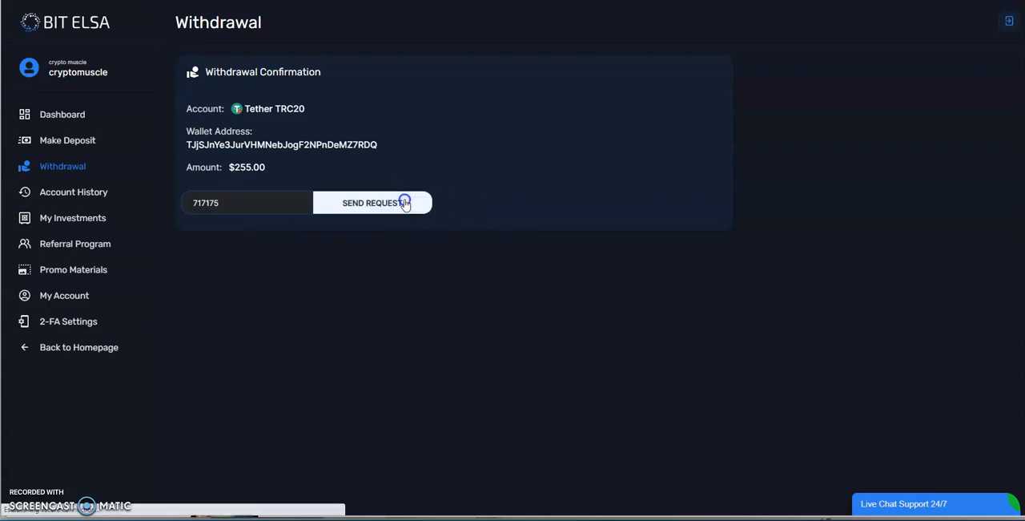
pyautogui.click(372, 202)
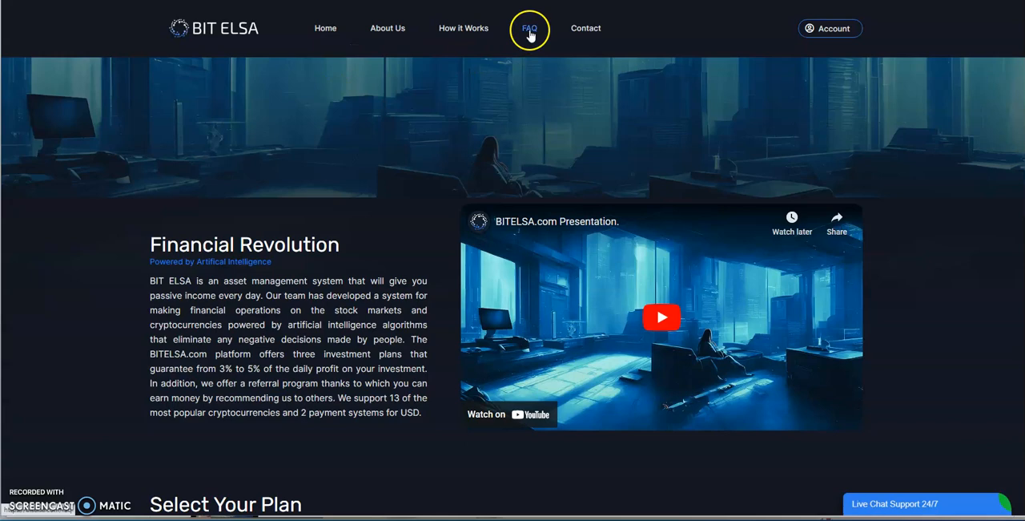
# Open the FAQ page and read through cancellation fees, withdrawal minimums and processing times
pyautogui.click(529, 28)
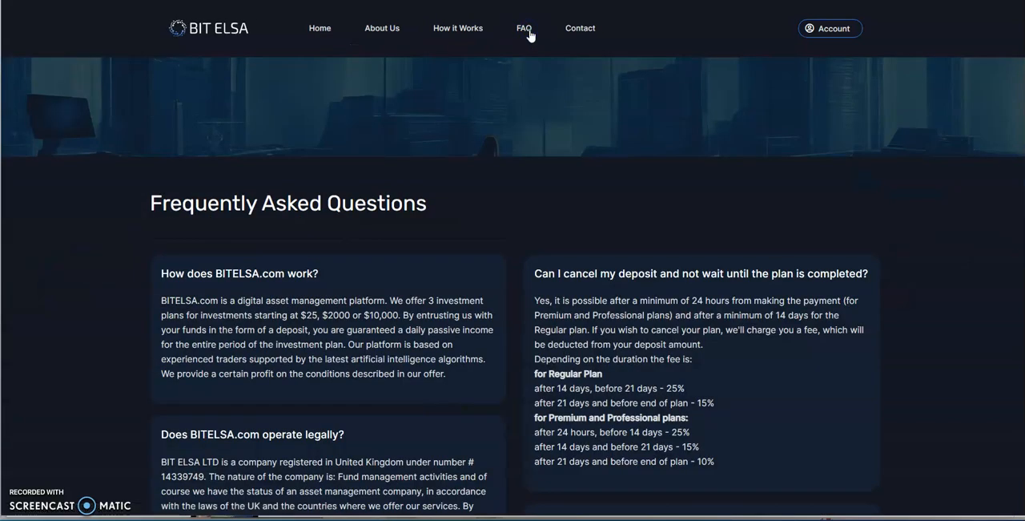
pyautogui.scroll(-3)
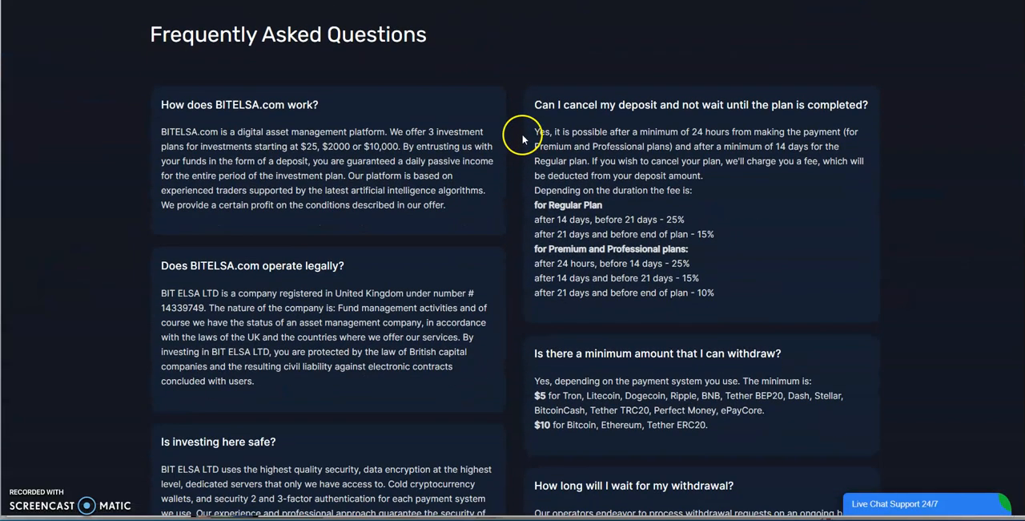
pyautogui.scroll(-3)
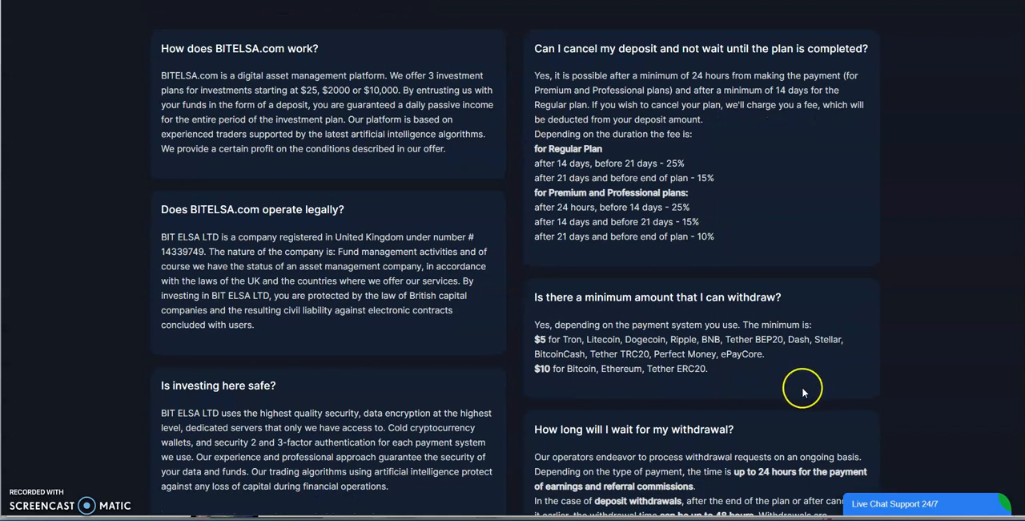
pyautogui.scroll(-3)
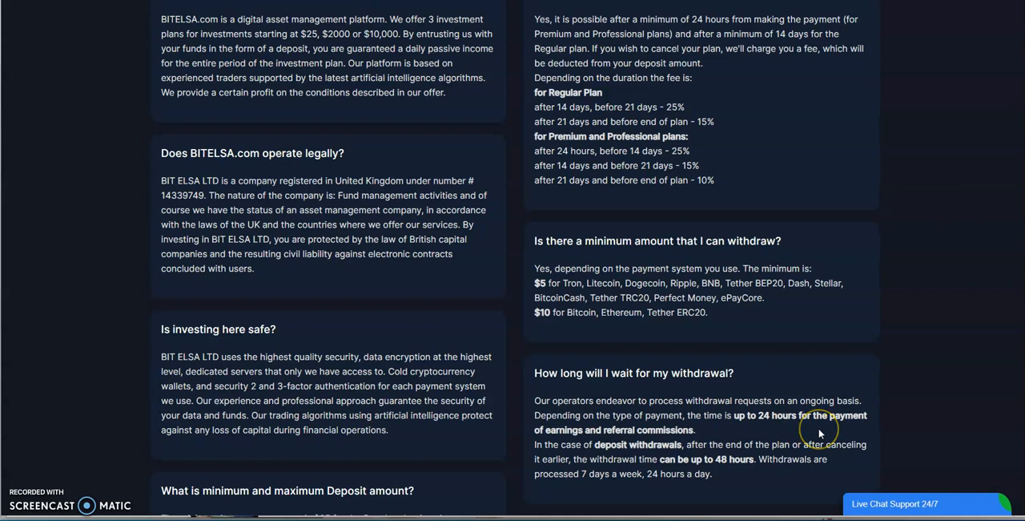
pyautogui.moveTo(689, 449)
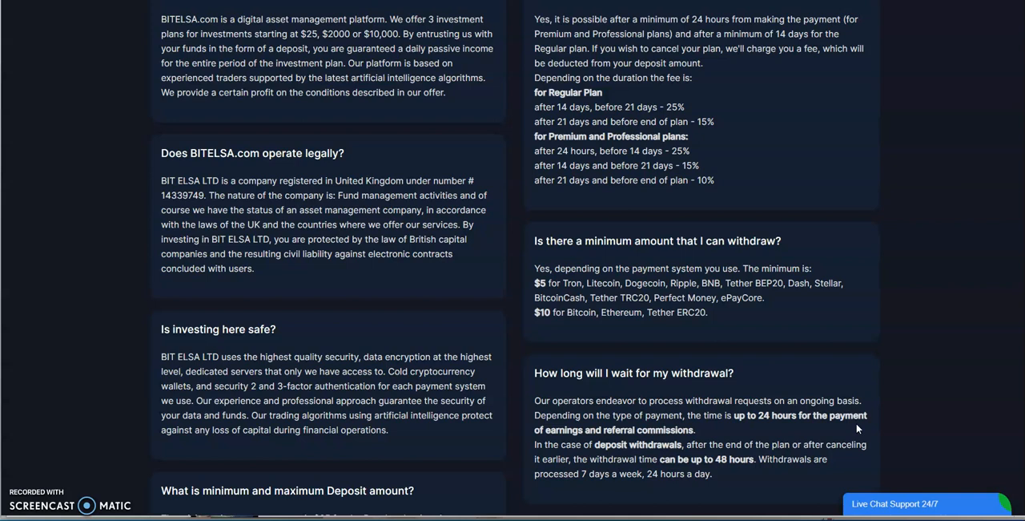
pyautogui.moveTo(619, 457)
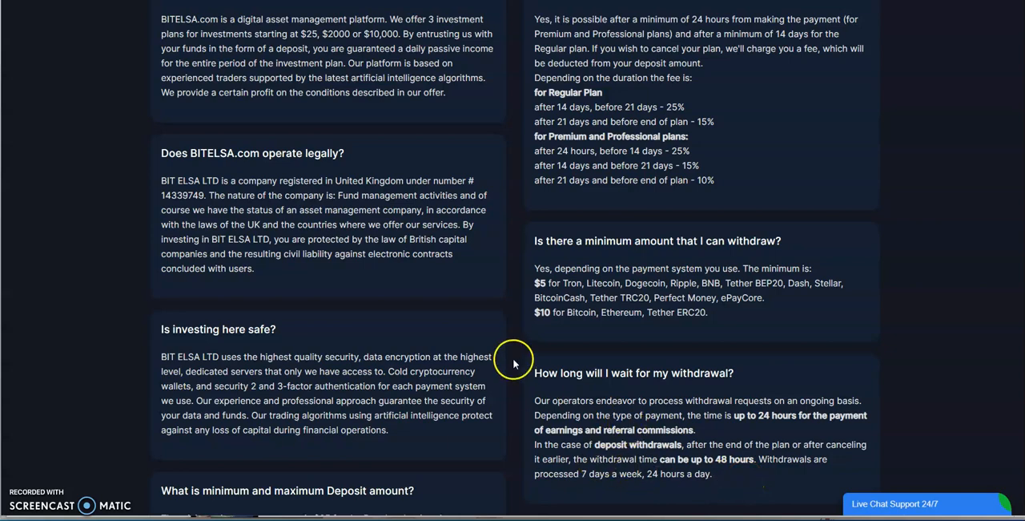
pyautogui.scroll(3)
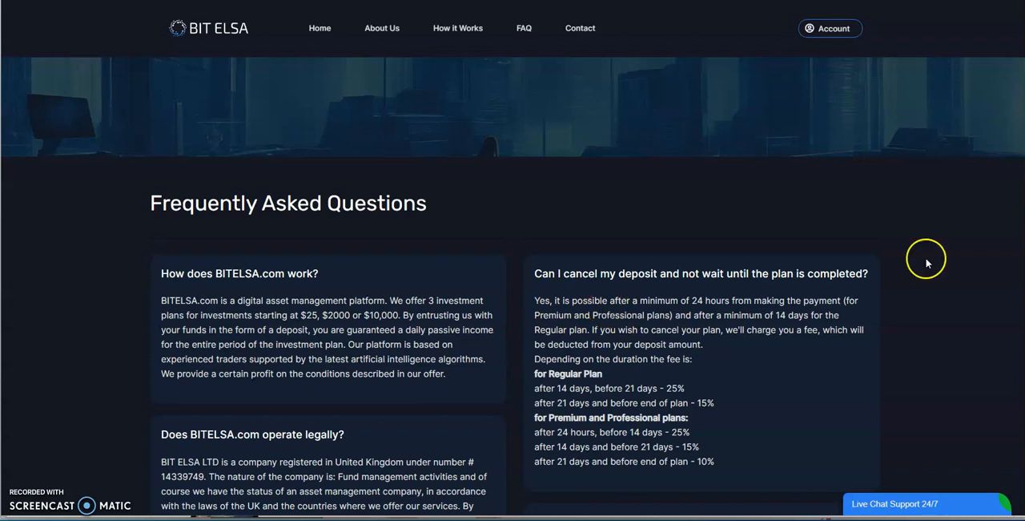
pyautogui.moveTo(914, 138)
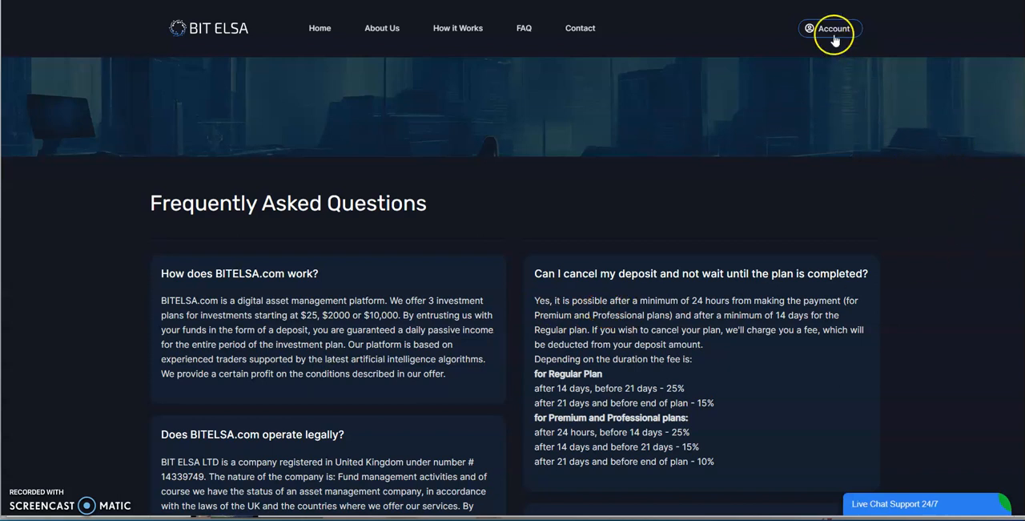
# Open the Account dashboard showing the $4.69 balance and $367.03 pending withdrawals
pyautogui.click(831, 28)
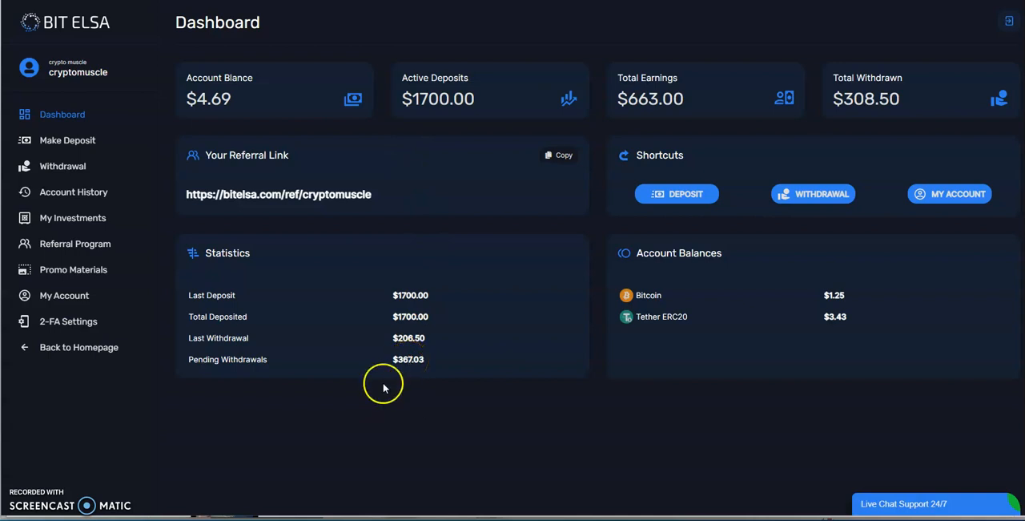
pyautogui.moveTo(379, 393)
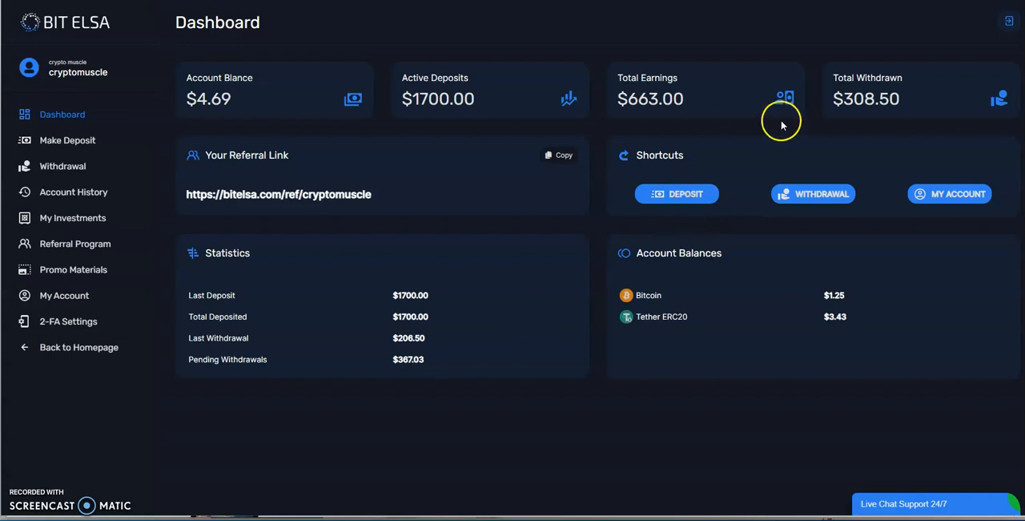
pyautogui.moveTo(864, 119)
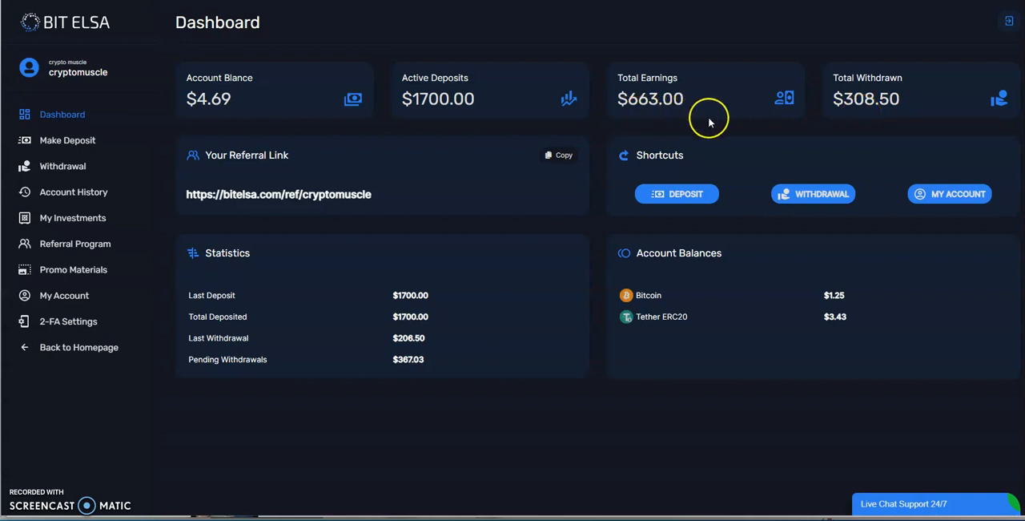
pyautogui.moveTo(415, 114)
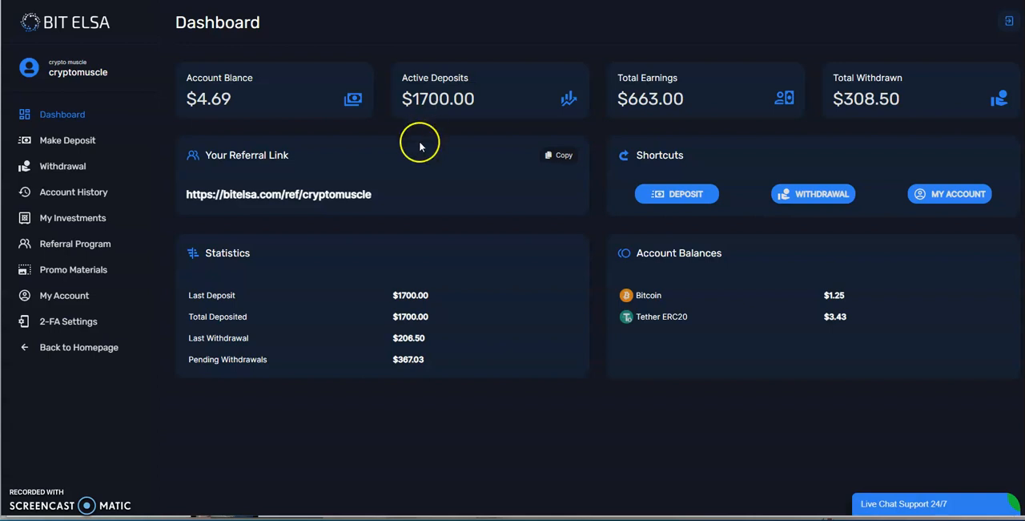
pyautogui.moveTo(608, 40)
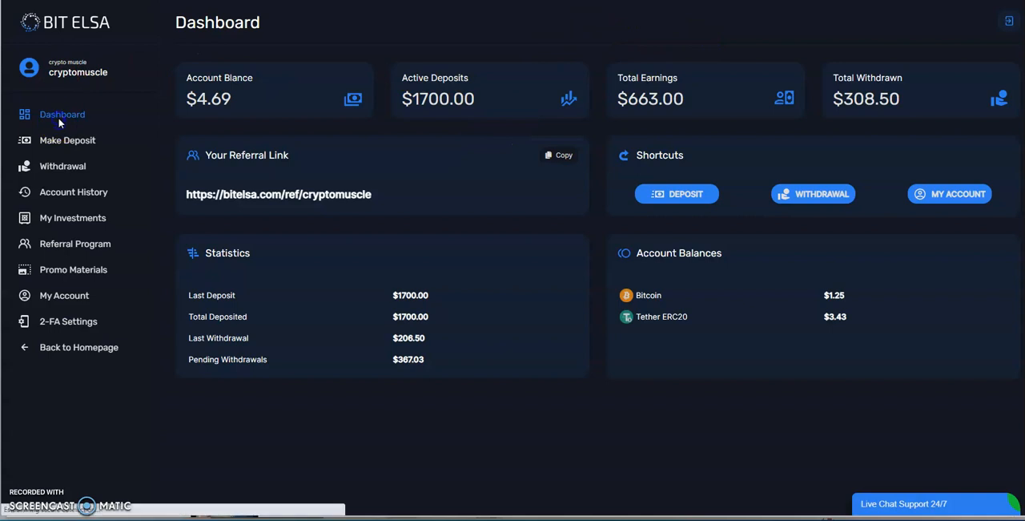
pyautogui.moveTo(581, 46)
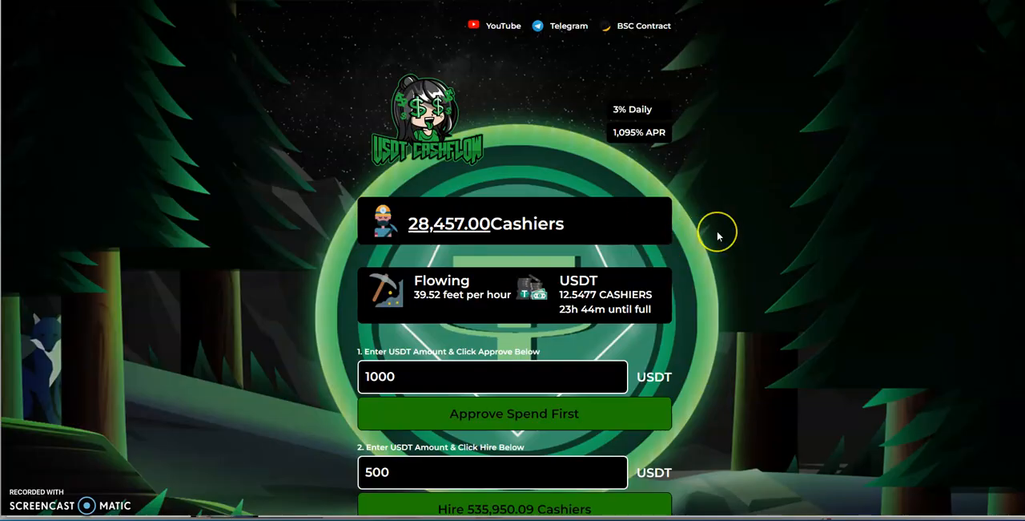
pyautogui.scroll(-3)
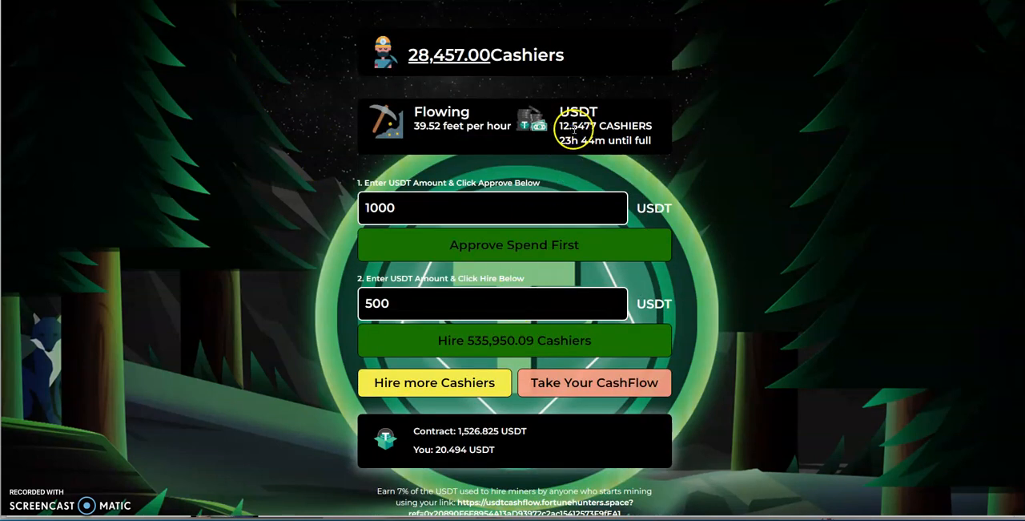
pyautogui.moveTo(450, 204)
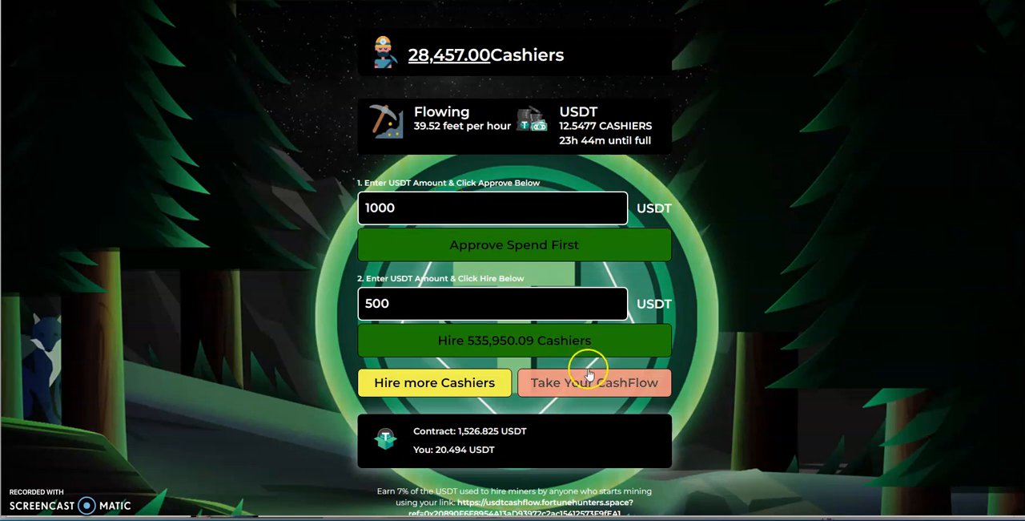
pyautogui.click(594, 383)
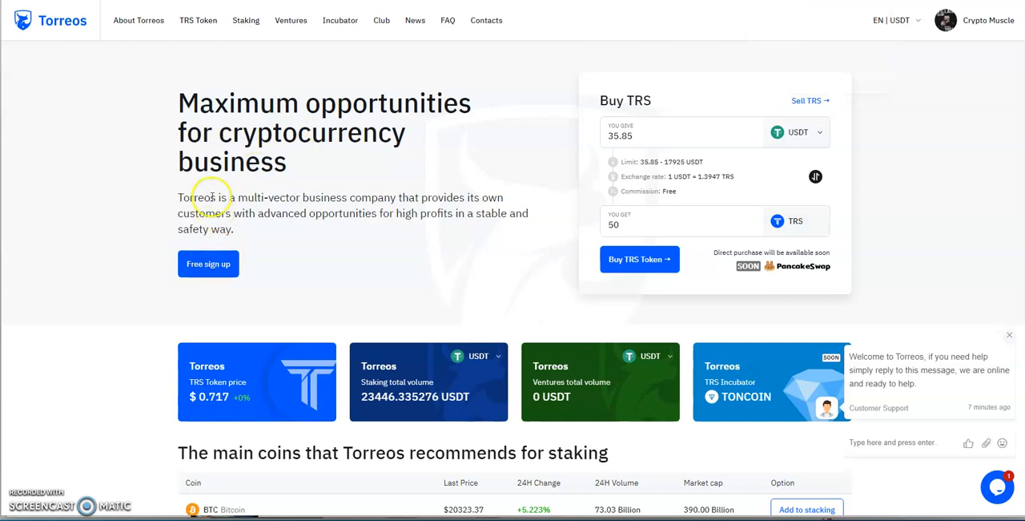
pyautogui.moveTo(313, 165)
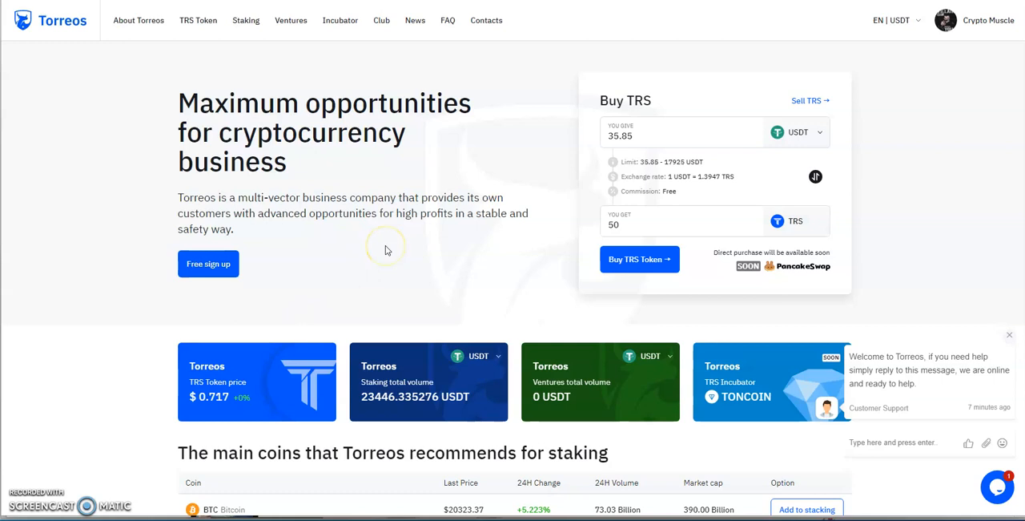
pyautogui.moveTo(386, 250)
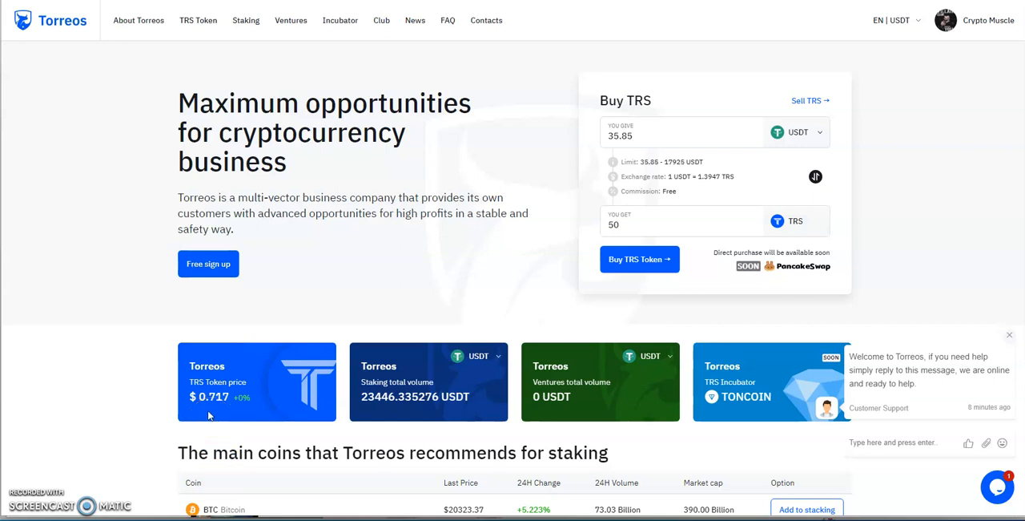
pyautogui.click(211, 405)
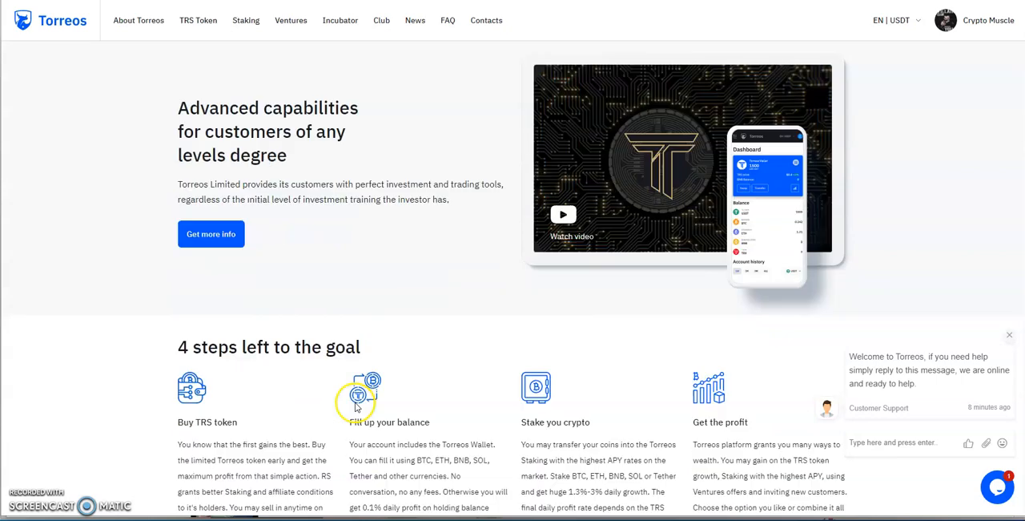
pyautogui.scroll(-3)
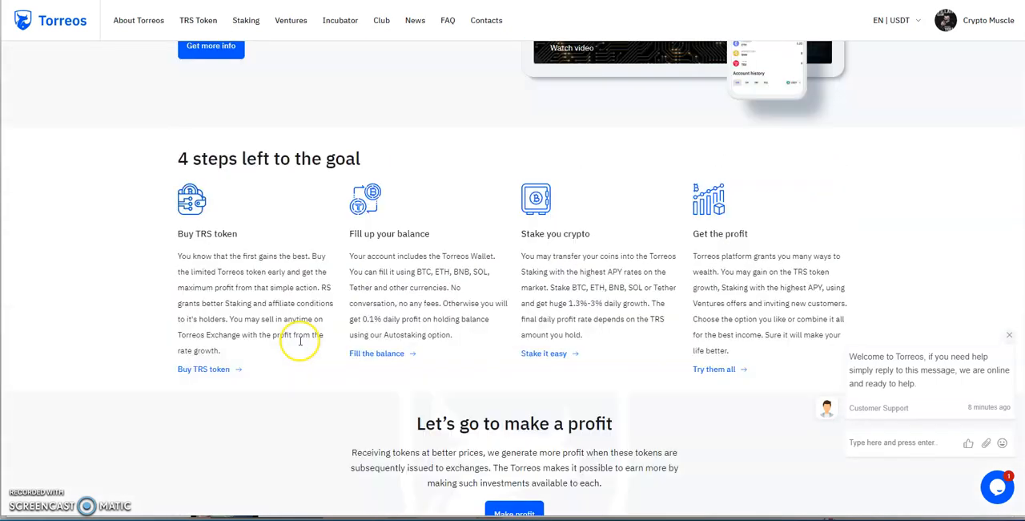
pyautogui.scroll(-3)
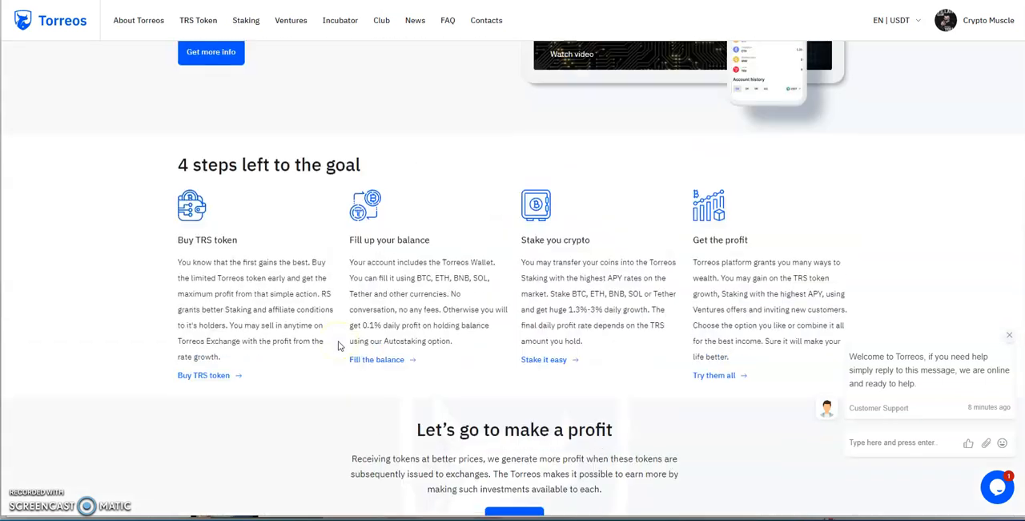
pyautogui.scroll(-3)
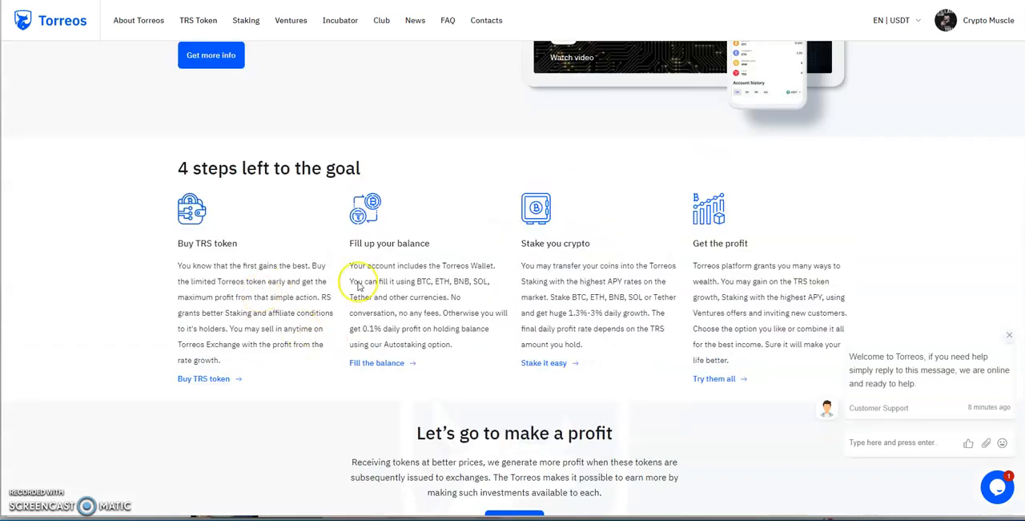
pyautogui.moveTo(262, 264)
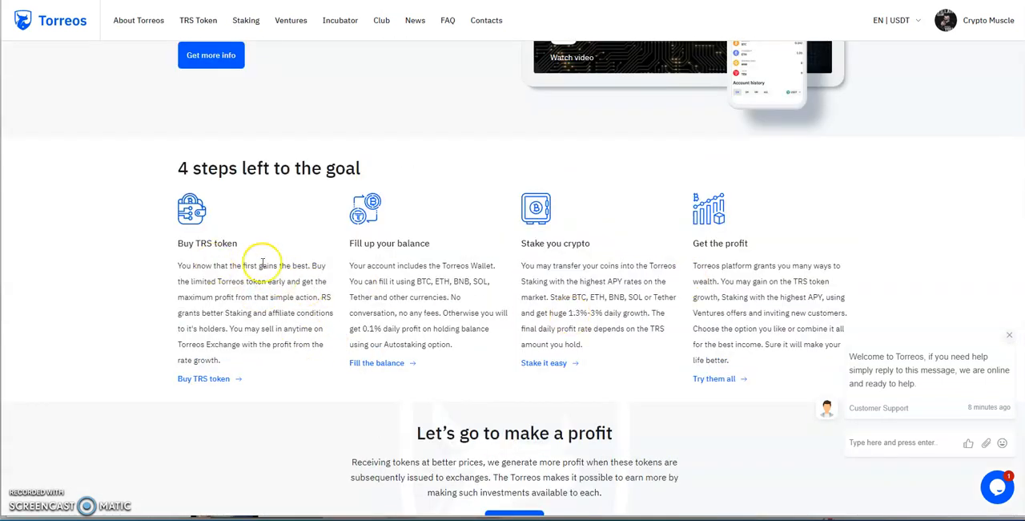
pyautogui.moveTo(712, 264)
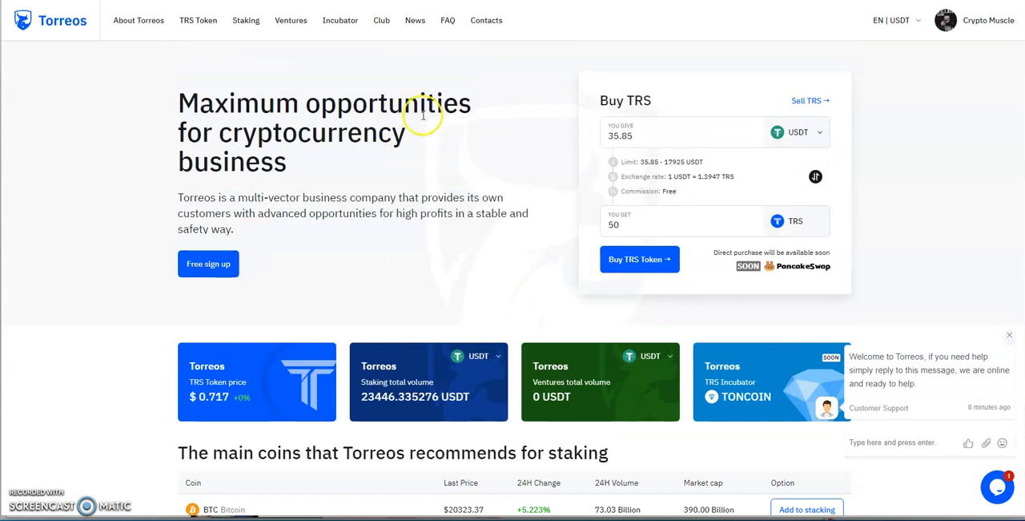
pyautogui.moveTo(388, 96)
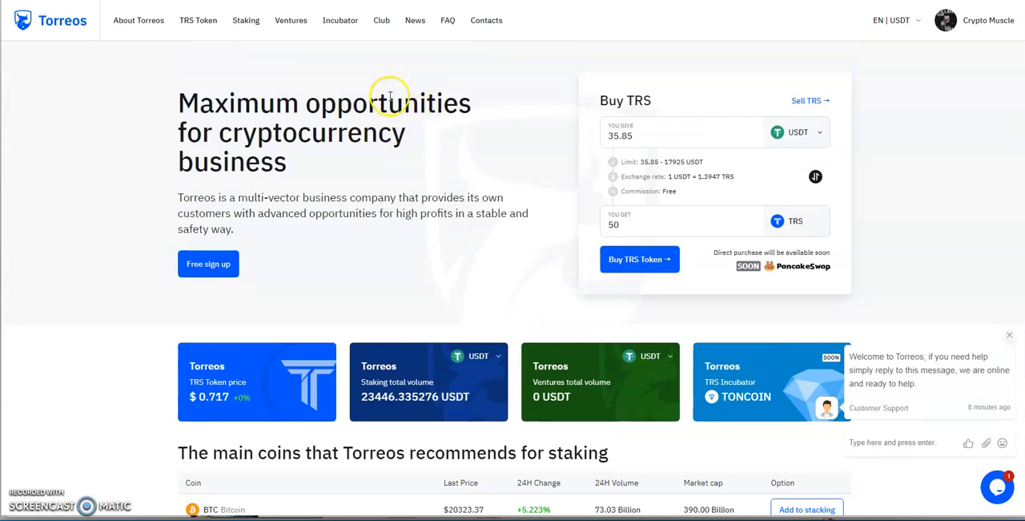
pyautogui.moveTo(241, 77)
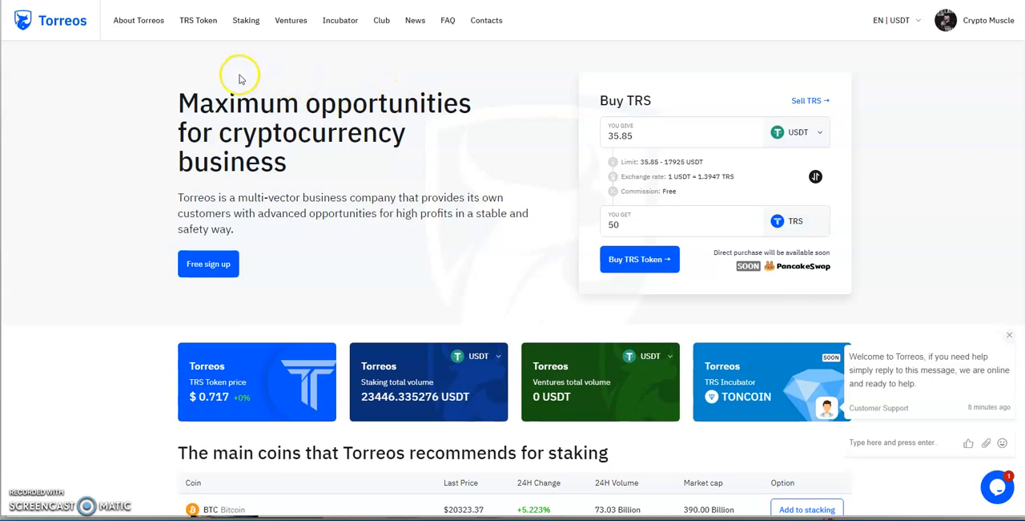
pyautogui.moveTo(437, 81)
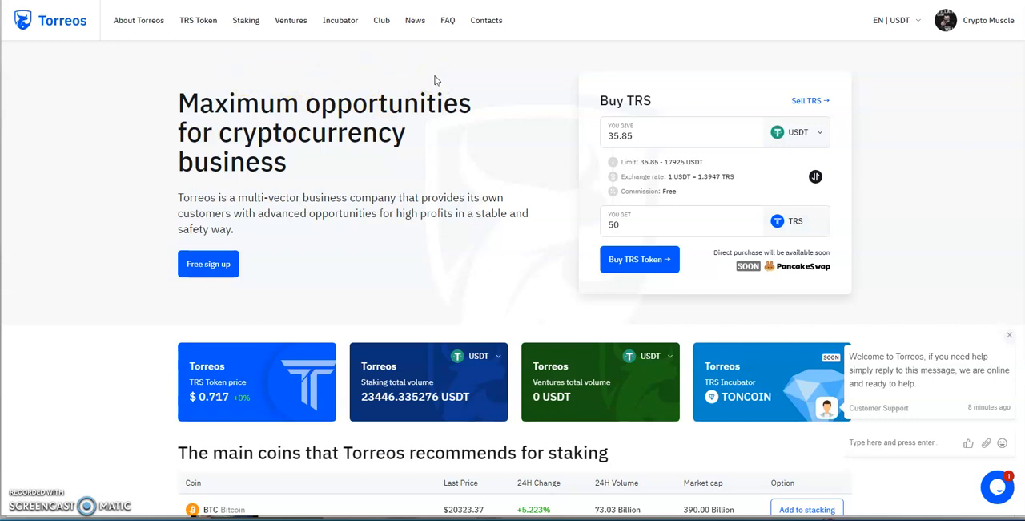
pyautogui.moveTo(765, 23)
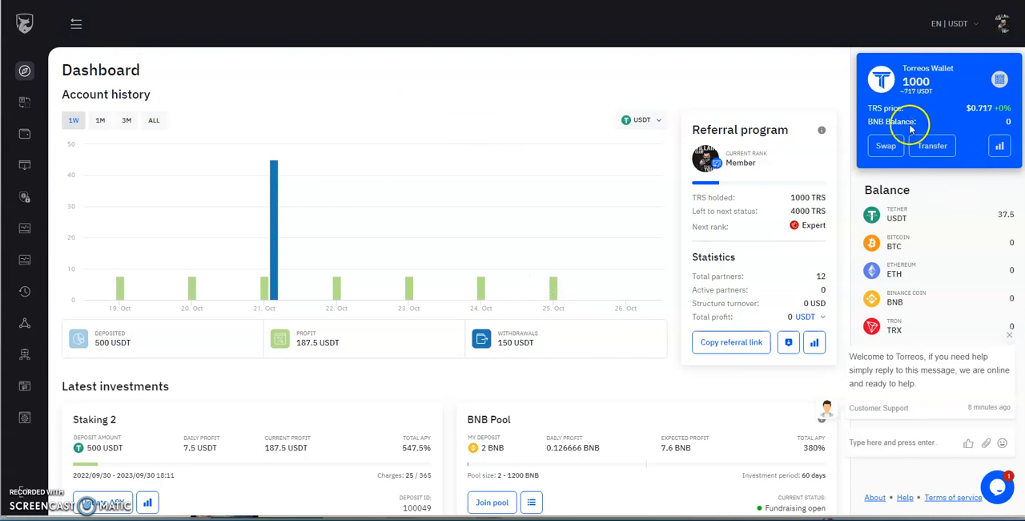
pyautogui.moveTo(912, 128)
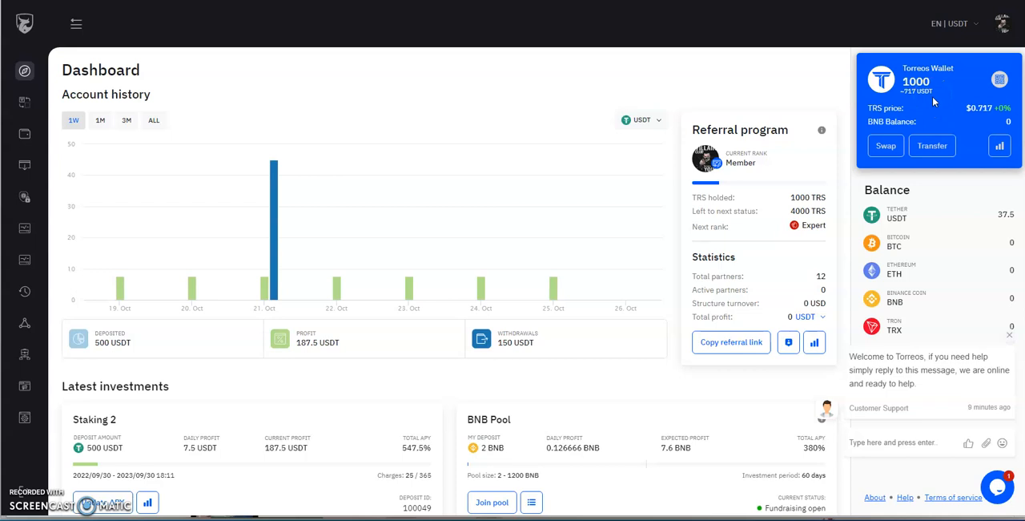
pyautogui.moveTo(774, 46)
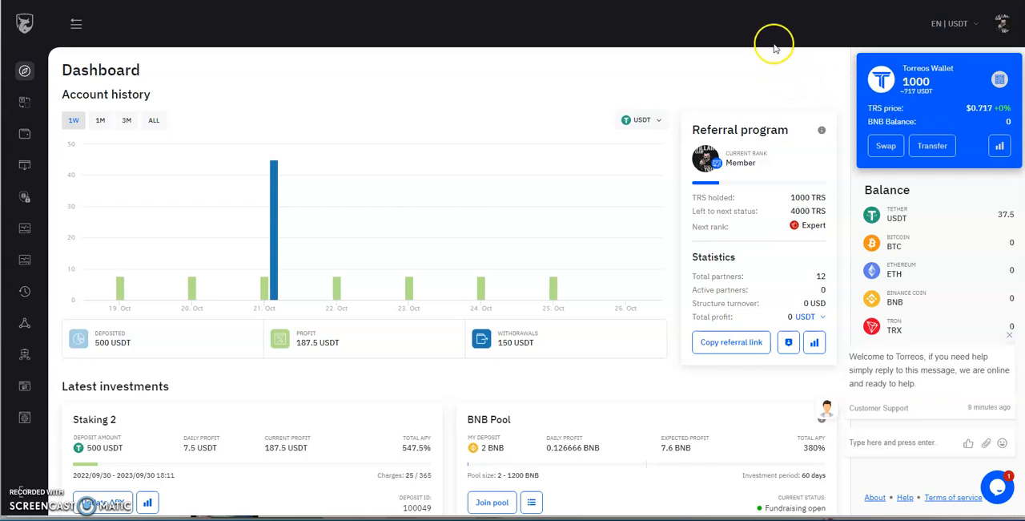
pyautogui.moveTo(775, 49)
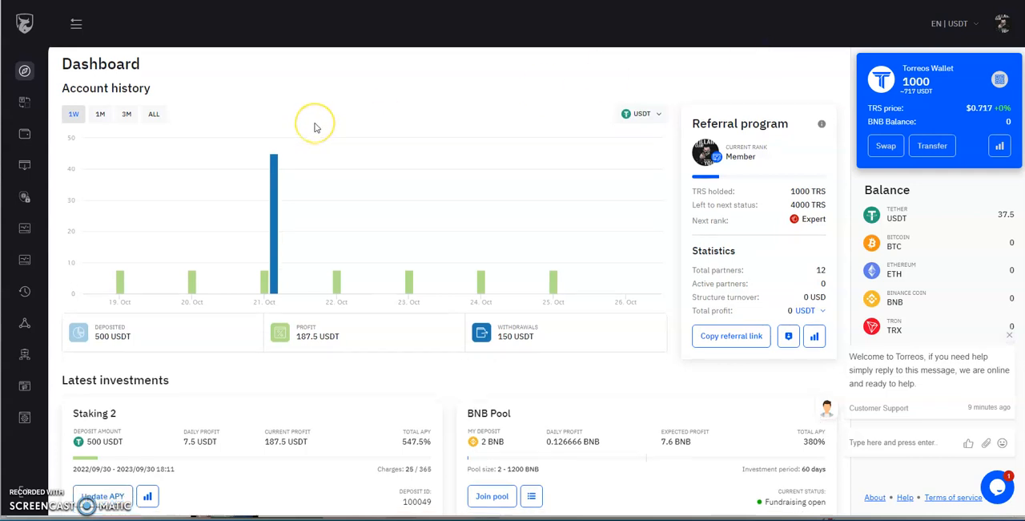
# Scroll back to the top of the Torreos dashboard and expand the labelled sidebar
pyautogui.scroll(-3)
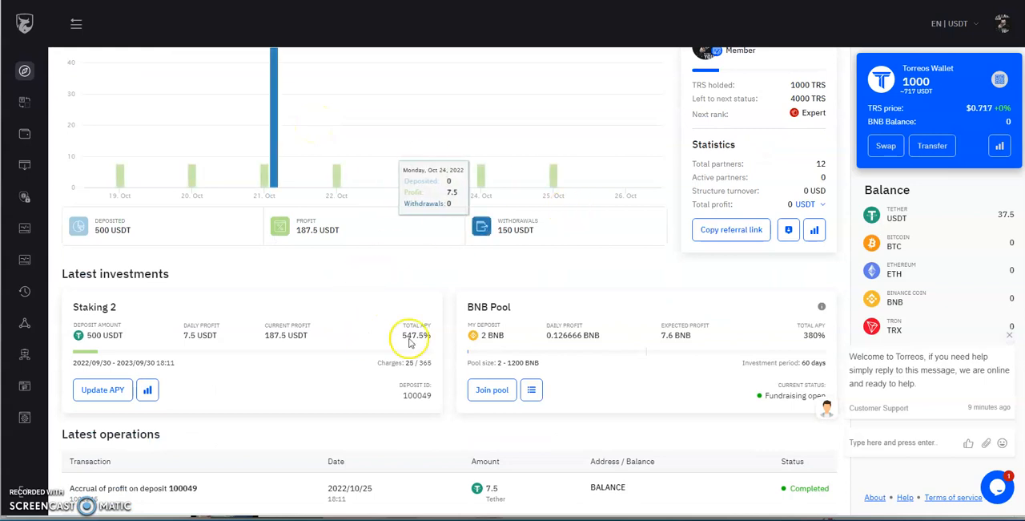
pyautogui.moveTo(514, 326)
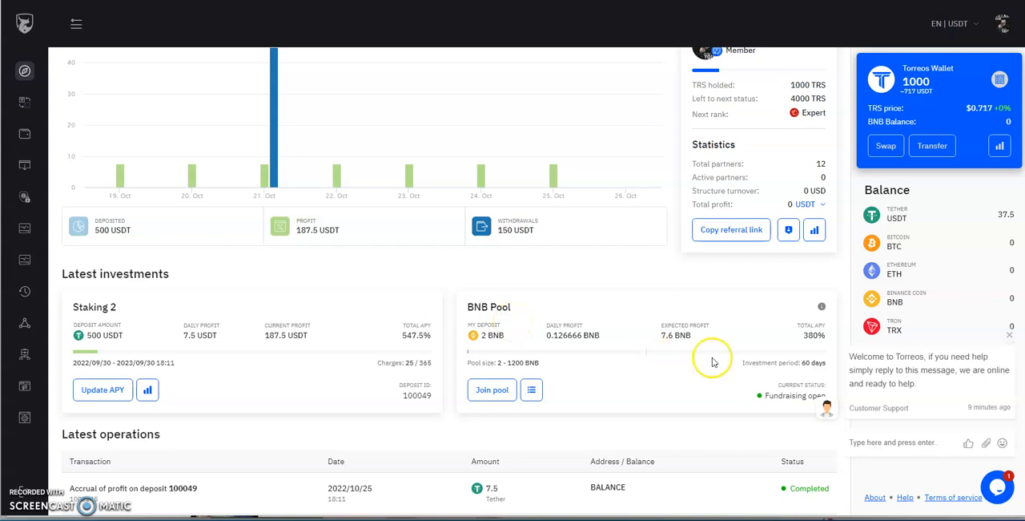
pyautogui.scroll(-3)
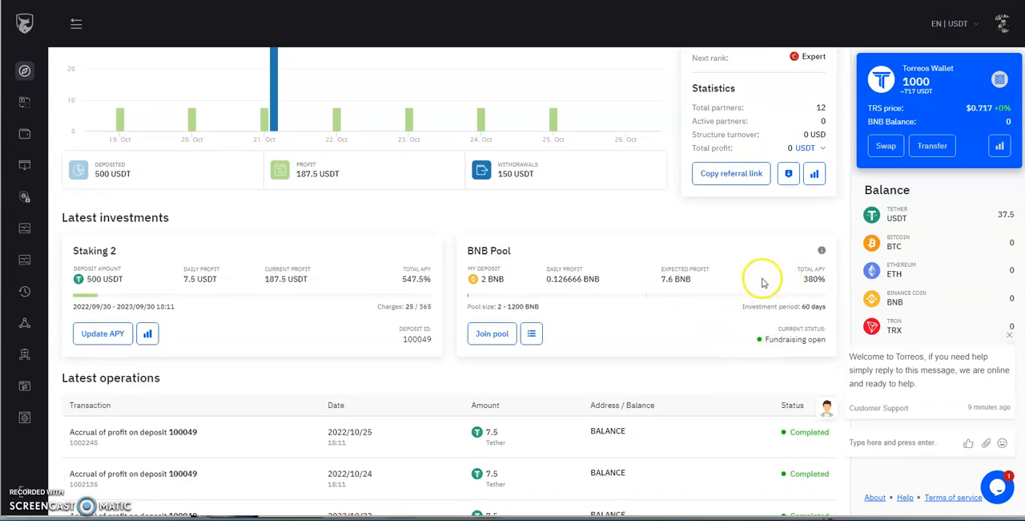
pyautogui.moveTo(671, 281)
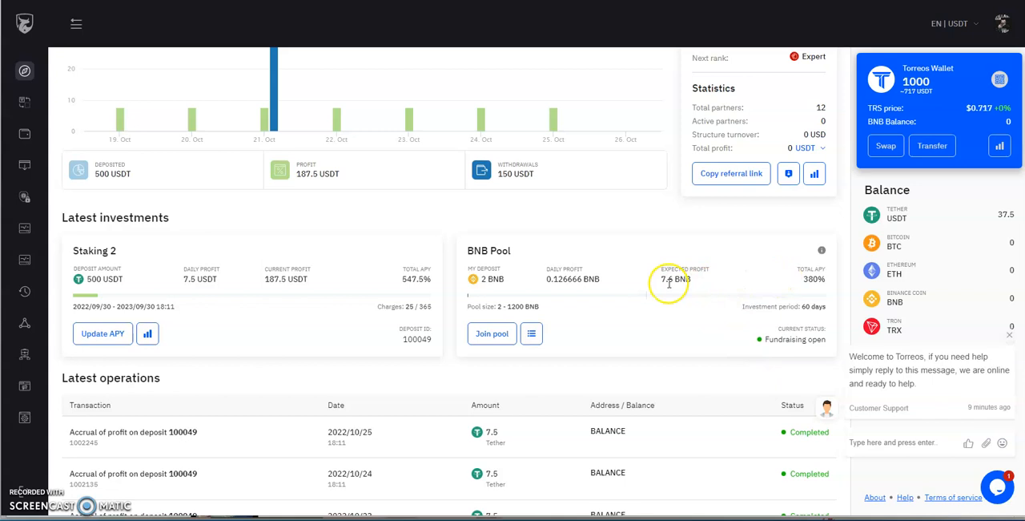
pyautogui.moveTo(538, 290)
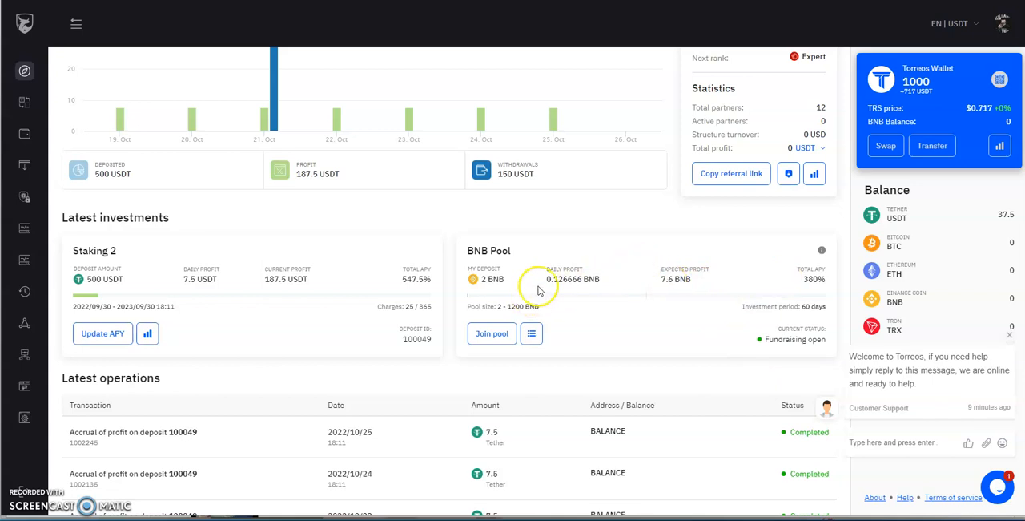
pyautogui.moveTo(659, 300)
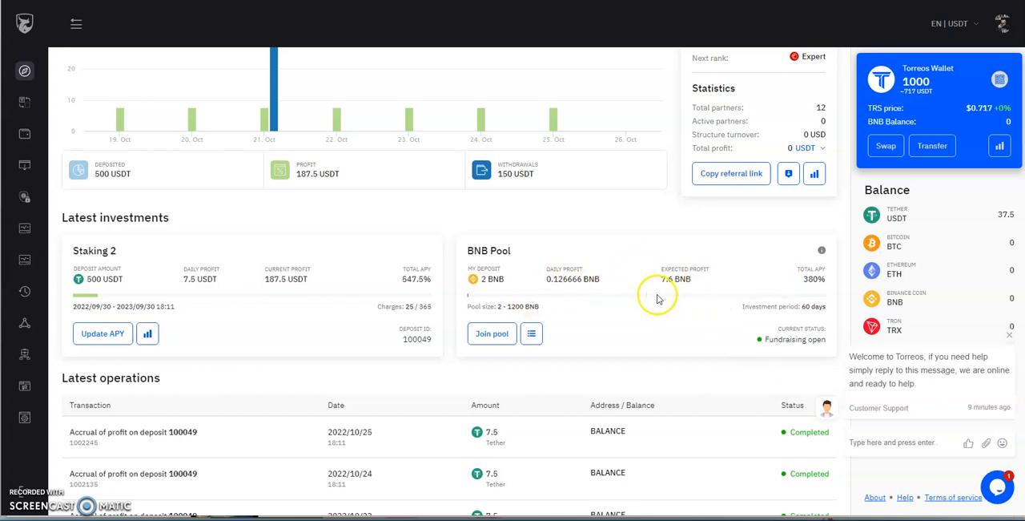
pyautogui.moveTo(689, 292)
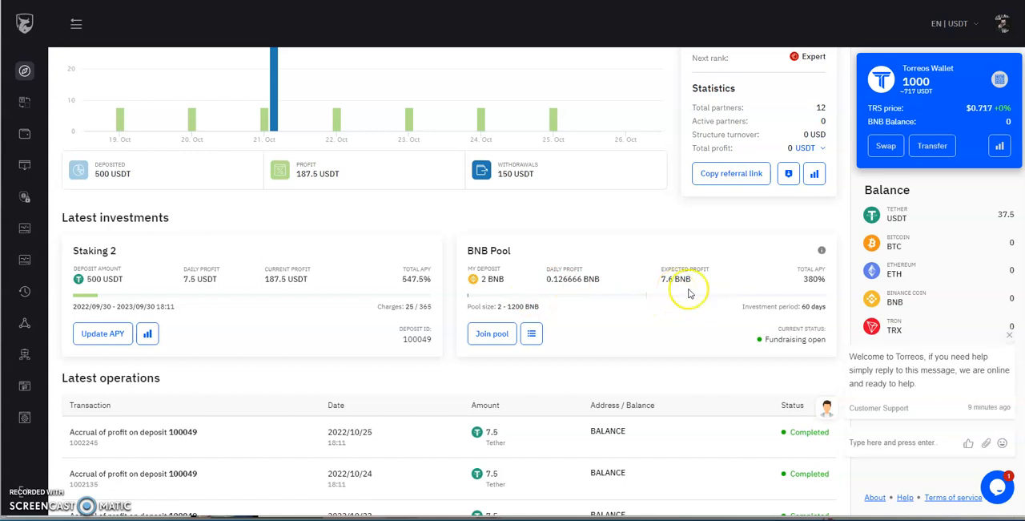
pyautogui.moveTo(807, 316)
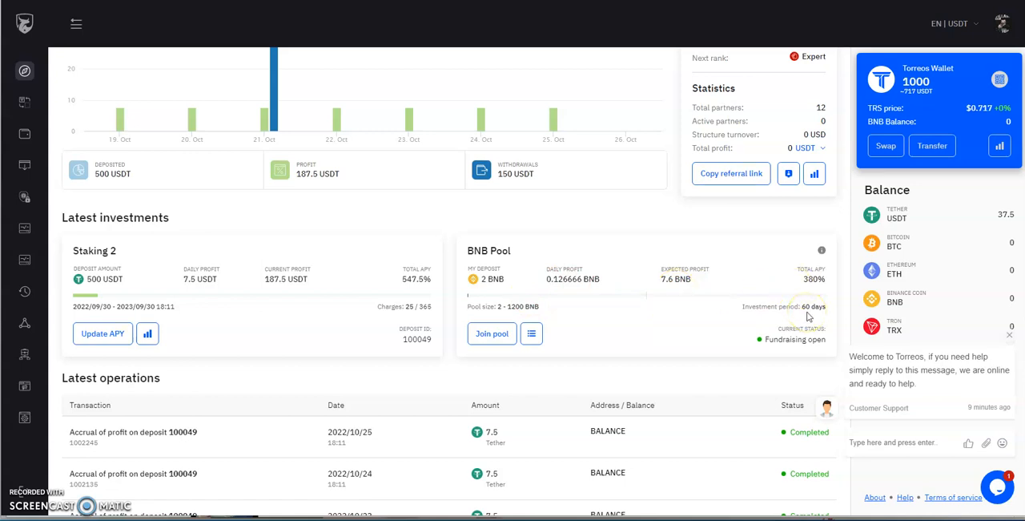
pyautogui.moveTo(681, 310)
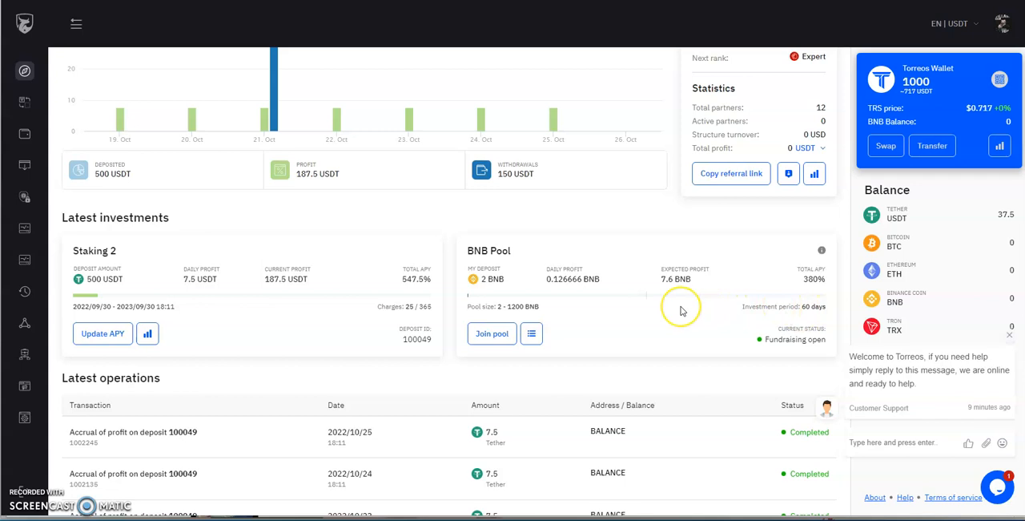
pyautogui.scroll(3)
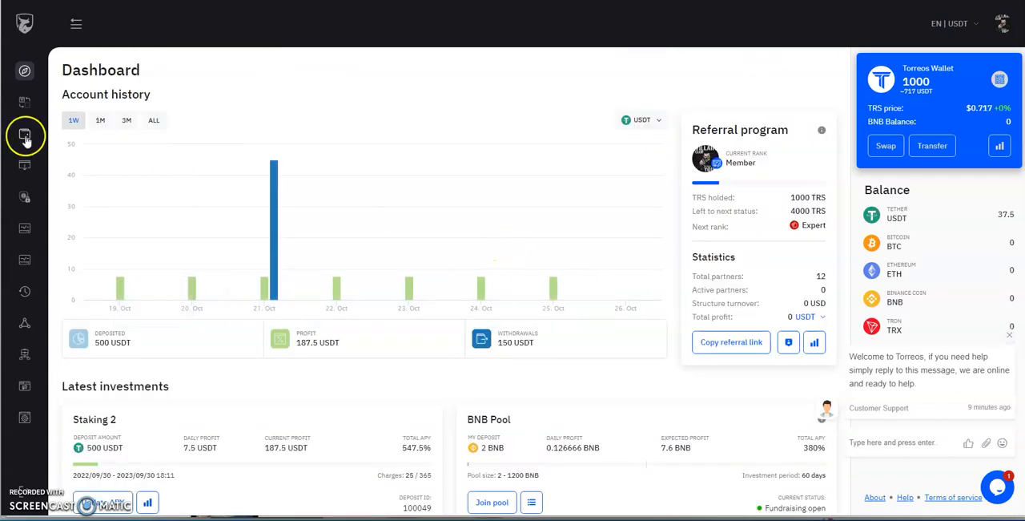
pyautogui.click(76, 24)
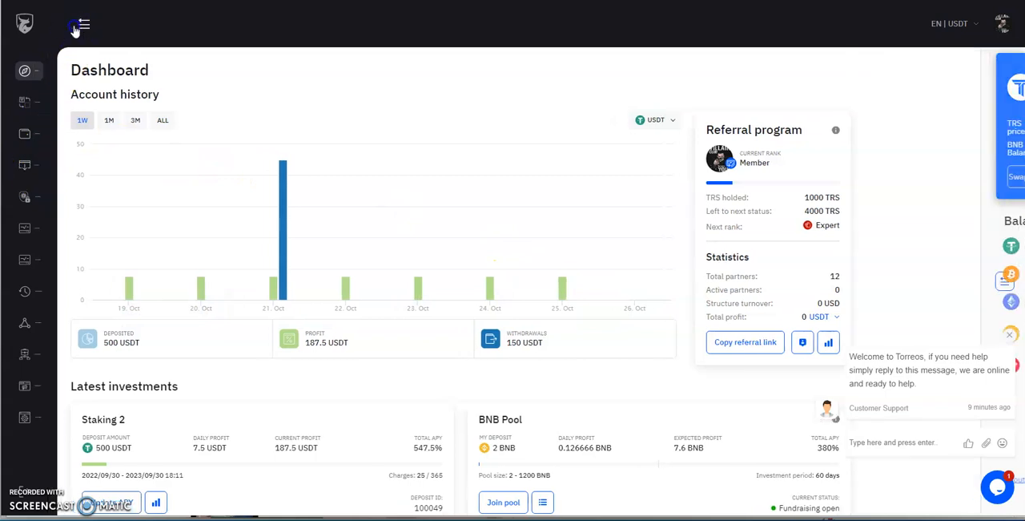
pyautogui.click(80, 24)
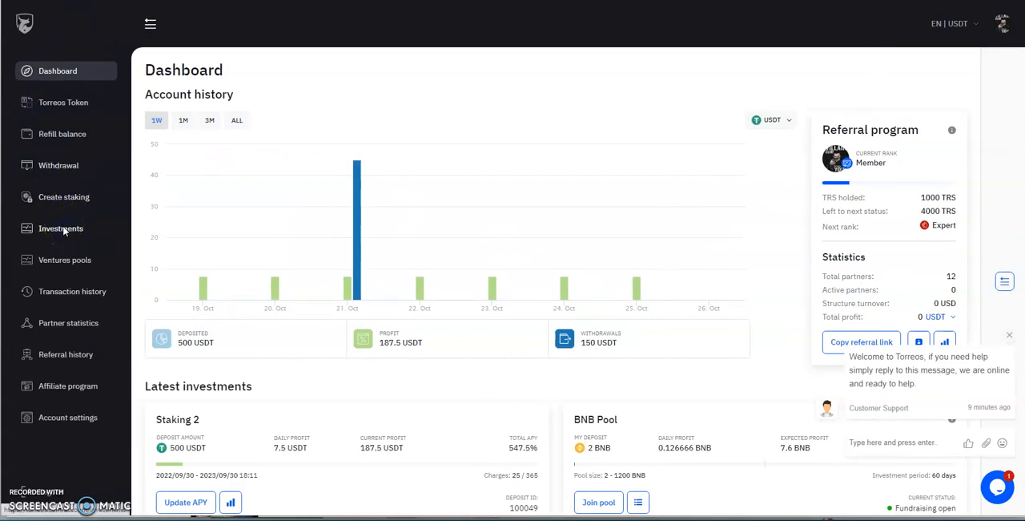
# Open the Investments page with the Staking 2 deposit and re-expand the sidebar
pyautogui.click(61, 228)
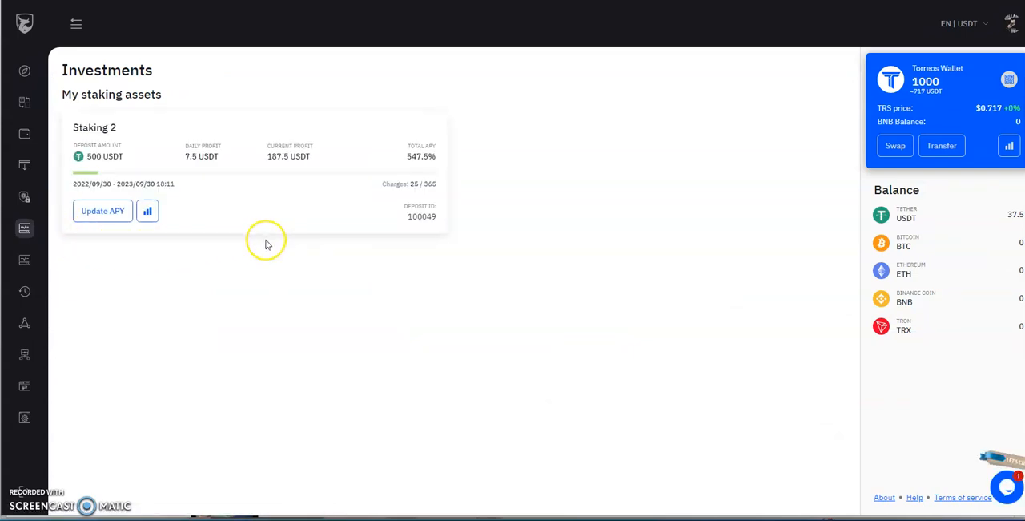
pyautogui.moveTo(94, 98)
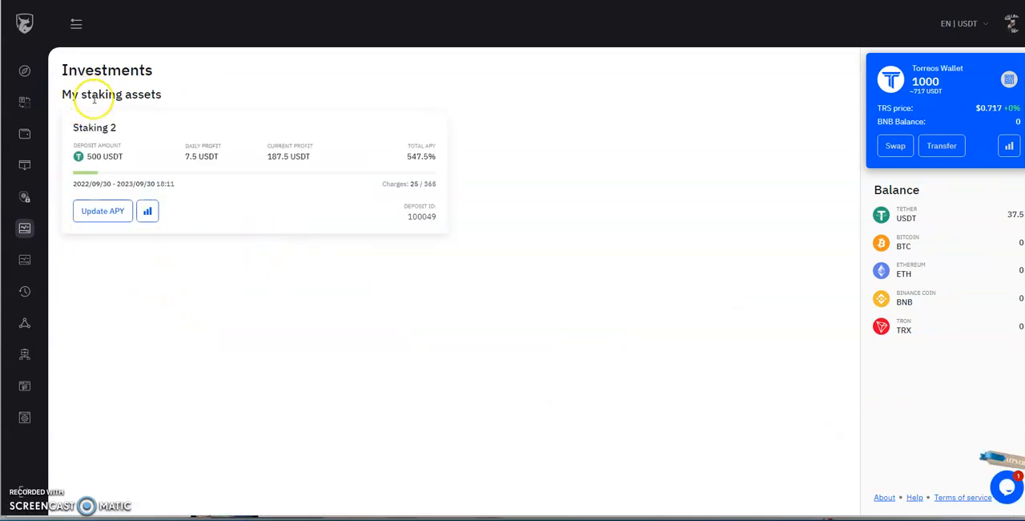
pyautogui.click(24, 228)
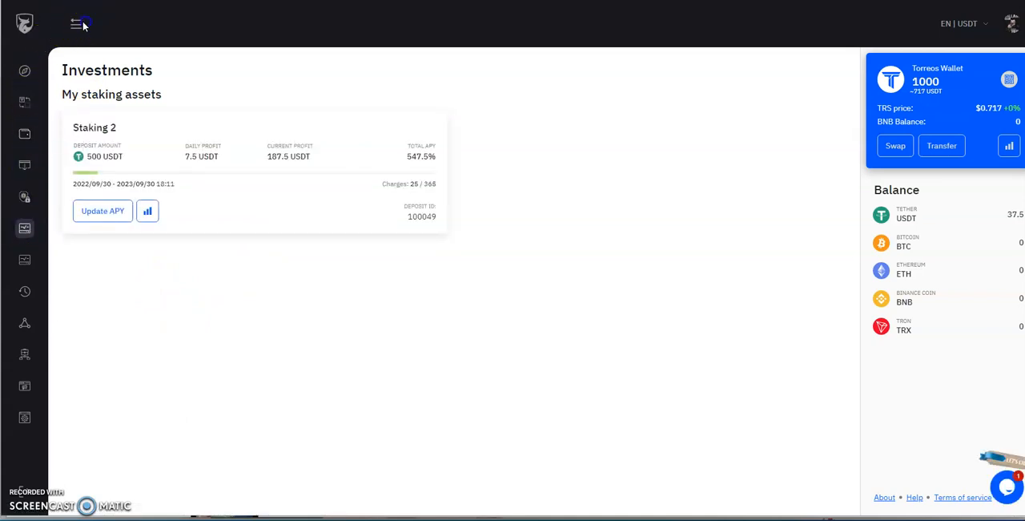
pyautogui.click(77, 24)
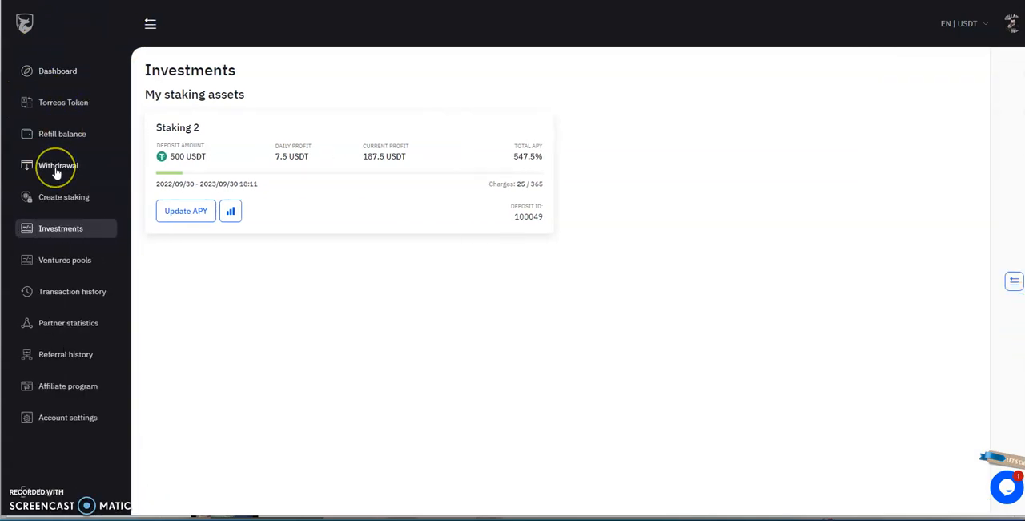
pyautogui.moveTo(64, 260)
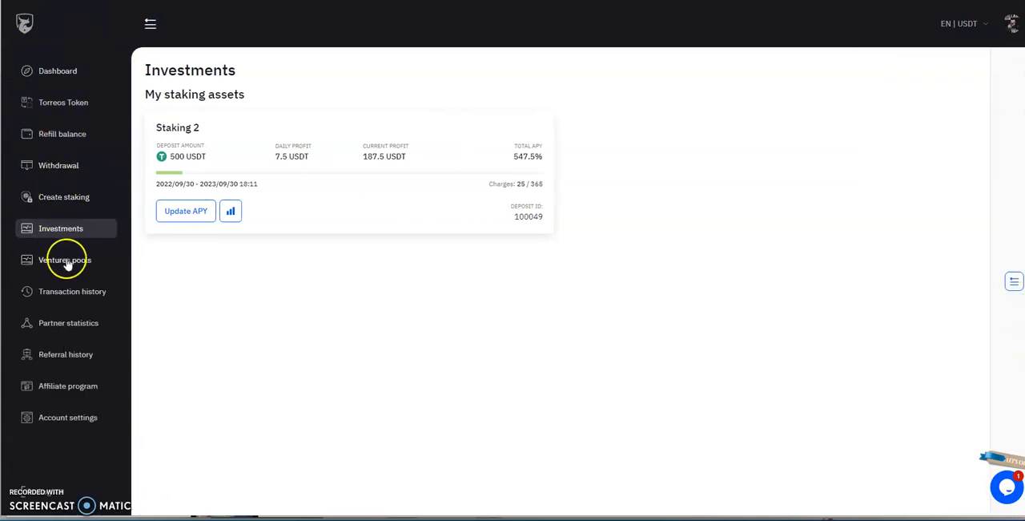
# Open Ventures pools, view the BNB Pool investor list, then close it
pyautogui.click(65, 260)
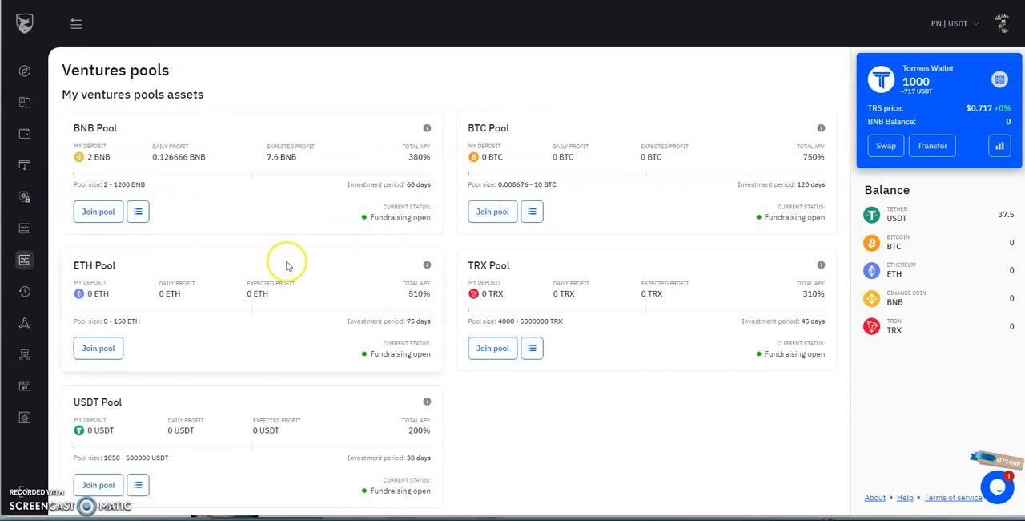
pyautogui.moveTo(289, 198)
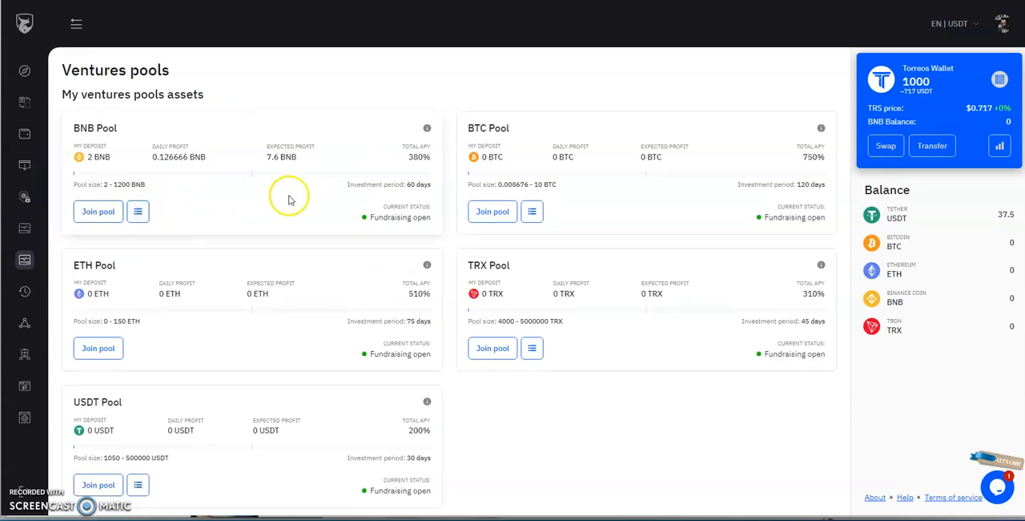
pyautogui.click(138, 212)
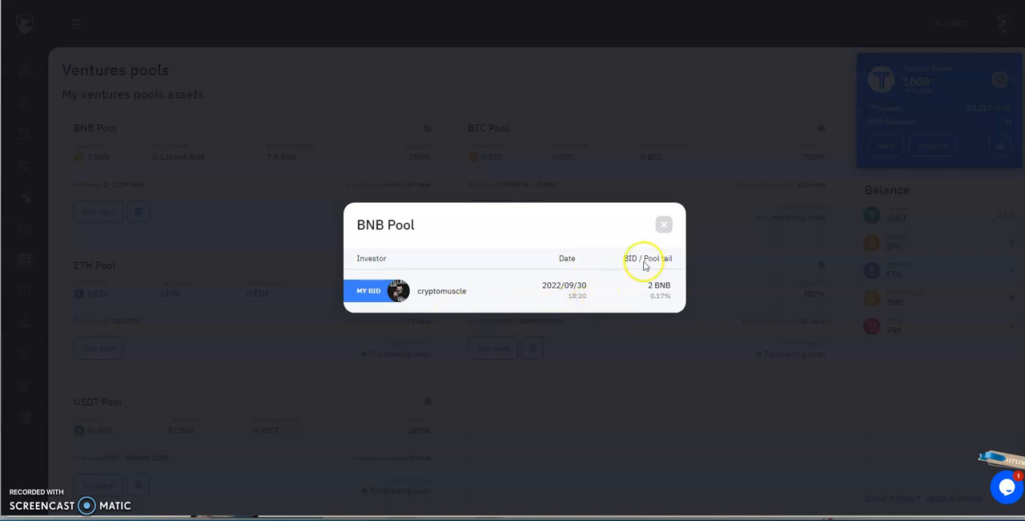
pyautogui.click(663, 225)
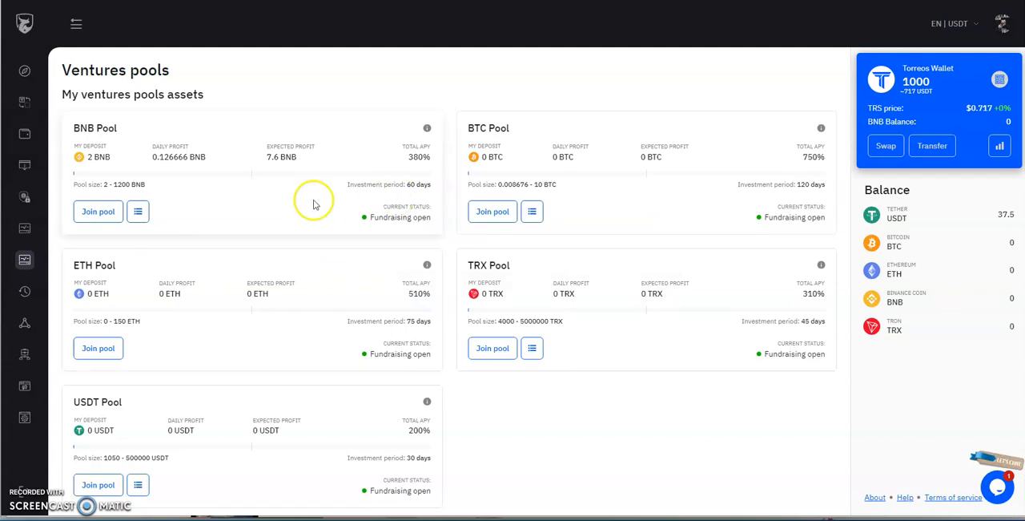
pyautogui.moveTo(411, 197)
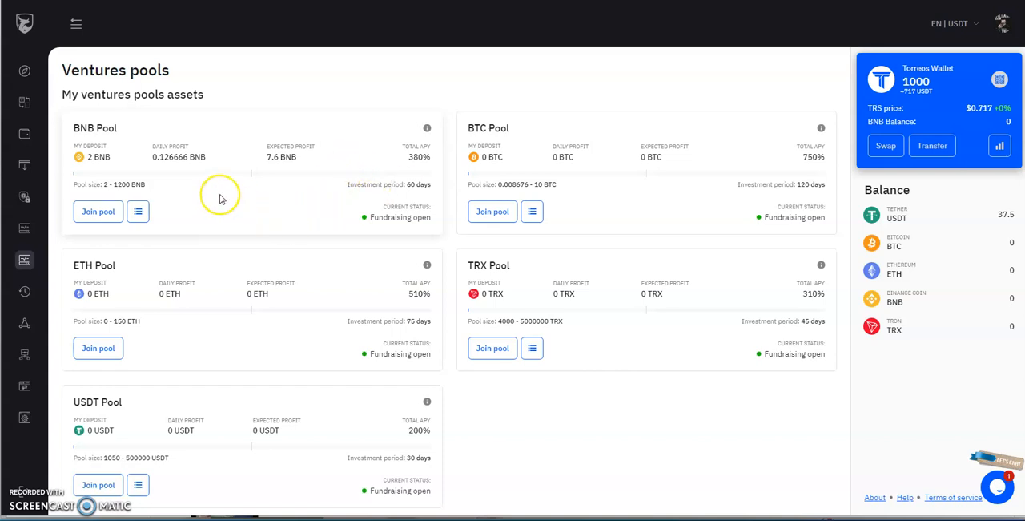
pyautogui.moveTo(271, 160)
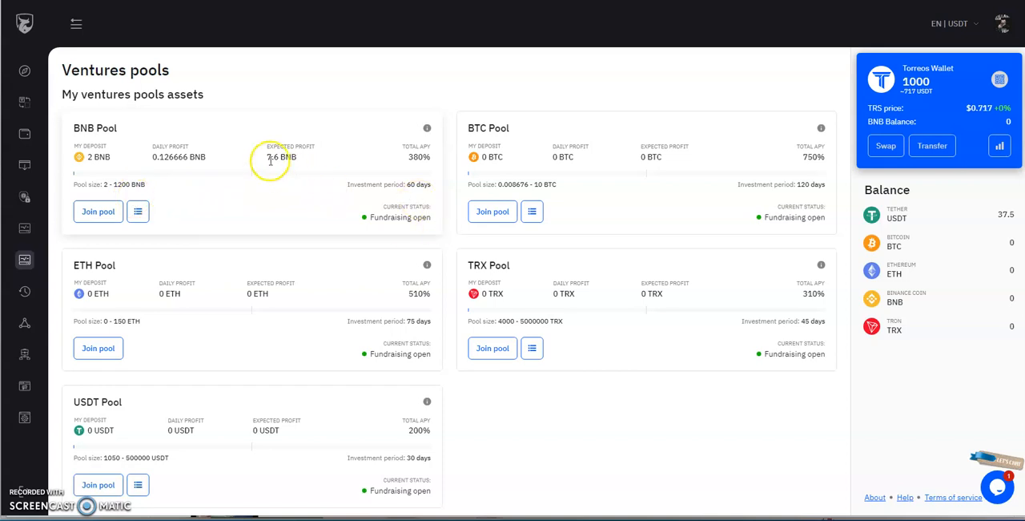
pyautogui.moveTo(273, 171)
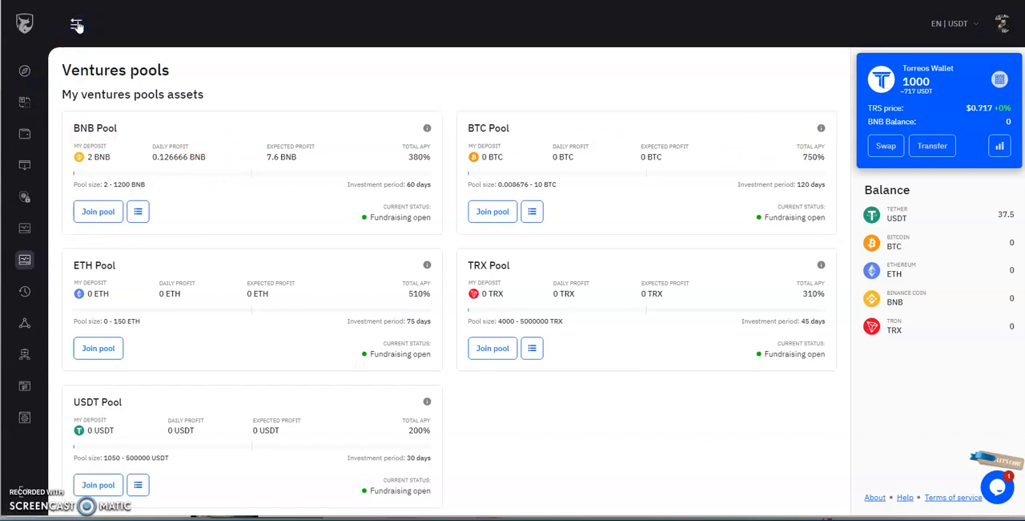
# Return to Investments to review the Staking 2 card at 547.5% APY, expanding the sidebar
pyautogui.click(77, 25)
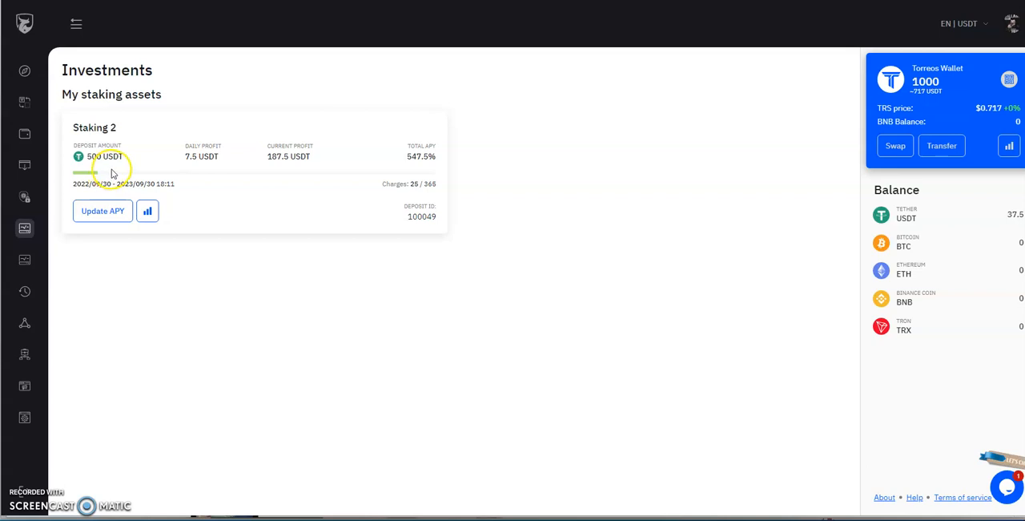
pyautogui.moveTo(494, 367)
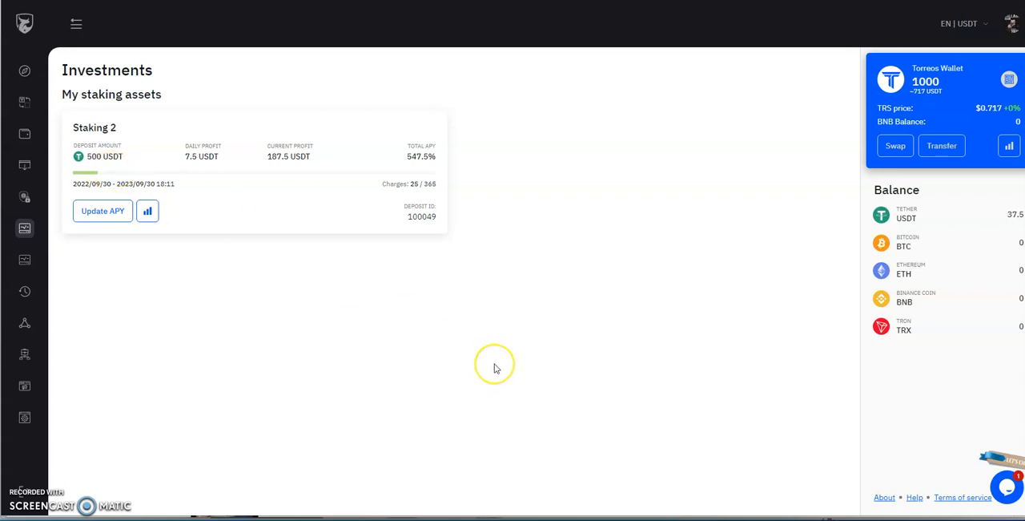
pyautogui.moveTo(494, 367)
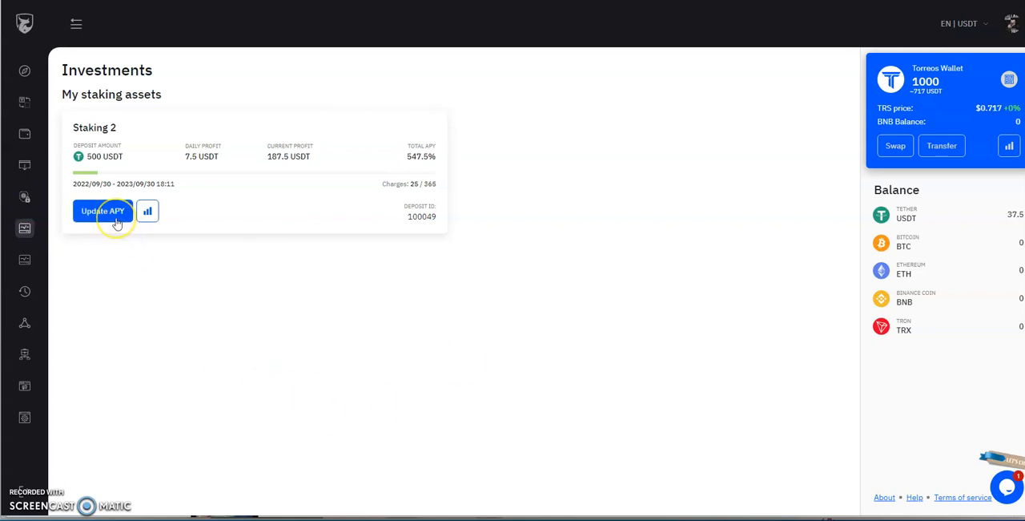
pyautogui.moveTo(416, 169)
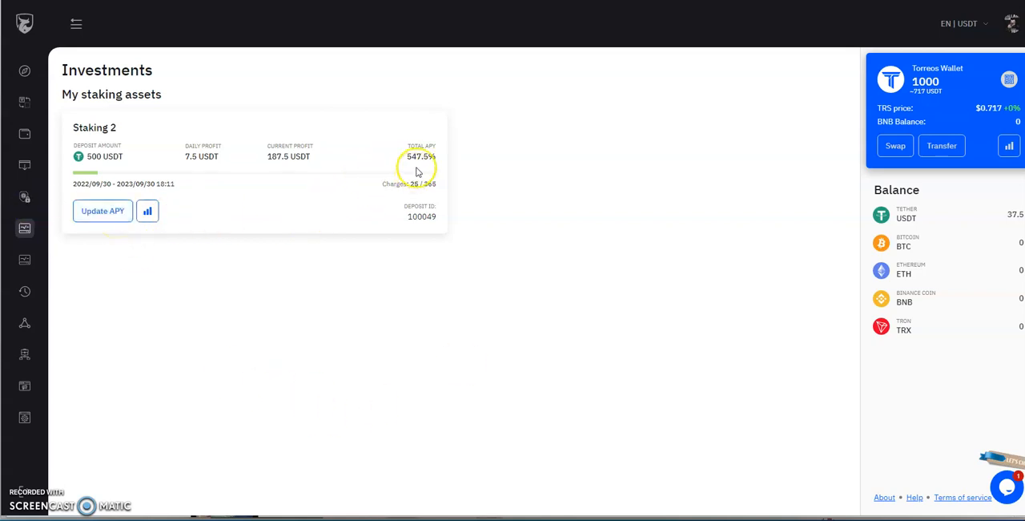
pyautogui.moveTo(162, 301)
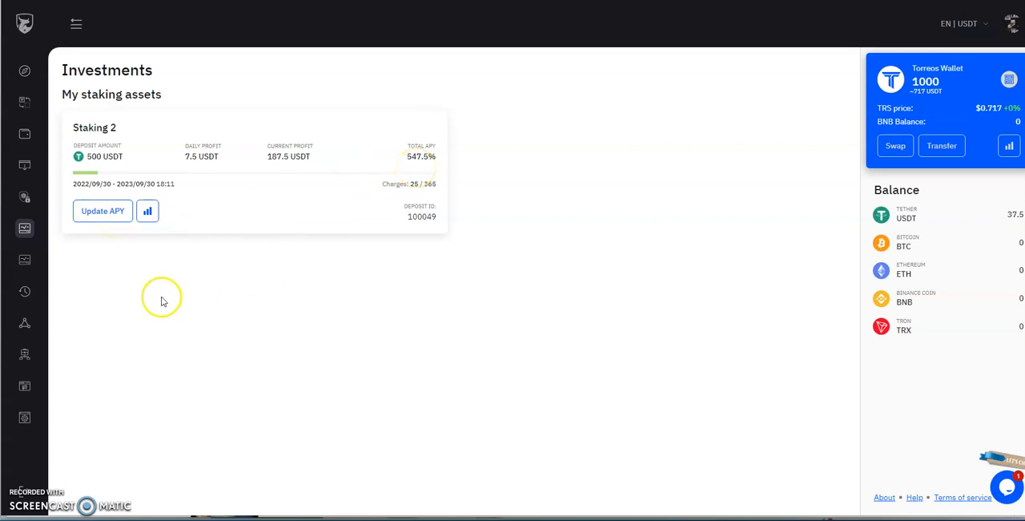
pyautogui.click(76, 23)
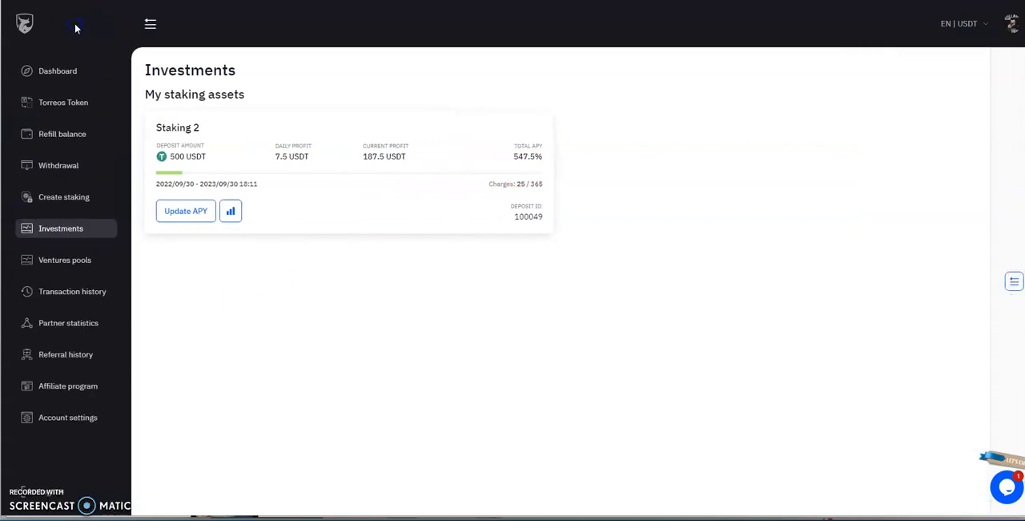
# Withdraw the full 37.5 USDT over TRC20, authorising it with the payment PIN
pyautogui.click(58, 165)
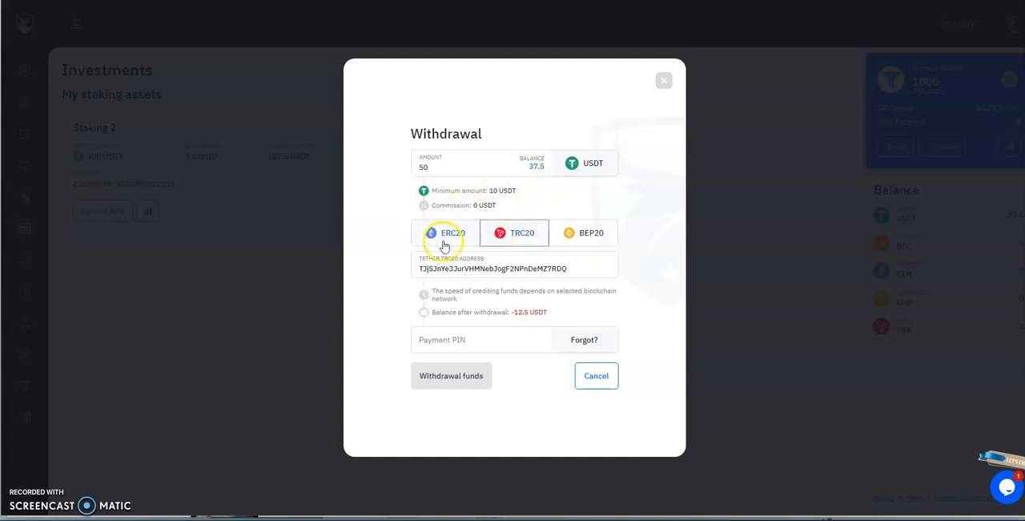
pyautogui.click(522, 232)
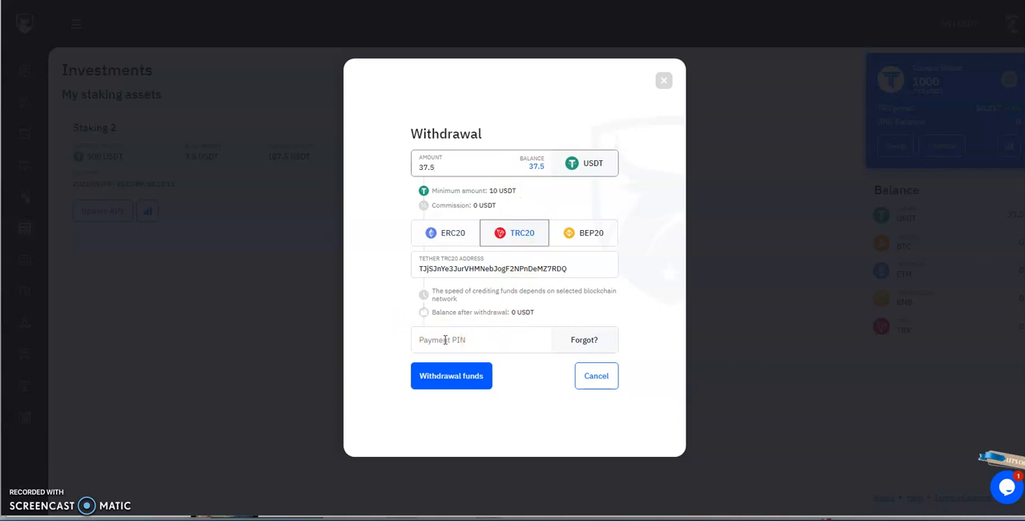
pyautogui.click(480, 339)
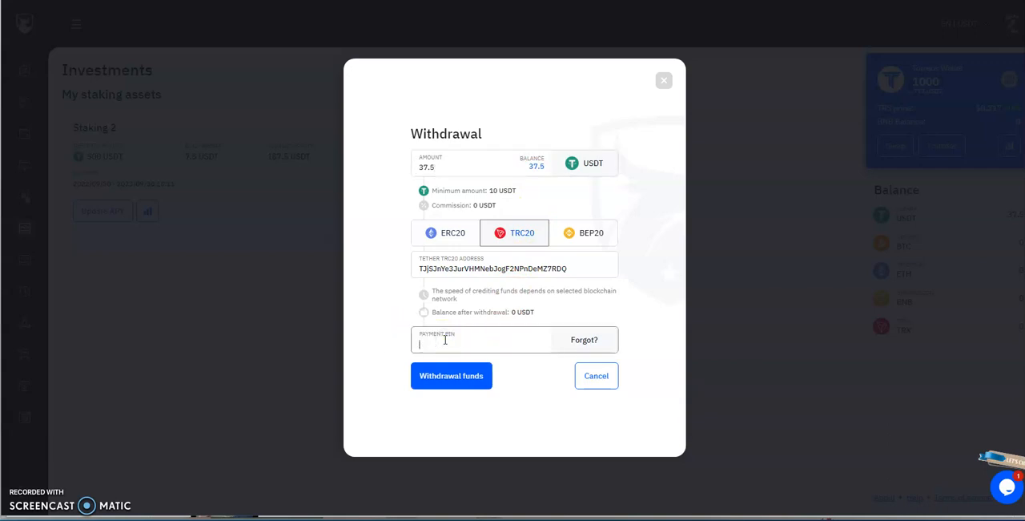
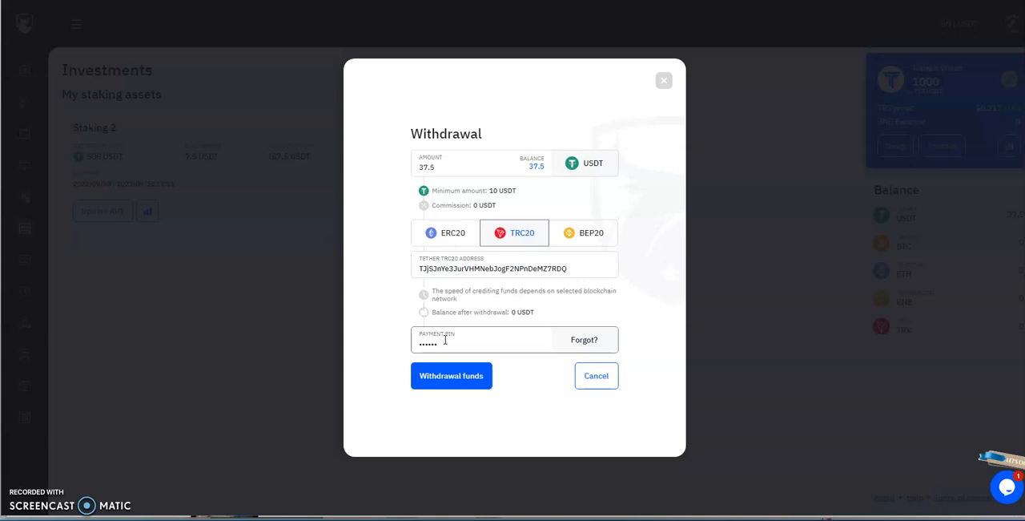
pyautogui.click(451, 375)
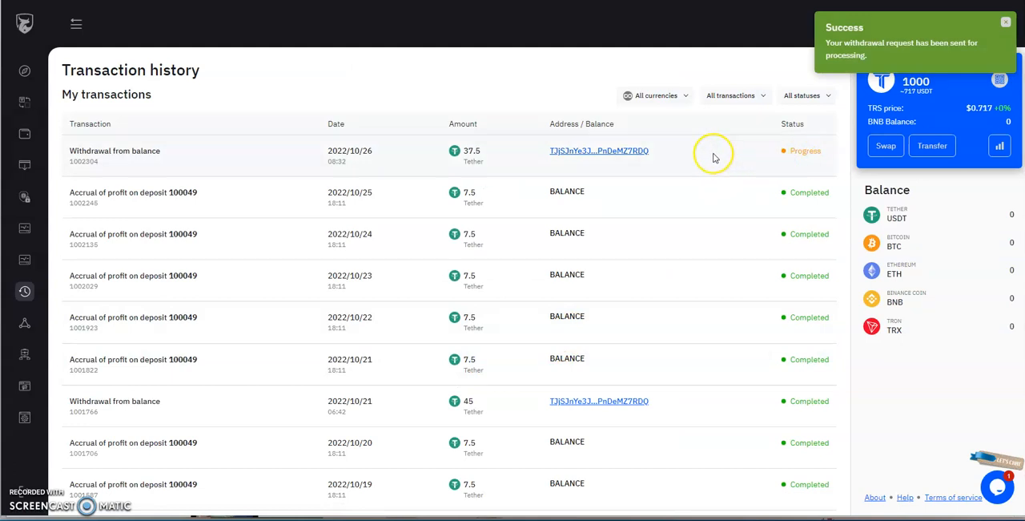
pyautogui.moveTo(470, 423)
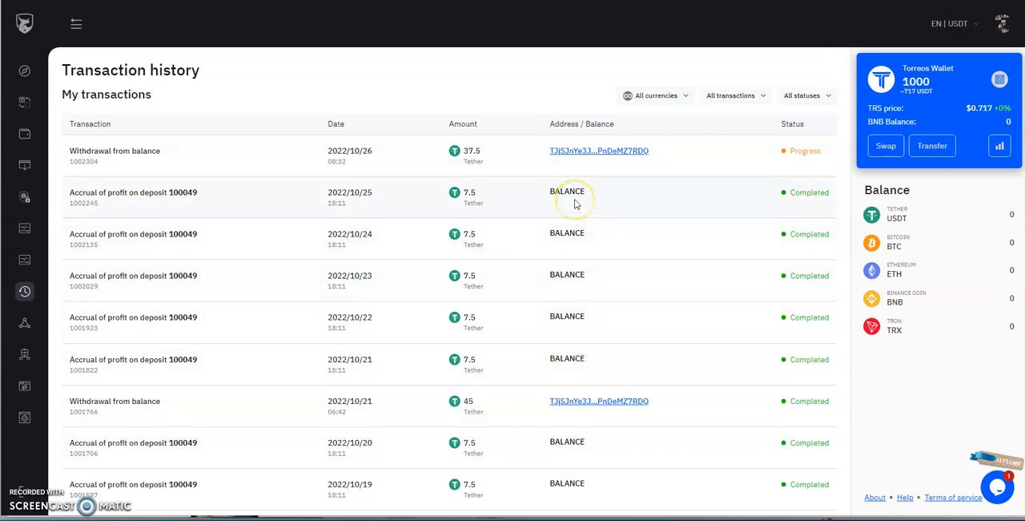
pyautogui.moveTo(537, 225)
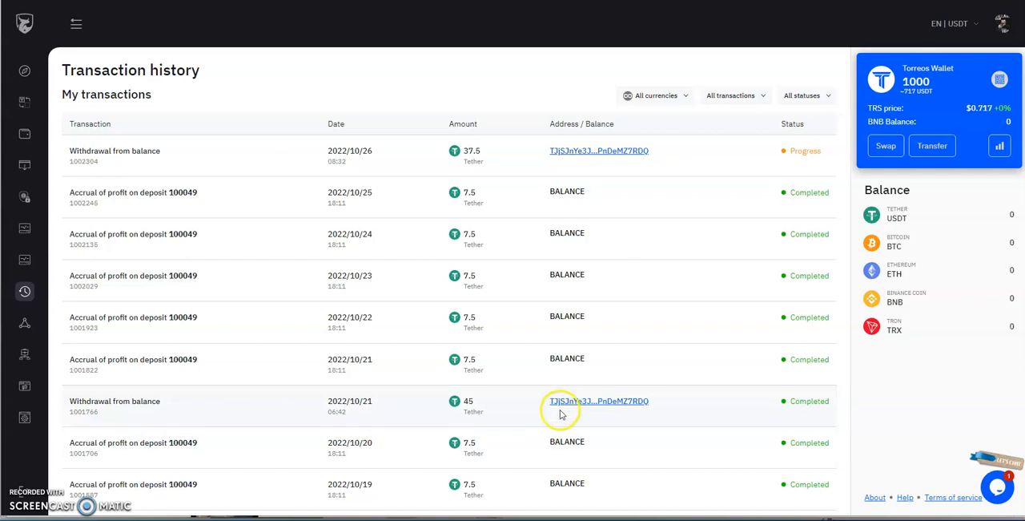
pyautogui.moveTo(664, 287)
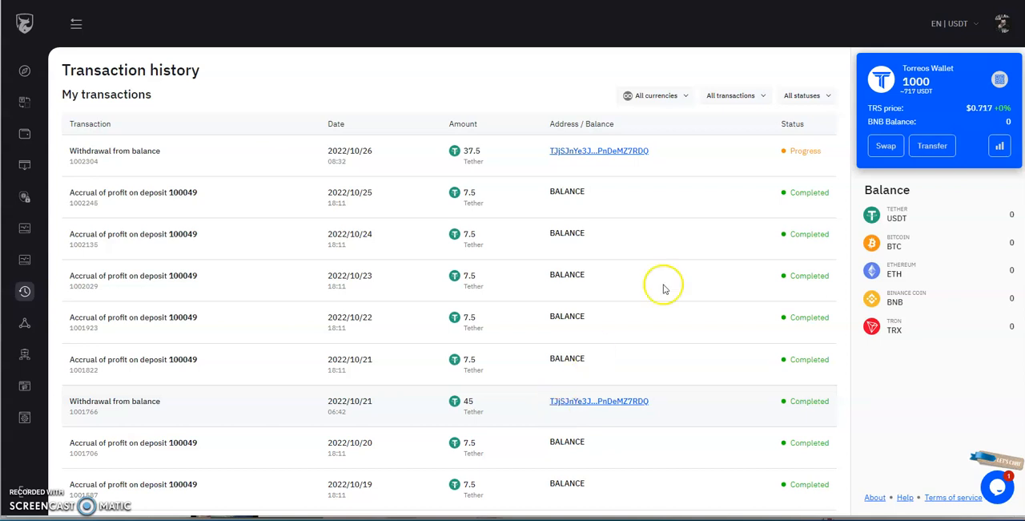
pyautogui.moveTo(56, 60)
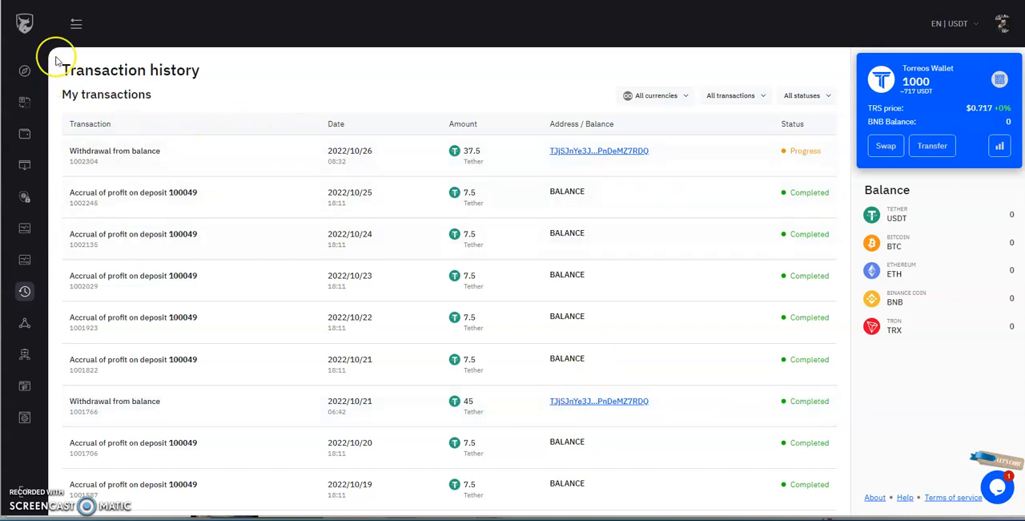
# Expand the Torreos sidebar to list page names beside the transaction history
pyautogui.click(76, 24)
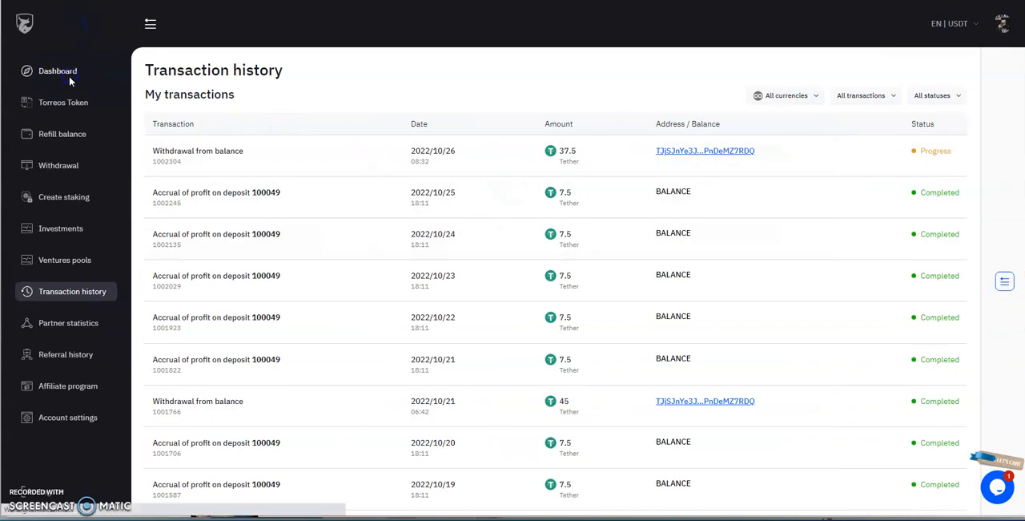
pyautogui.click(57, 70)
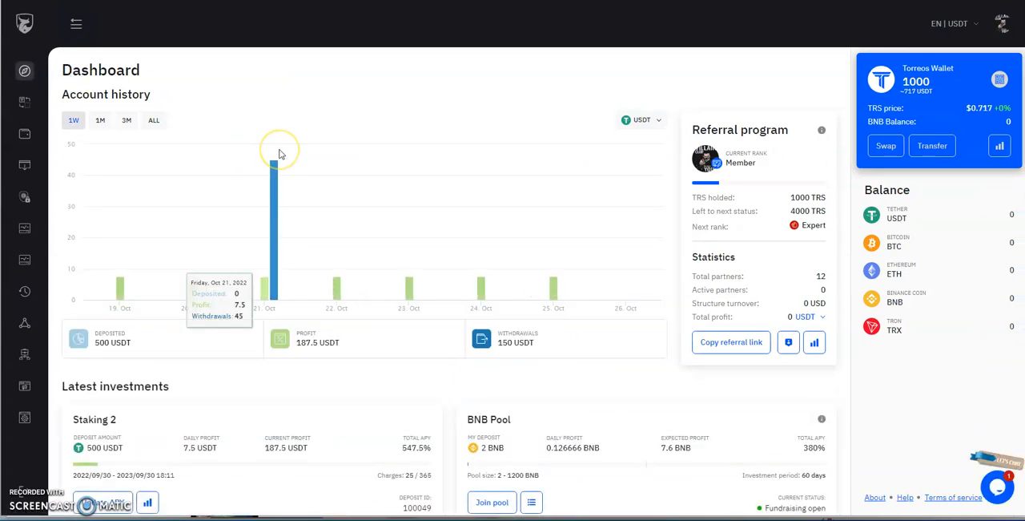
pyautogui.scroll(-3)
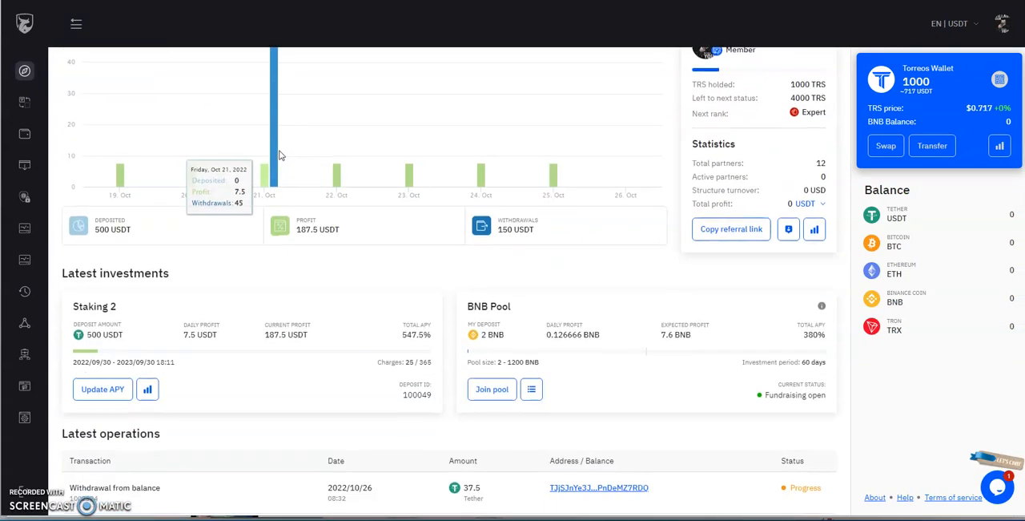
pyautogui.scroll(-3)
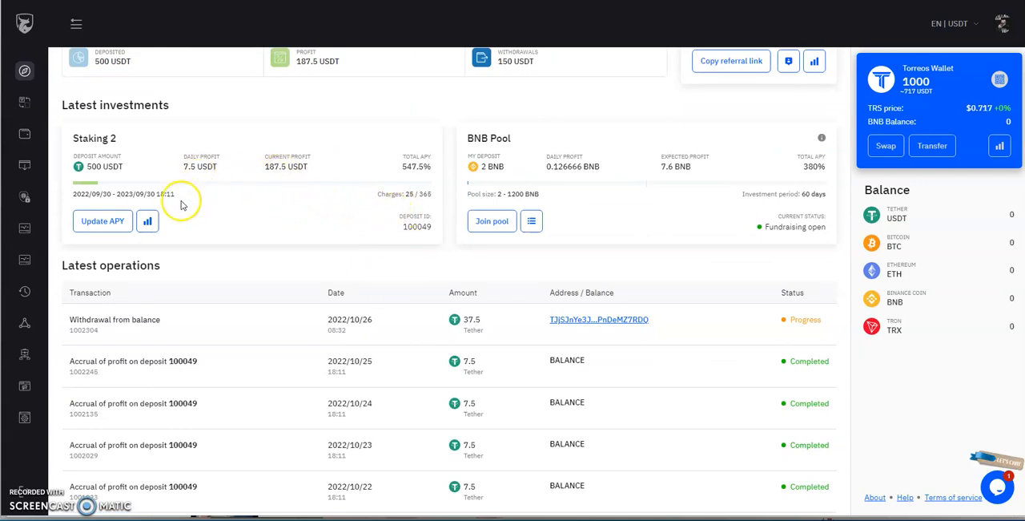
pyautogui.moveTo(331, 205)
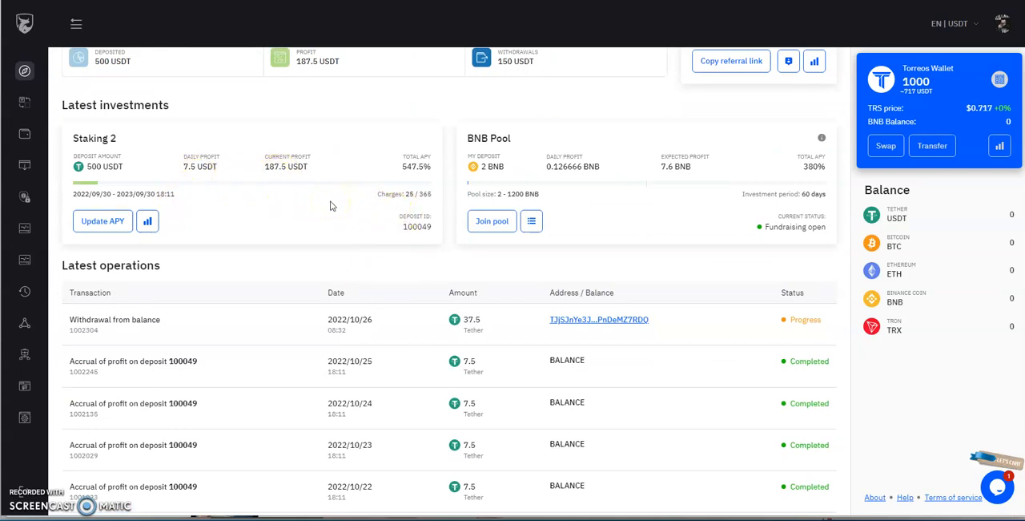
pyautogui.click(147, 221)
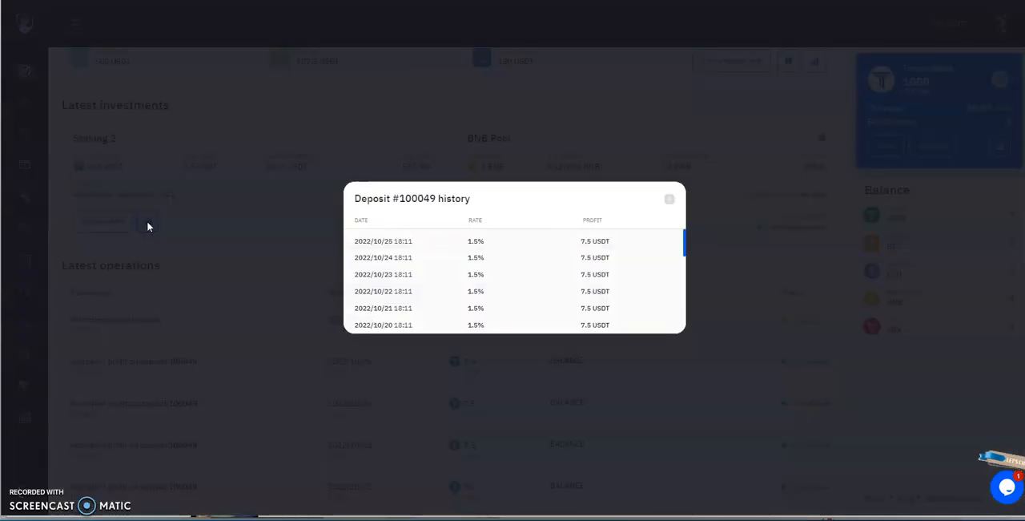
pyautogui.scroll(-3)
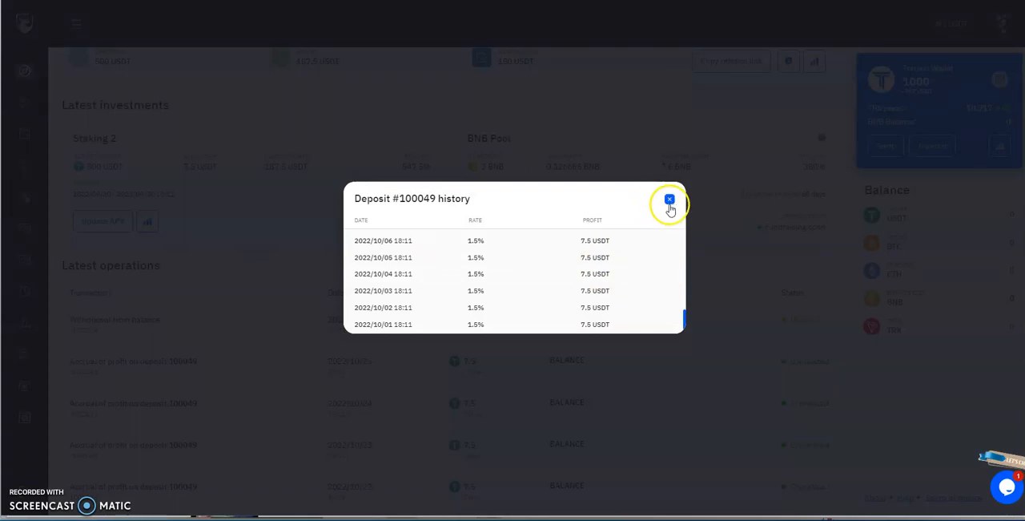
pyautogui.click(669, 198)
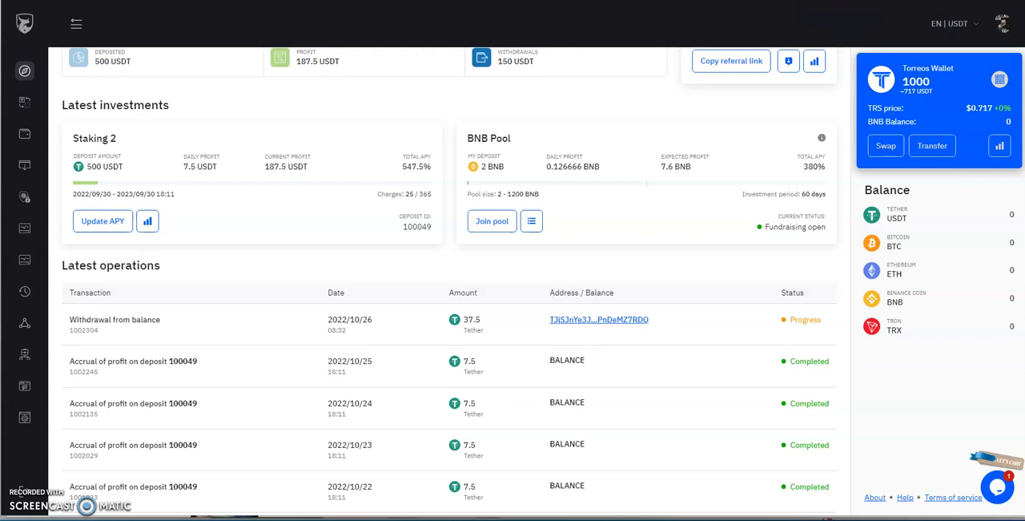
pyautogui.click(835, 19)
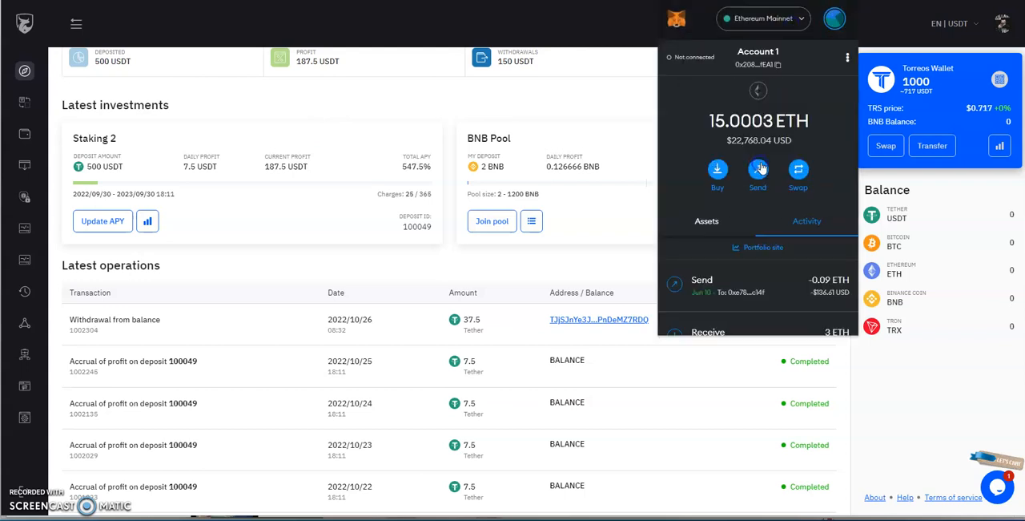
pyautogui.click(762, 17)
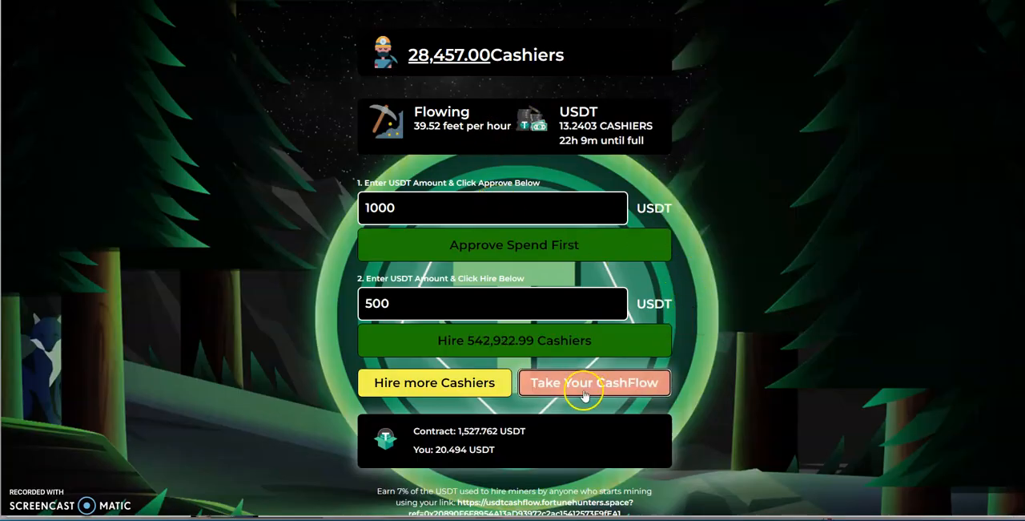
# Claim the 20.494 USDT CashFlow earnings in MetaMask and view the 33.73464 USDT balance
pyautogui.click(594, 382)
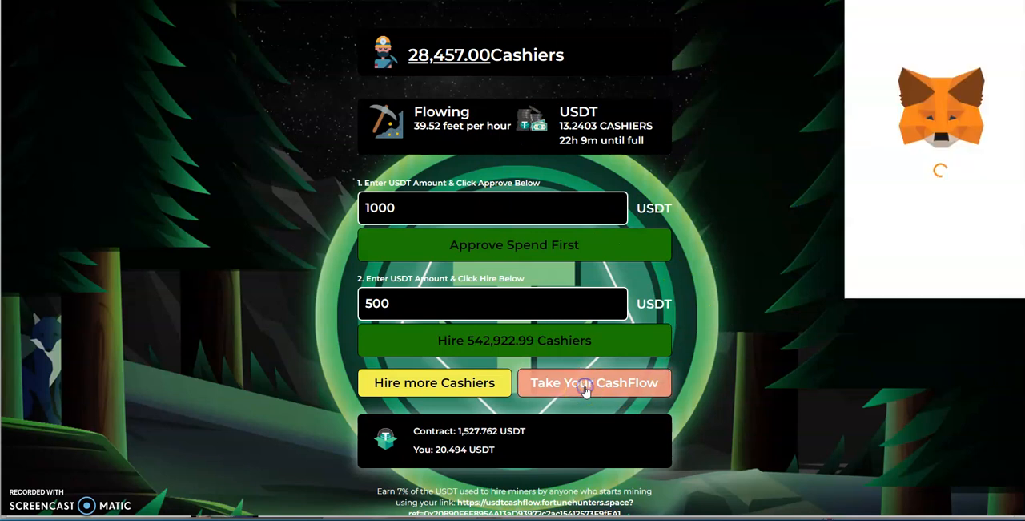
pyautogui.click(594, 382)
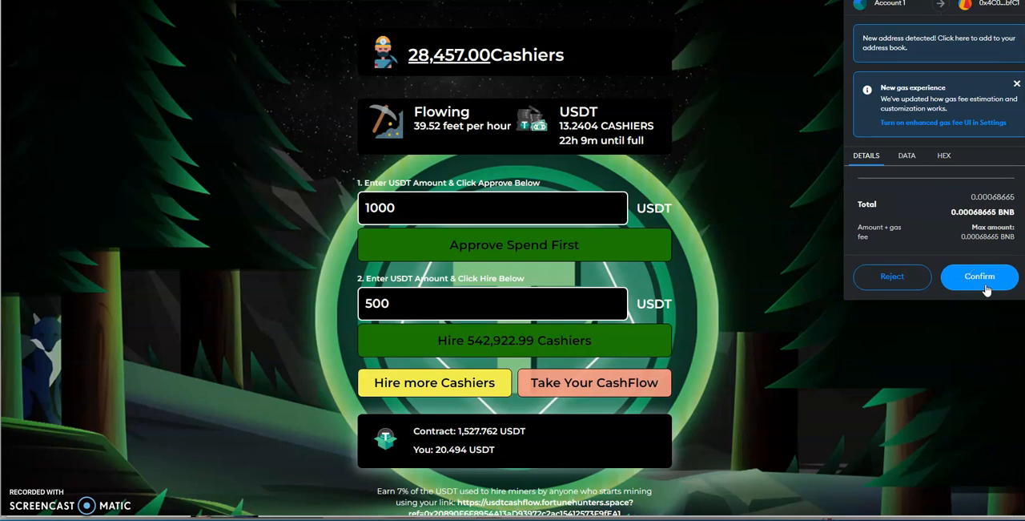
pyautogui.click(980, 277)
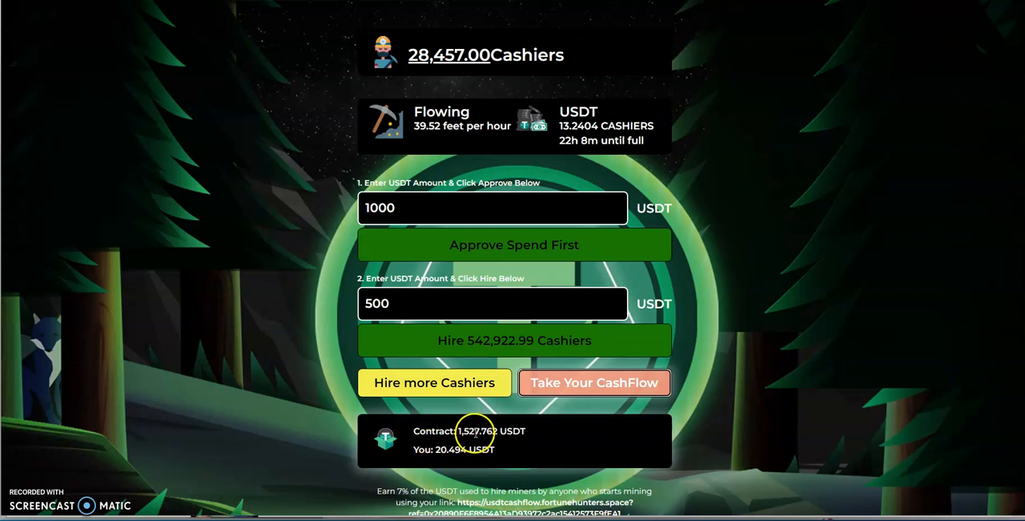
pyautogui.moveTo(471, 429)
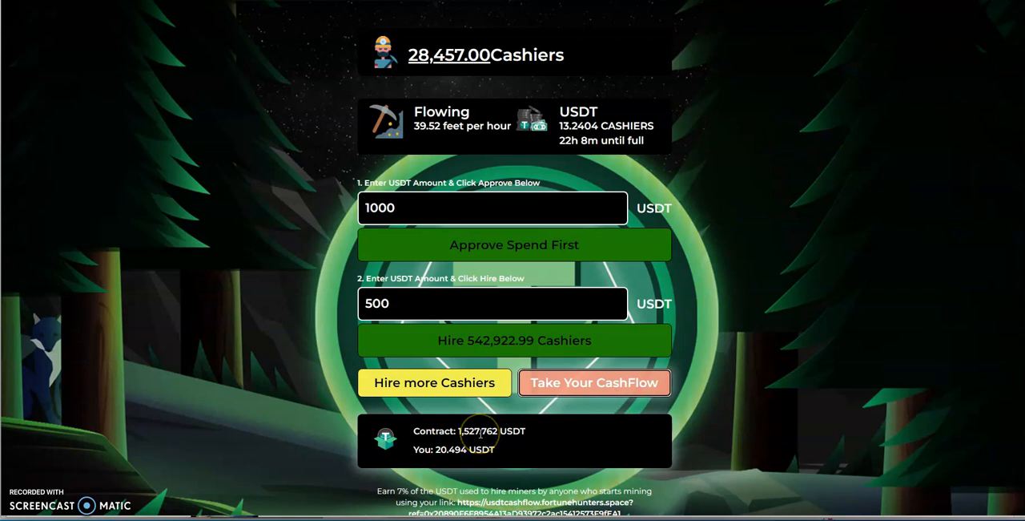
pyautogui.moveTo(767, 302)
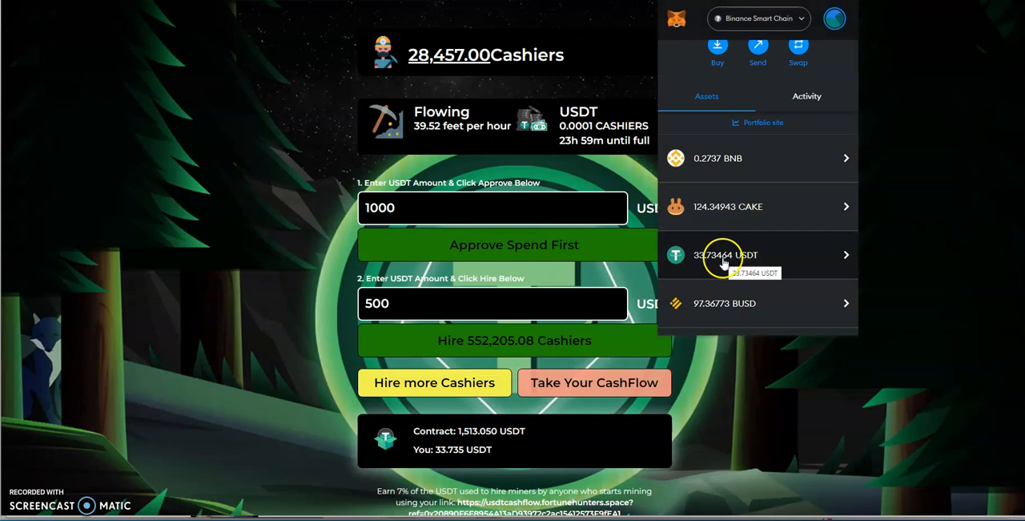
pyautogui.click(725, 255)
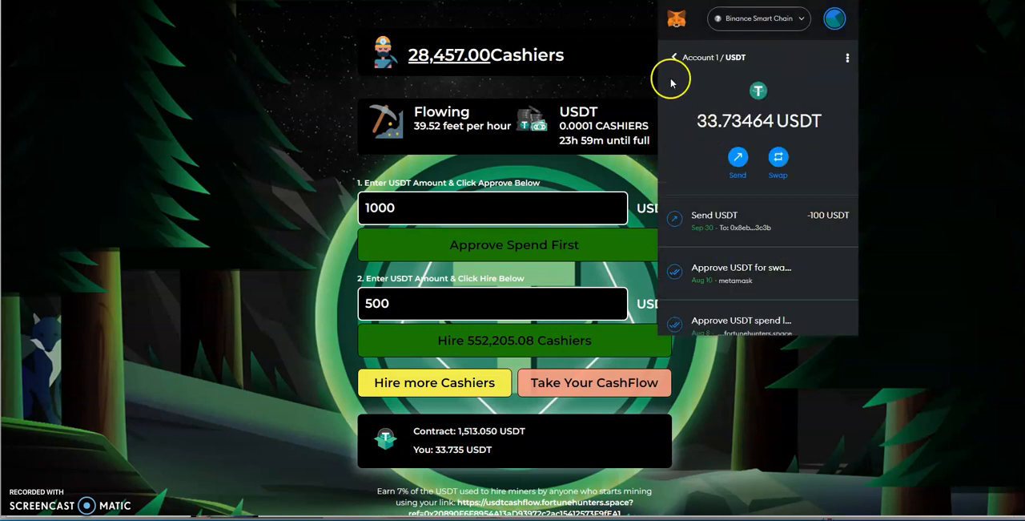